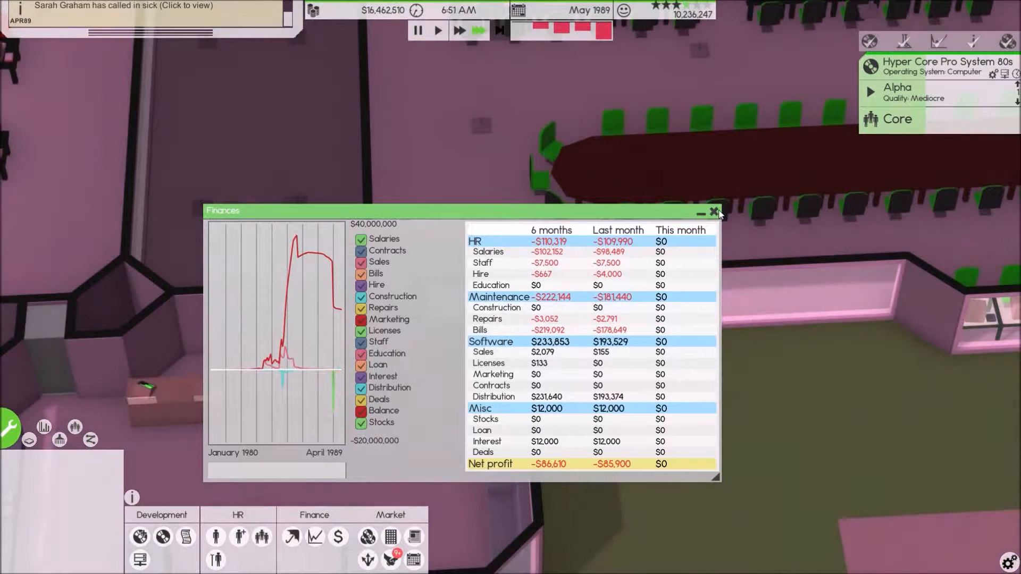
- Close the finance report and bring up the Market distribution channels list
left_click(715, 212)
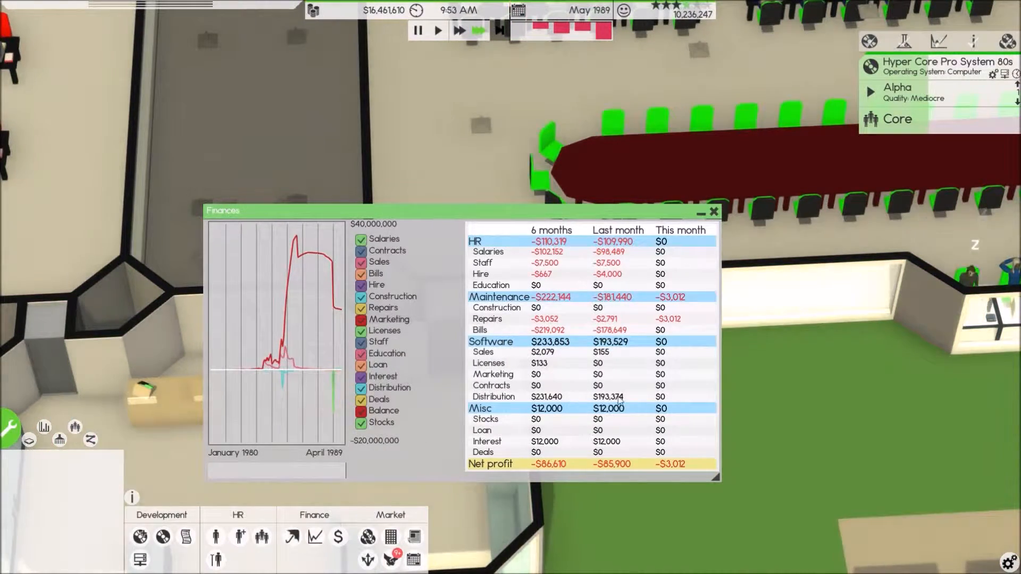
left_click(714, 210)
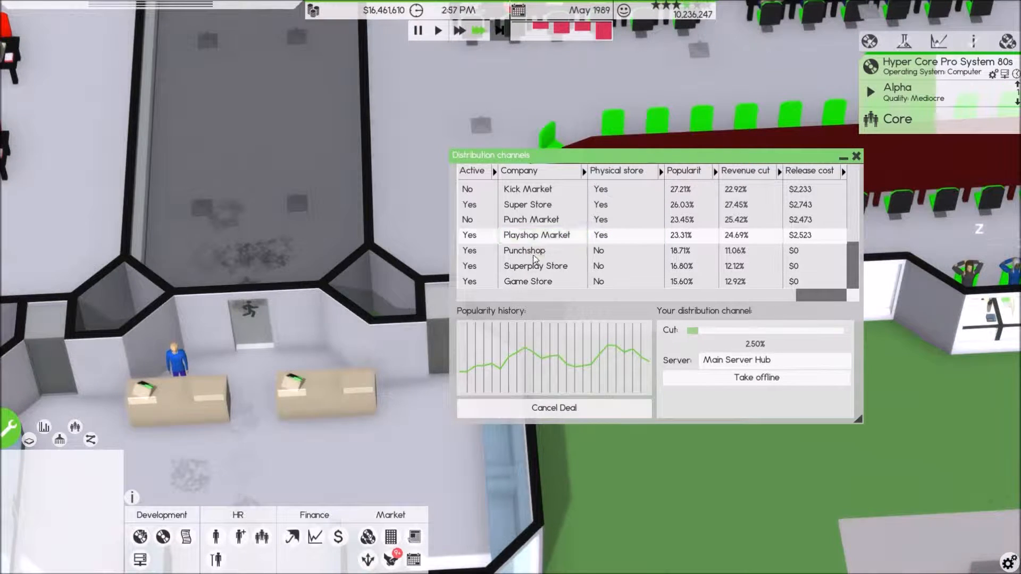
- Cancel the Punchshop deal and sign distribution deals with Punch Market and Kick Market
left_click(531, 219)
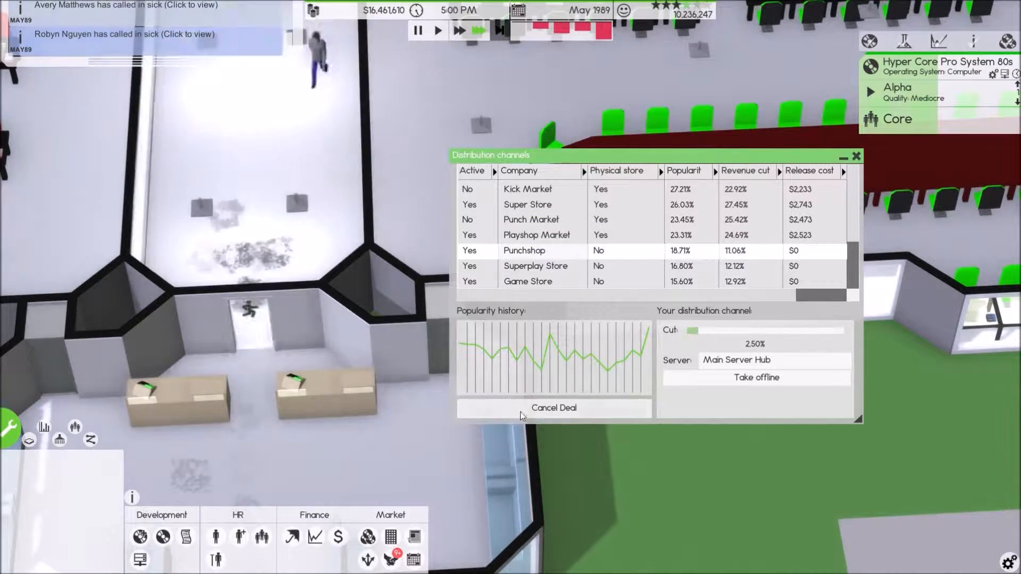
left_click(551, 407)
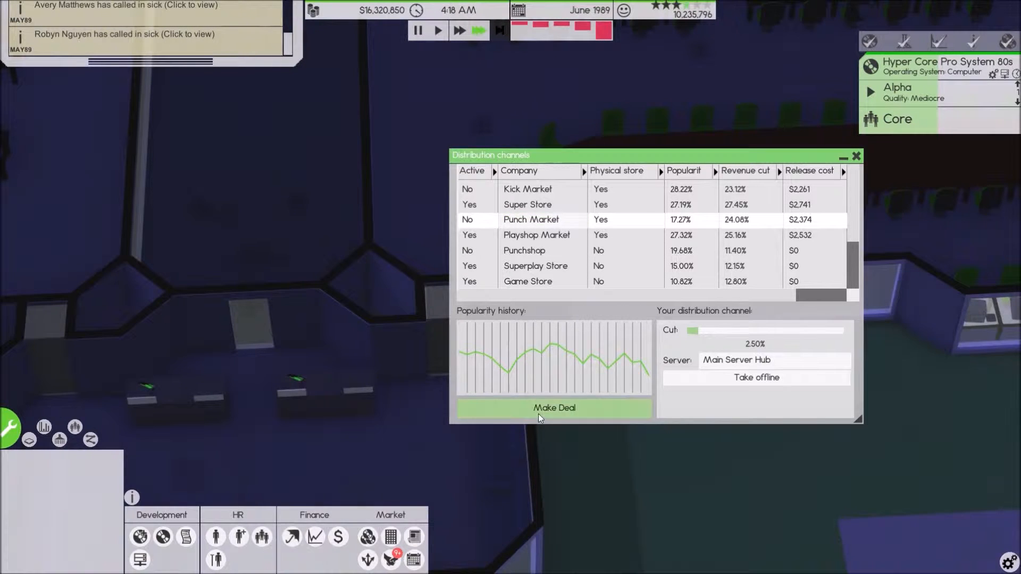
left_click(553, 407)
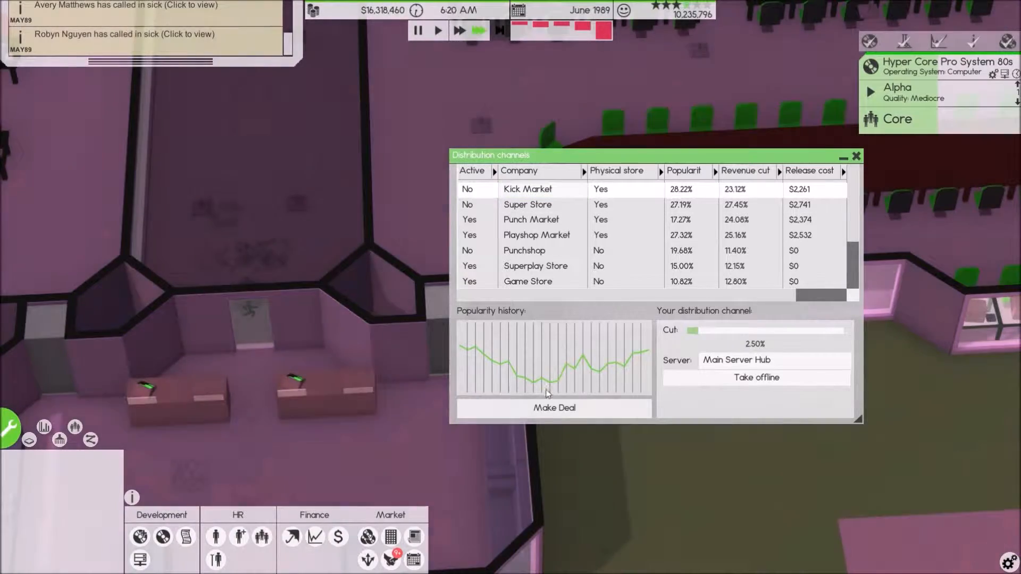
left_click(553, 407)
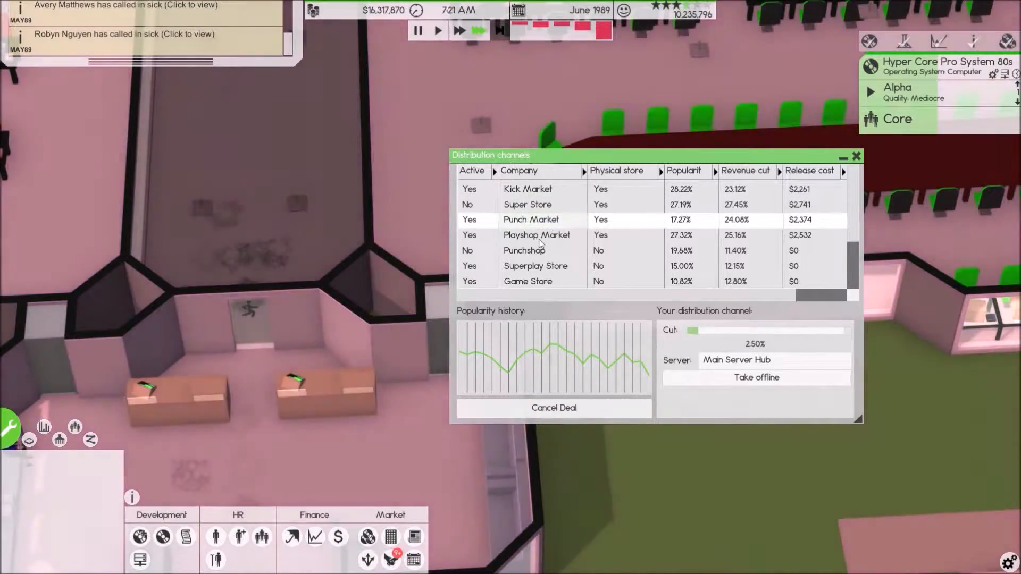
- Raise the Hyper Core channel's revenue cut to 9.00% and close the channels list
left_click(529, 219)
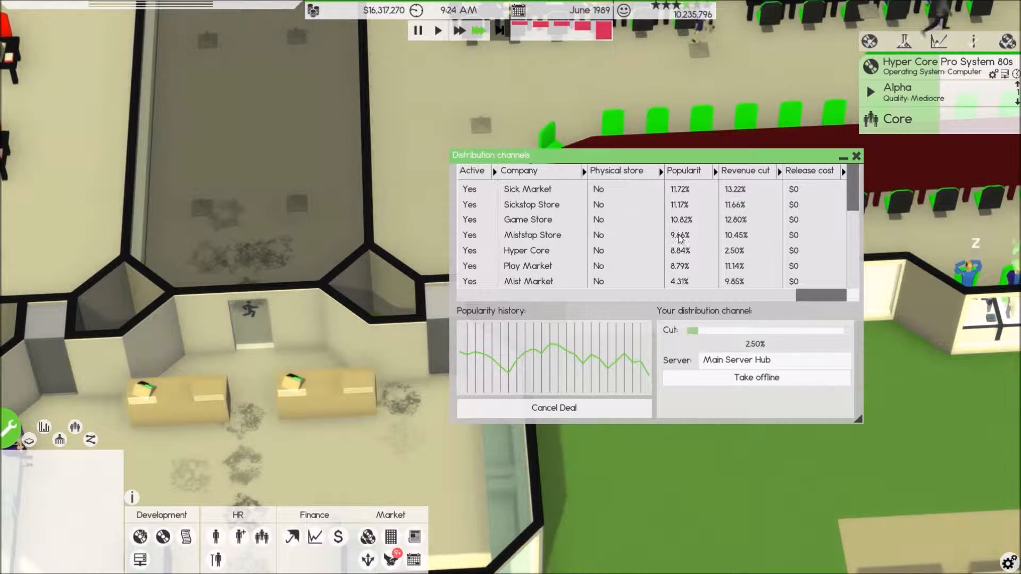
left_click(527, 251)
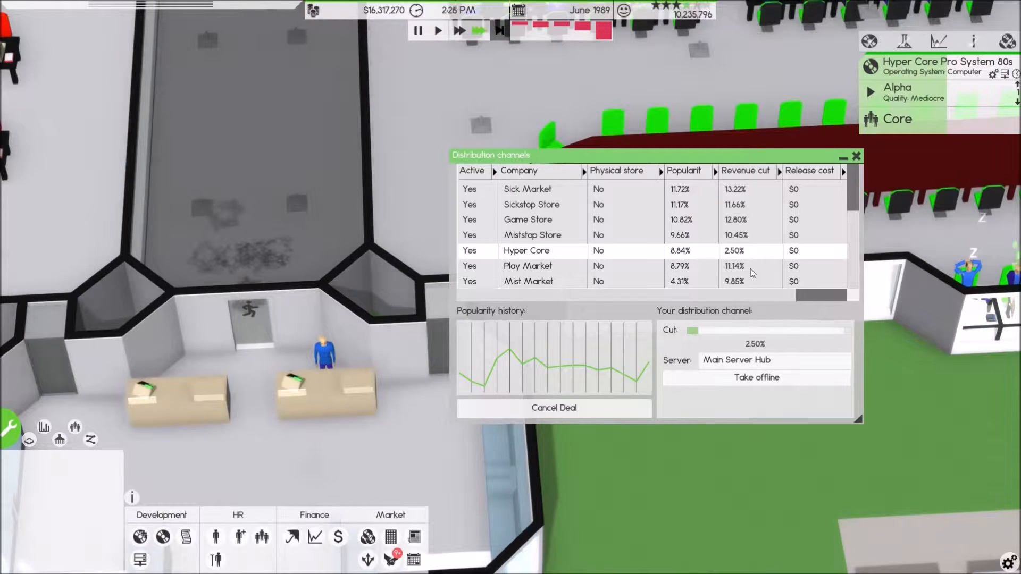
left_click_drag(690, 331, 706, 331)
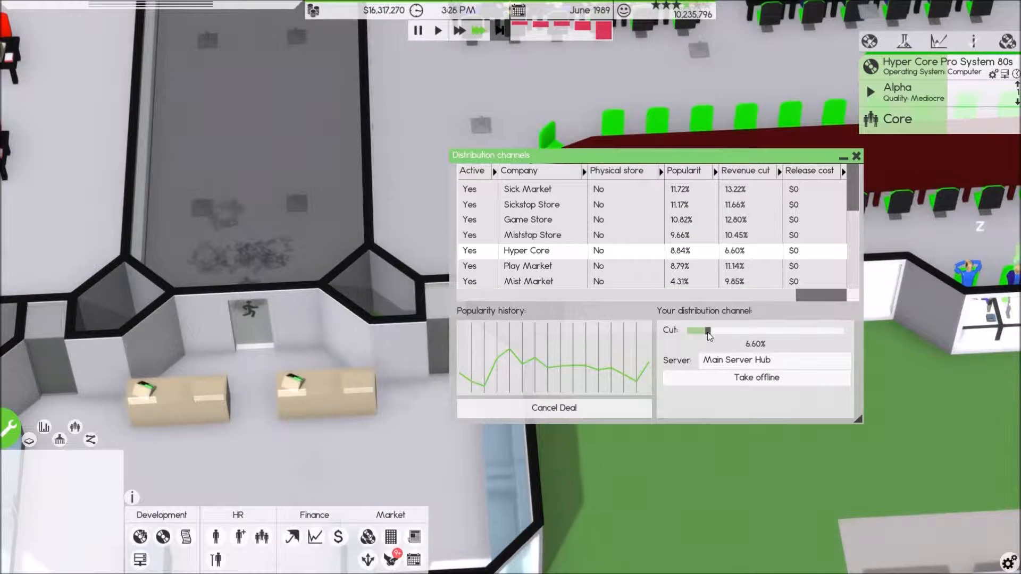
left_click_drag(706, 331, 720, 331)
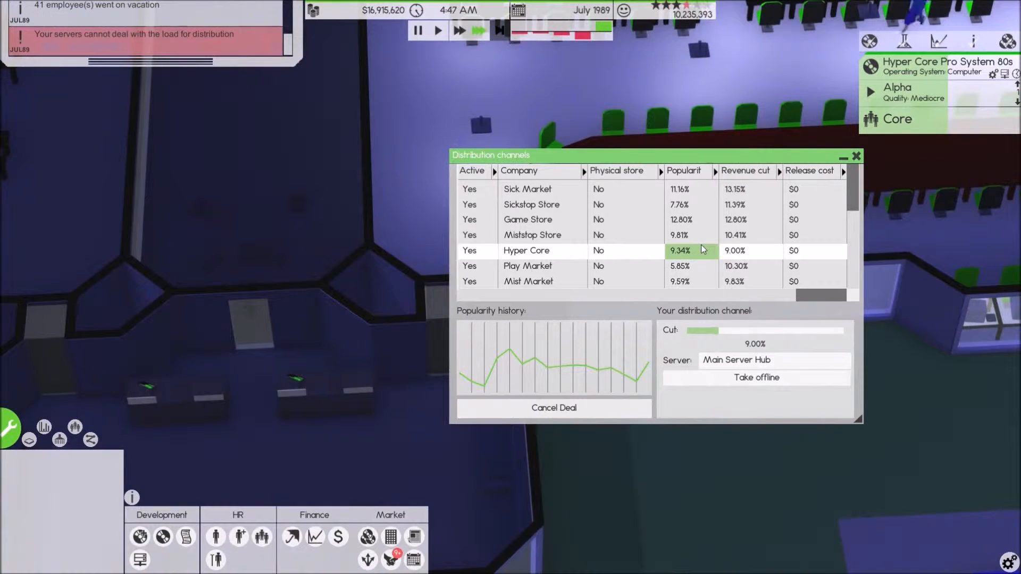
left_click(857, 155)
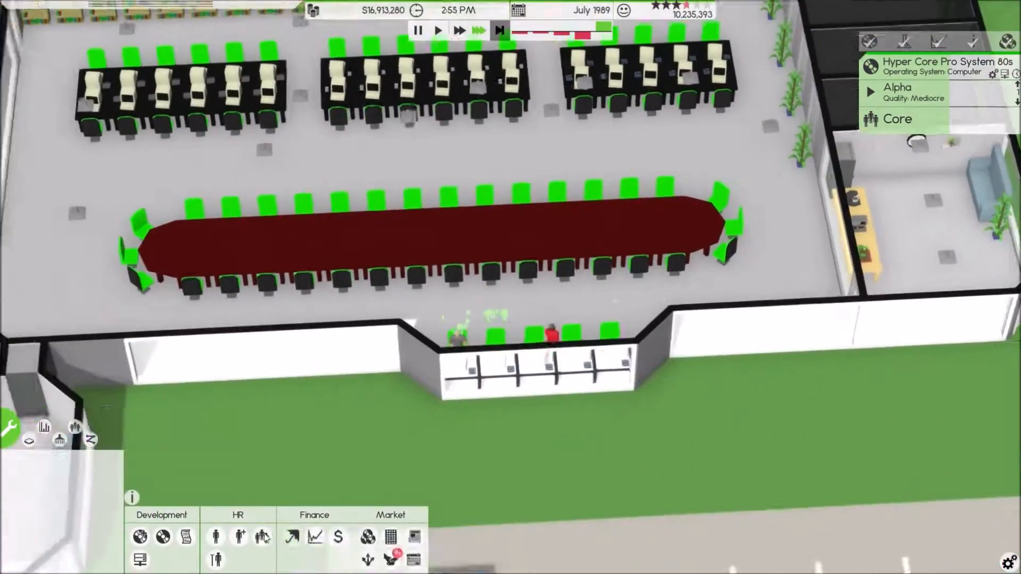
- Bring up the finance report showing $963,177 distribution income and $685,914 net profit
left_click(215, 536)
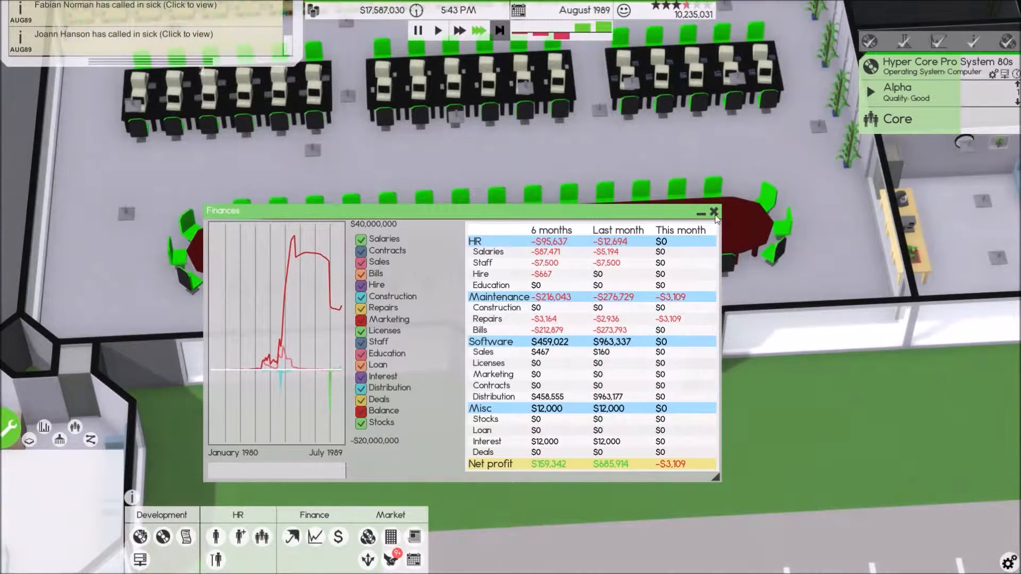
- Close the finance report and let Hyper Core Pro System 80s run on to beta
left_click(714, 213)
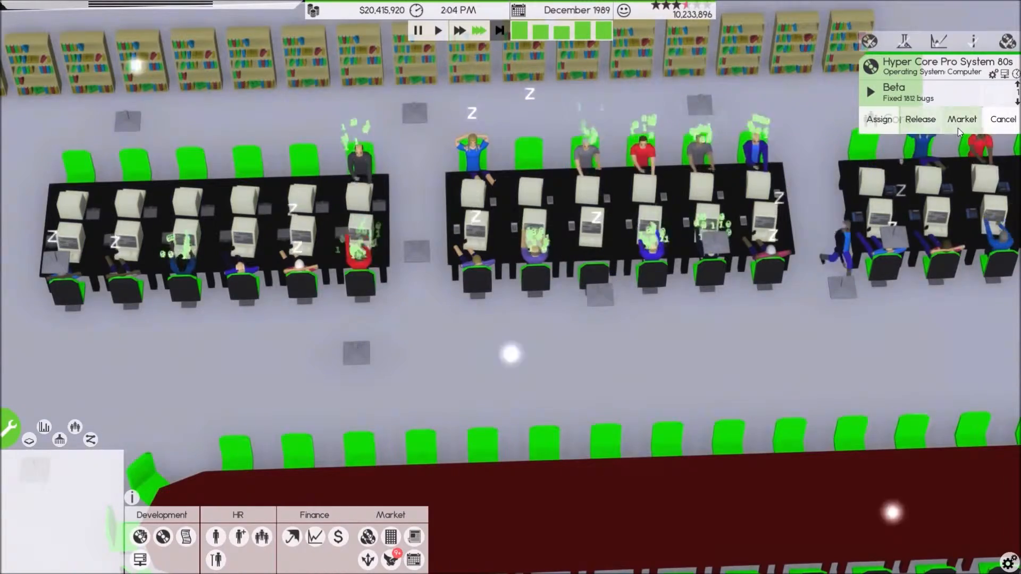
- Start an all-media pre-marketing campaign for Hyper Core Pro System 80s, then release it
left_click(962, 119)
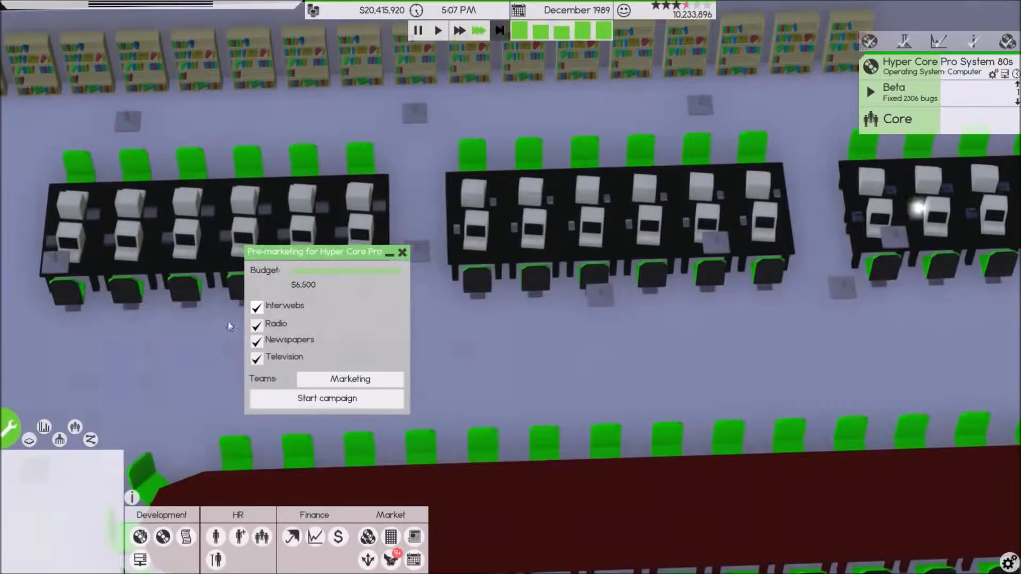
left_click(327, 398)
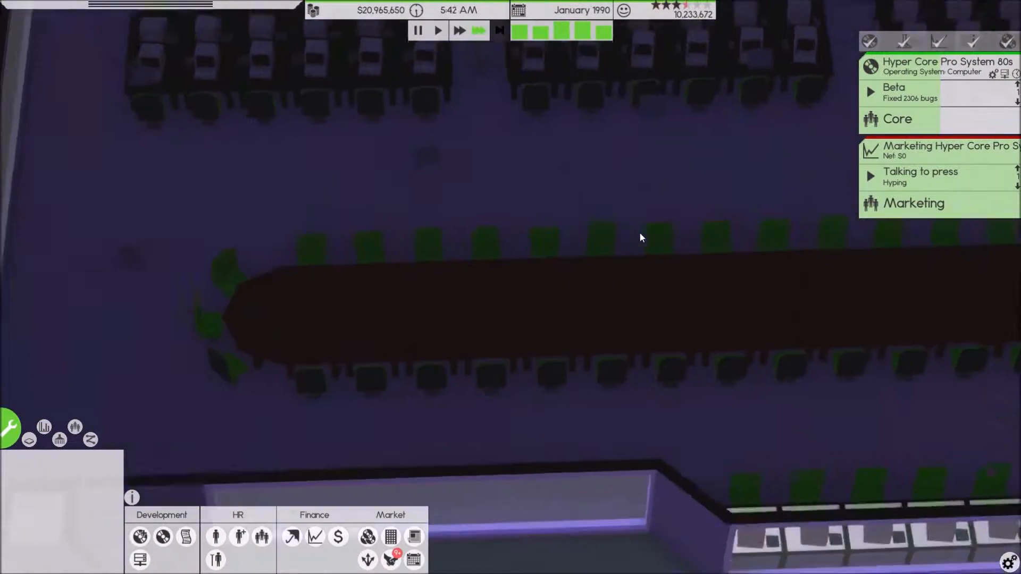
left_click(338, 536)
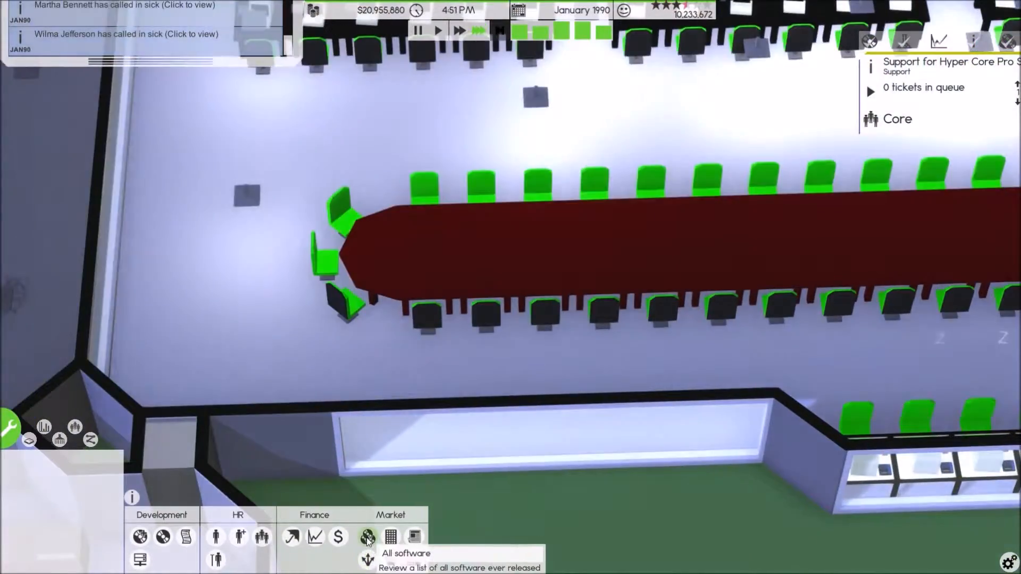
left_click(367, 536)
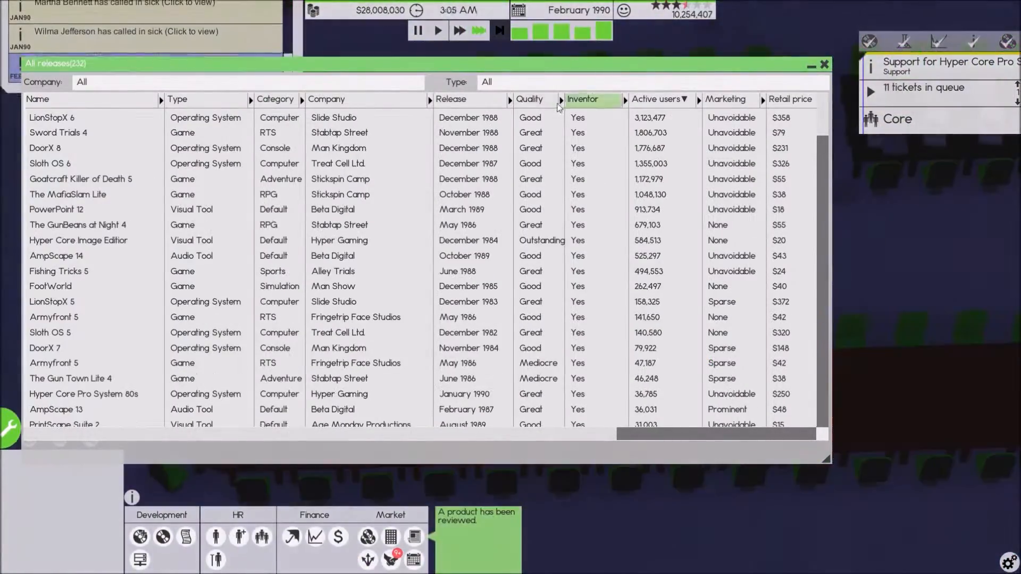
left_click(715, 82)
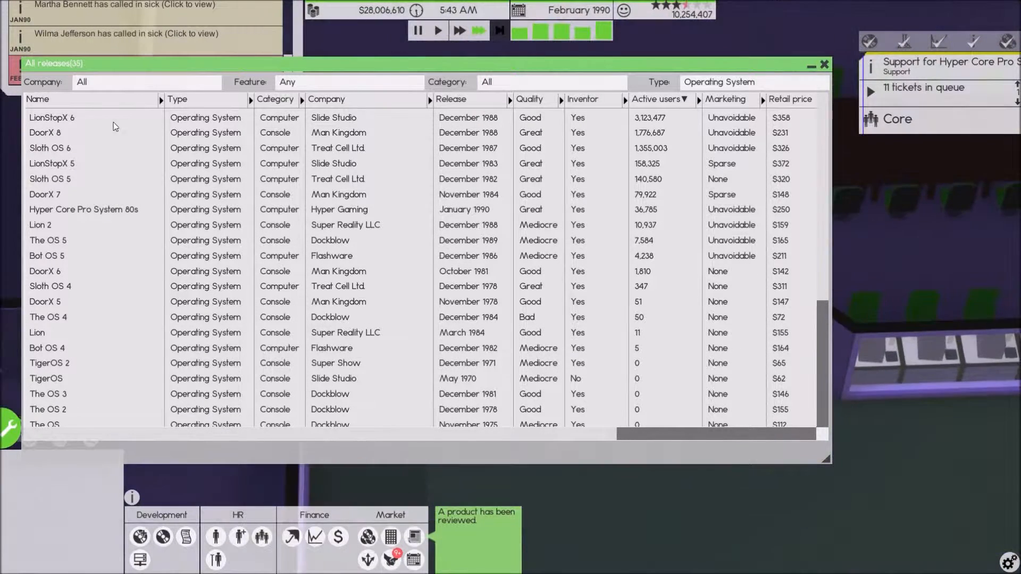
left_click(658, 99)
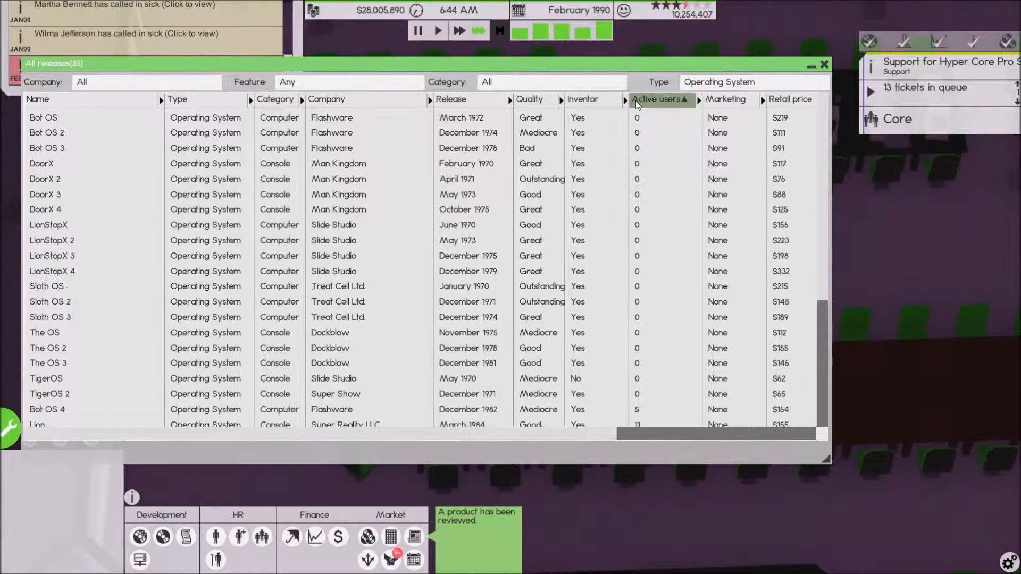
left_click(659, 99)
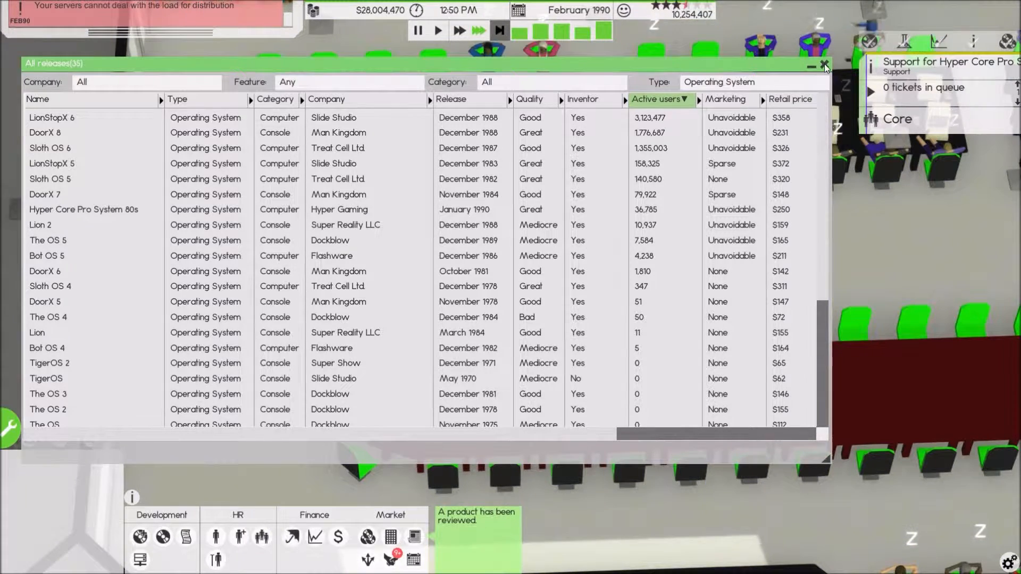
left_click(825, 63)
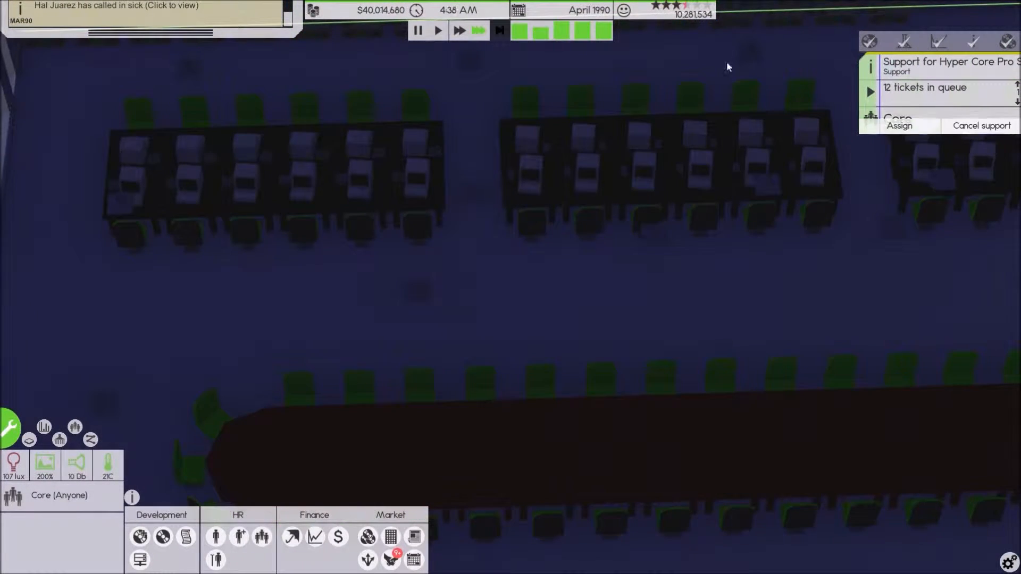
left_click(315, 537)
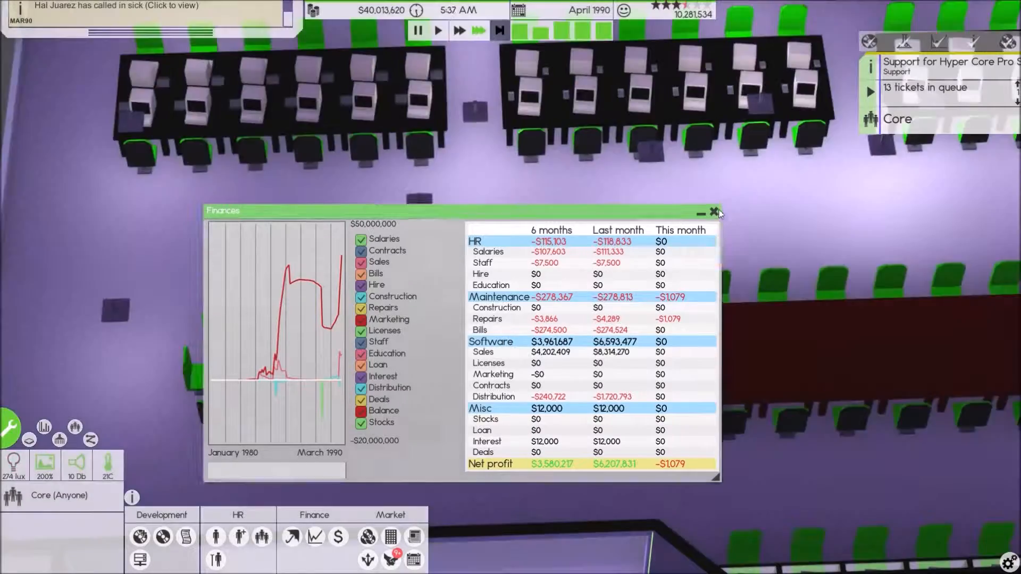
left_click(315, 535)
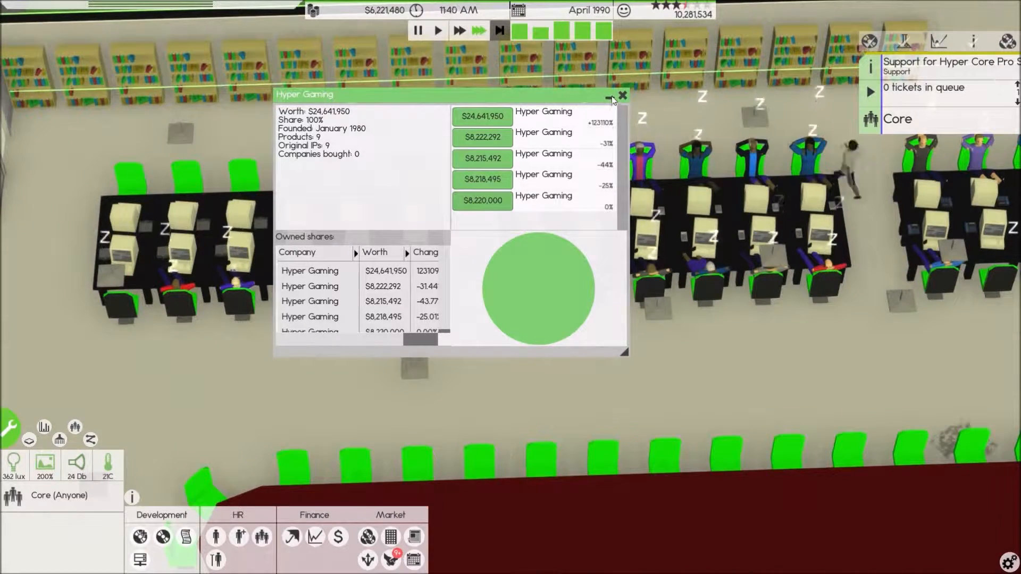
left_click(621, 96)
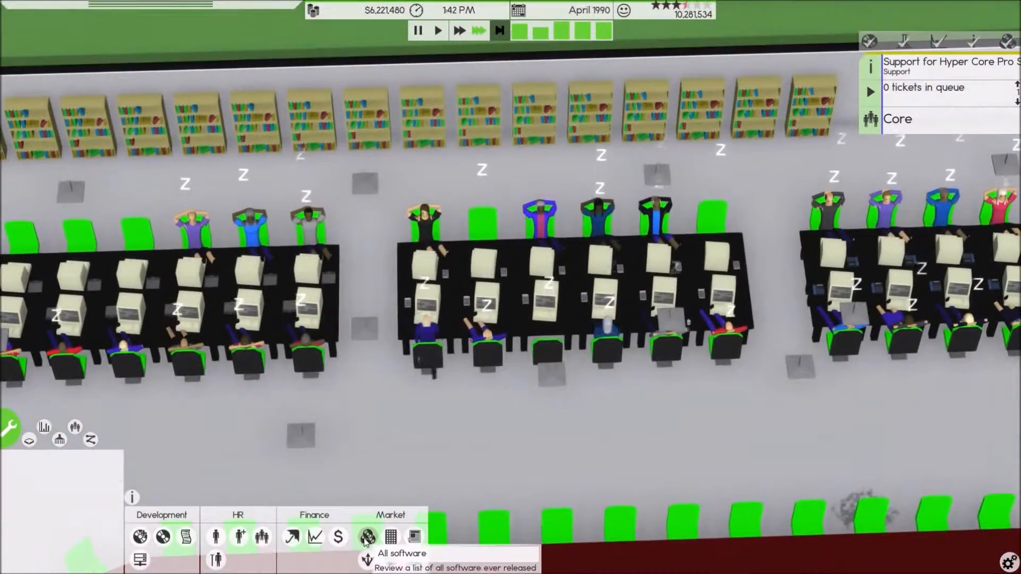
left_click(367, 536)
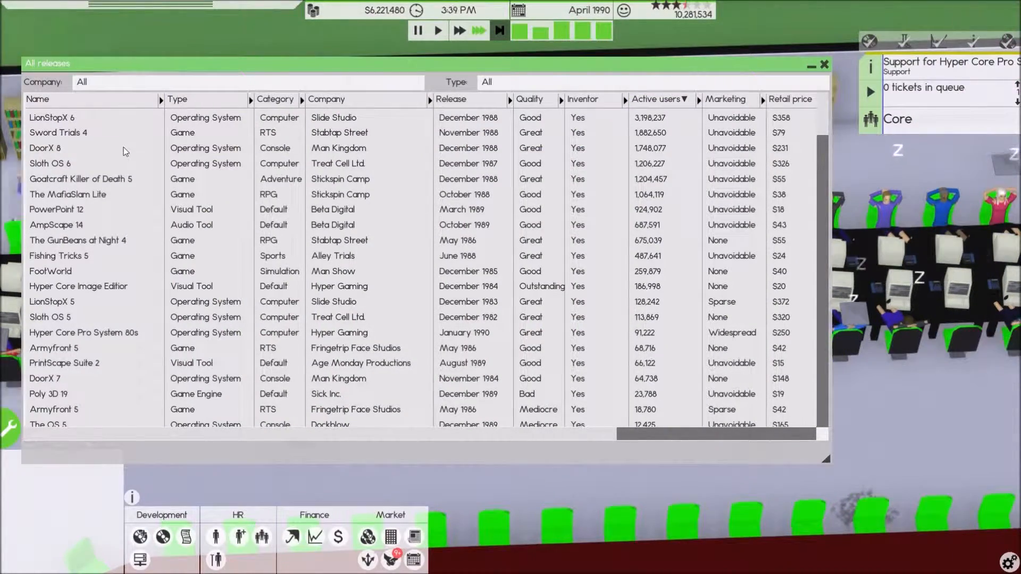
scroll("down", 3)
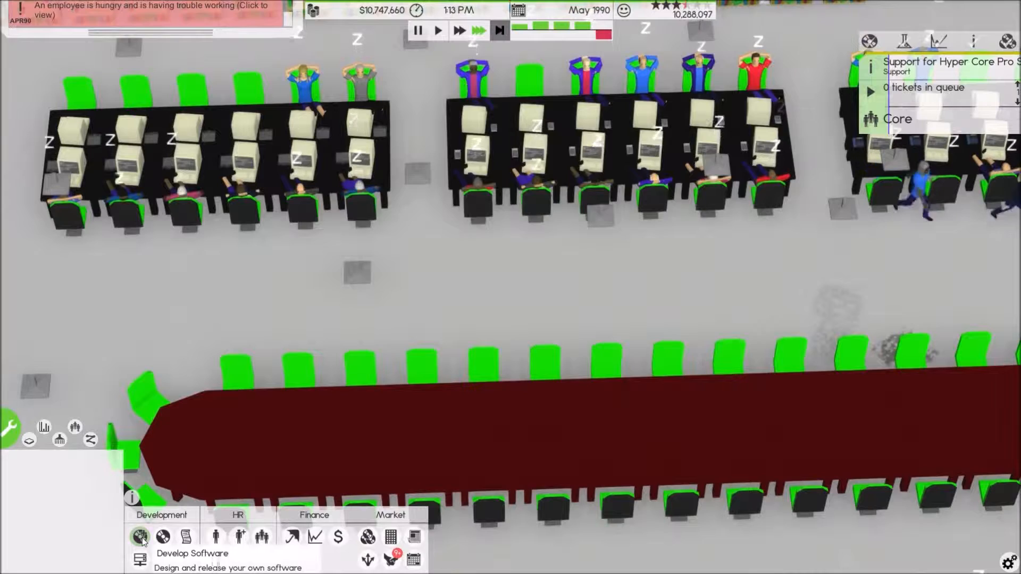
- Design Hyper Pro Core Visual 90 Editor: image editing, four operating systems, price 10.00, Main Server Hub SCM
left_click(140, 536)
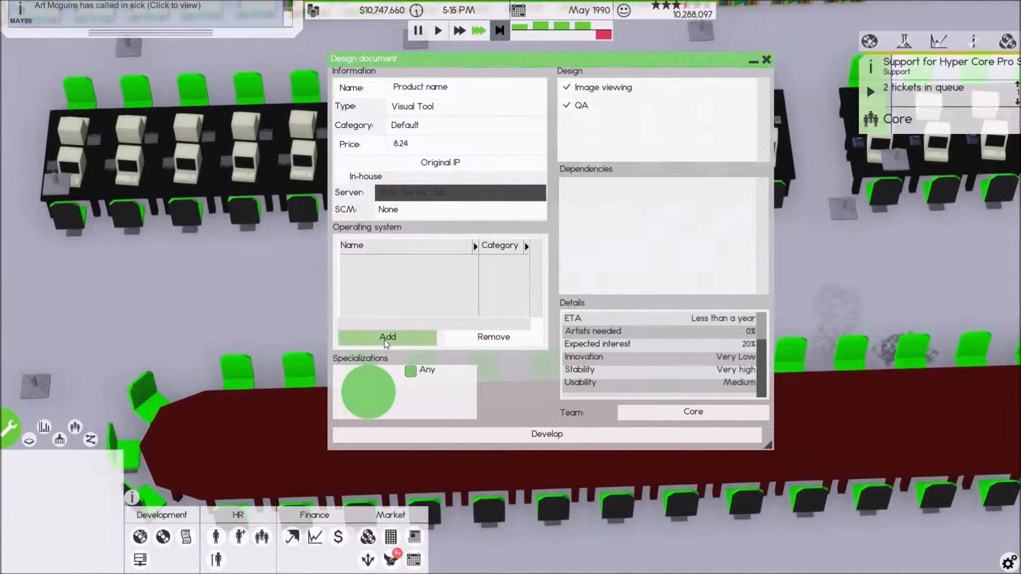
left_click(387, 337)
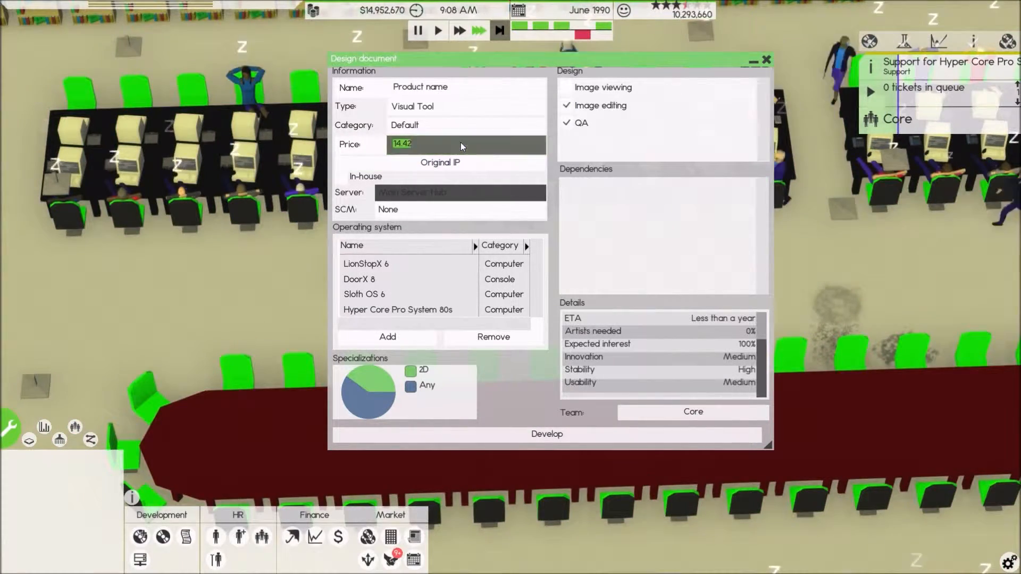
type("10.00")
left_click(467, 86)
type("Hyper Pro Core")
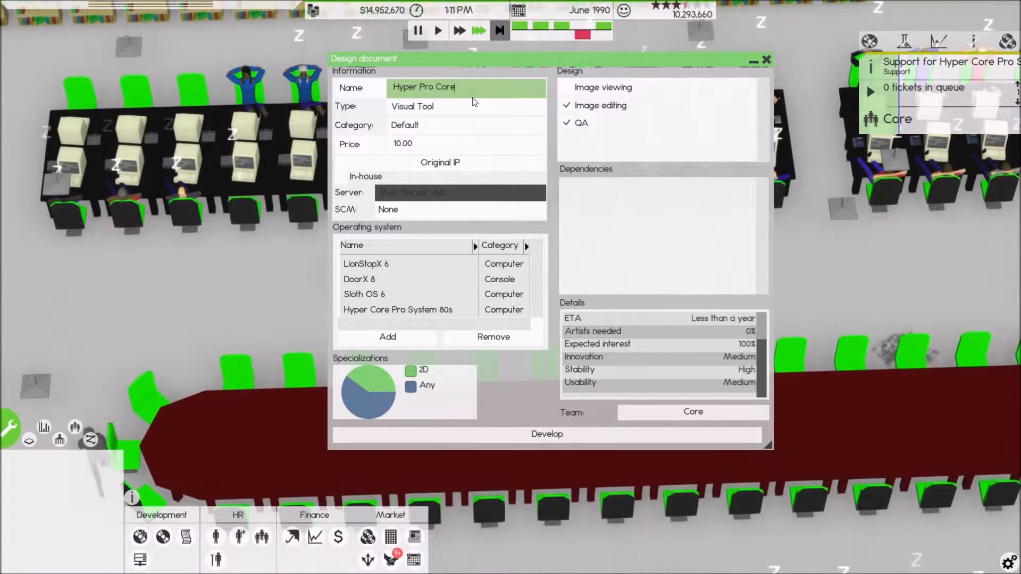
type("Visual 9")
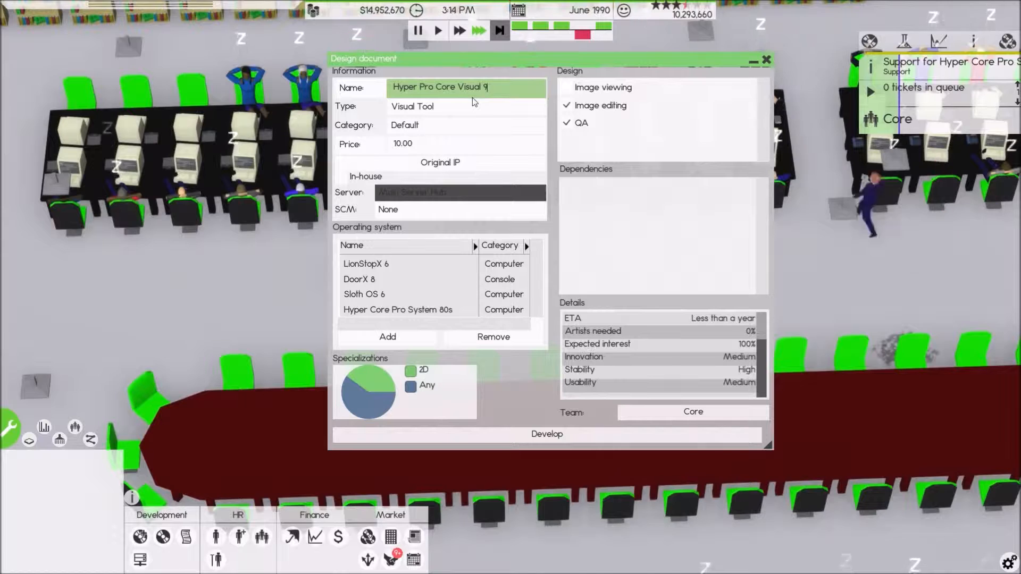
type("0 Editor")
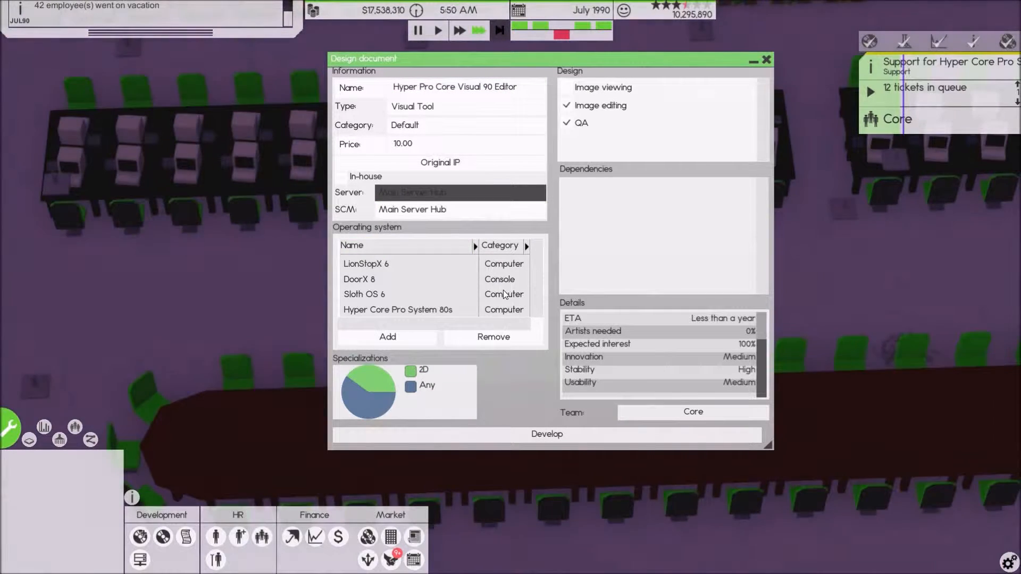
- Begin development of Hyper Pro Core Visual 90 Editor with the Core team
left_click(492, 337)
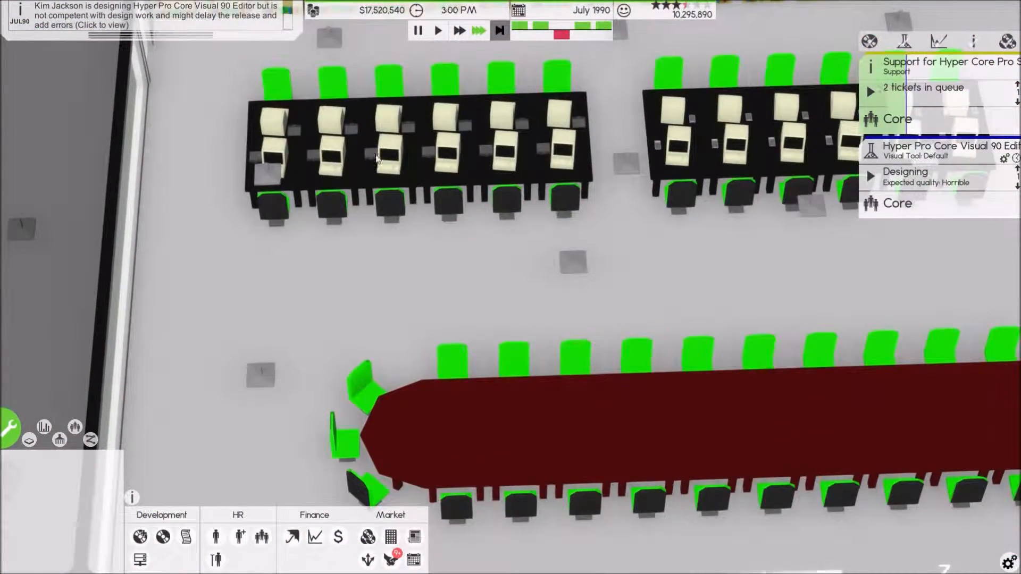
- Review the My Releases table, then bring up pre-marketing for the visual tool project
left_click(315, 536)
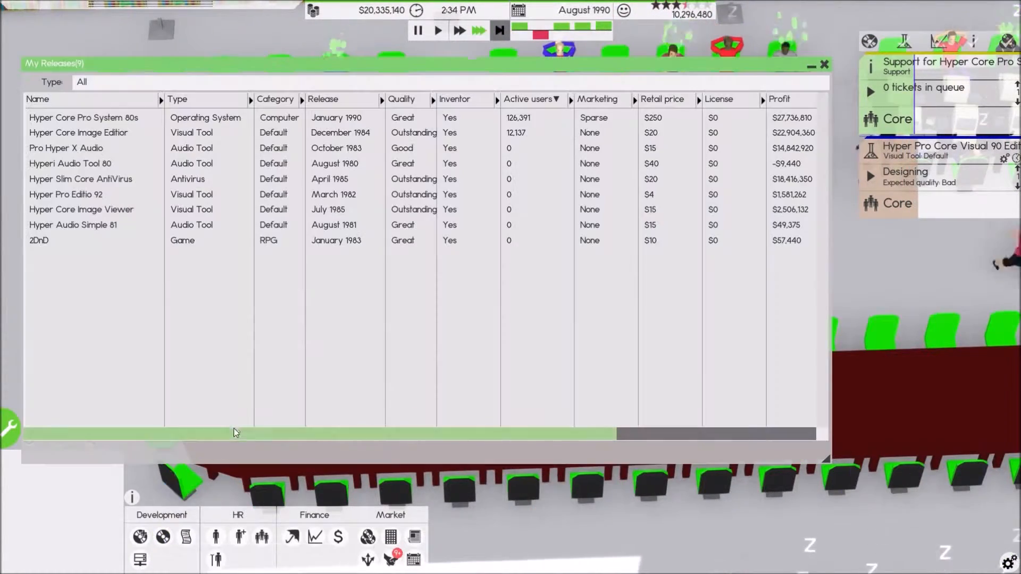
left_click(823, 64)
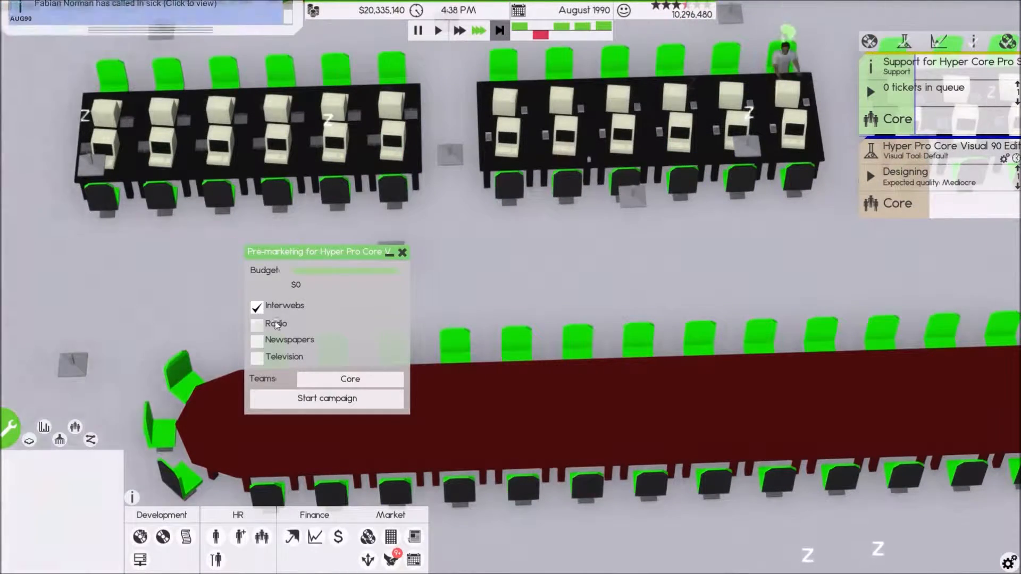
- Start a press pre-marketing campaign for Hyper Pro Core Visual 90 Editor
left_click(349, 378)
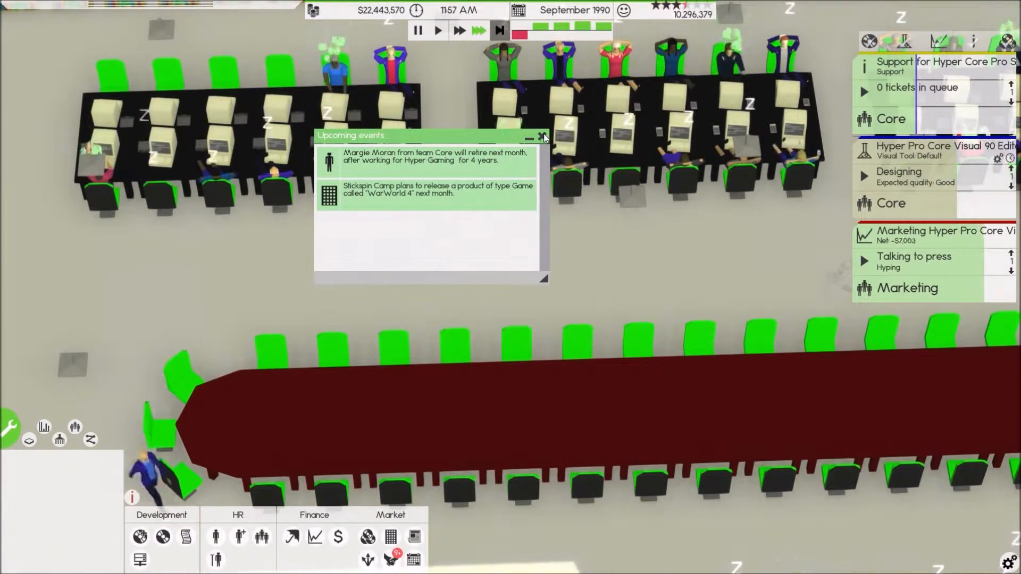
- Dismiss the upcoming events notice and assign the Core and Marketing teams to the project
left_click(544, 135)
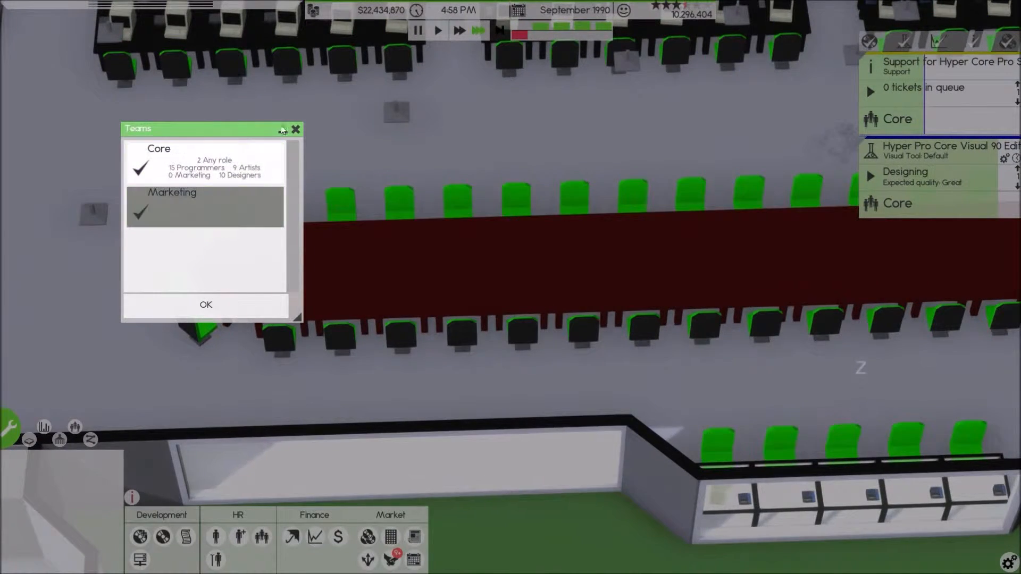
left_click(205, 305)
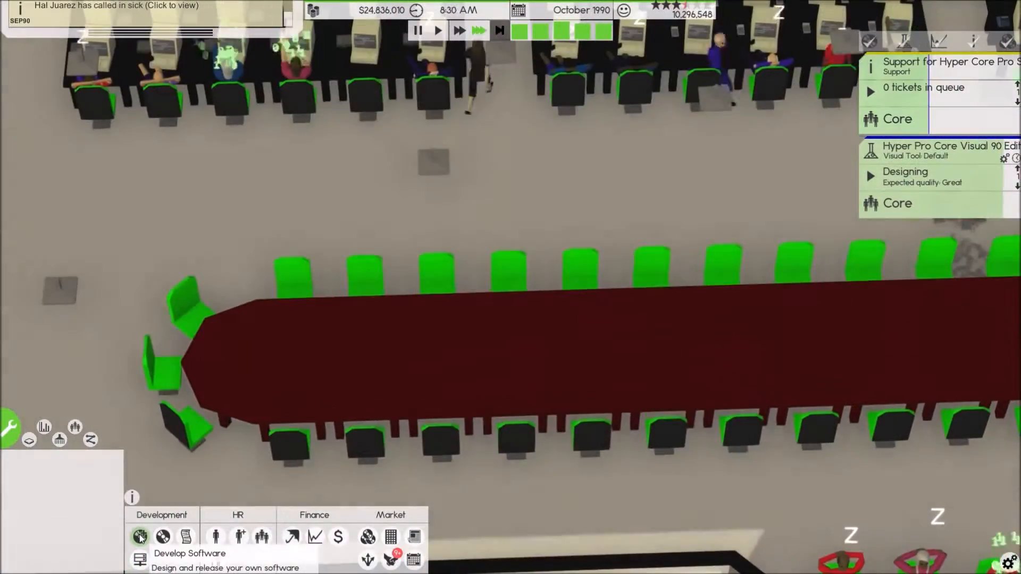
- Begin a webbased RPG design priced 5.00 with Main Server Hub SCM and review the visual tool list
left_click(139, 536)
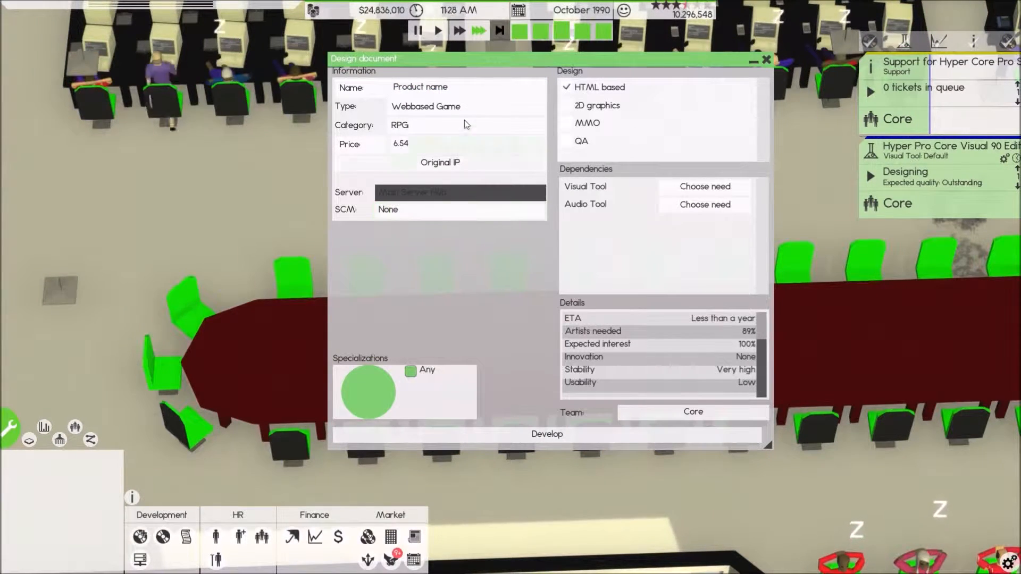
left_click(464, 143)
type("5")
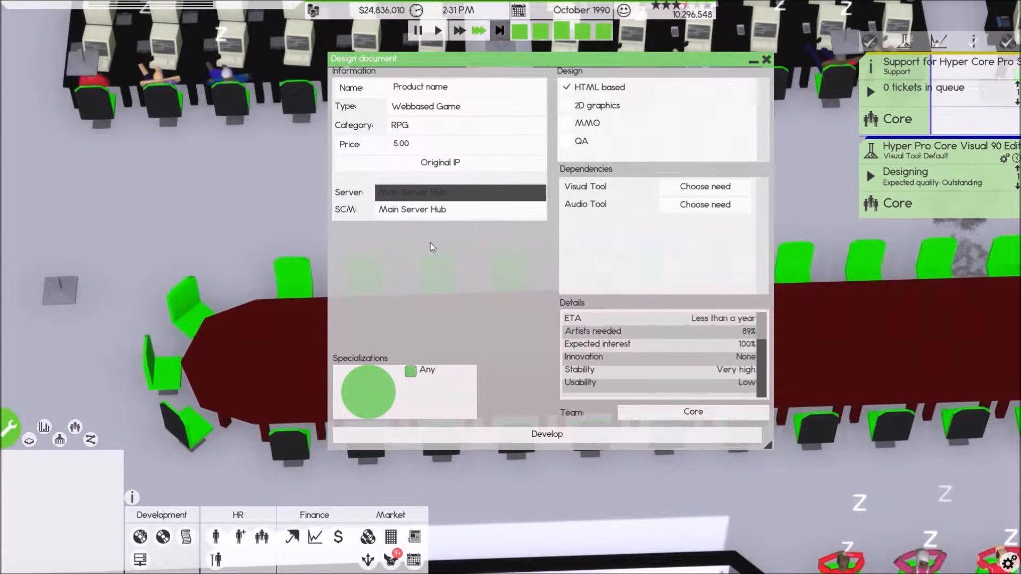
left_click(703, 187)
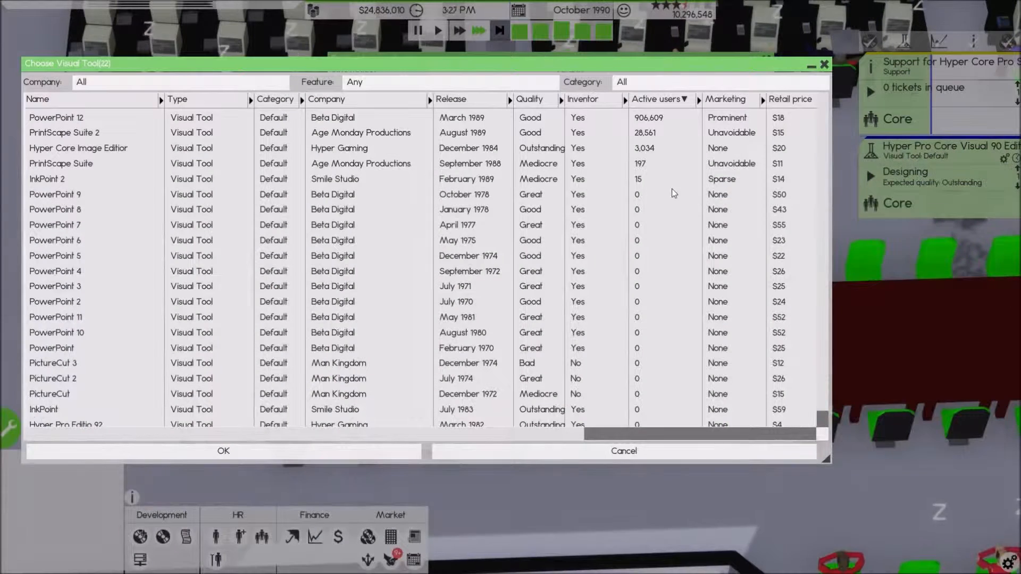
left_click(58, 118)
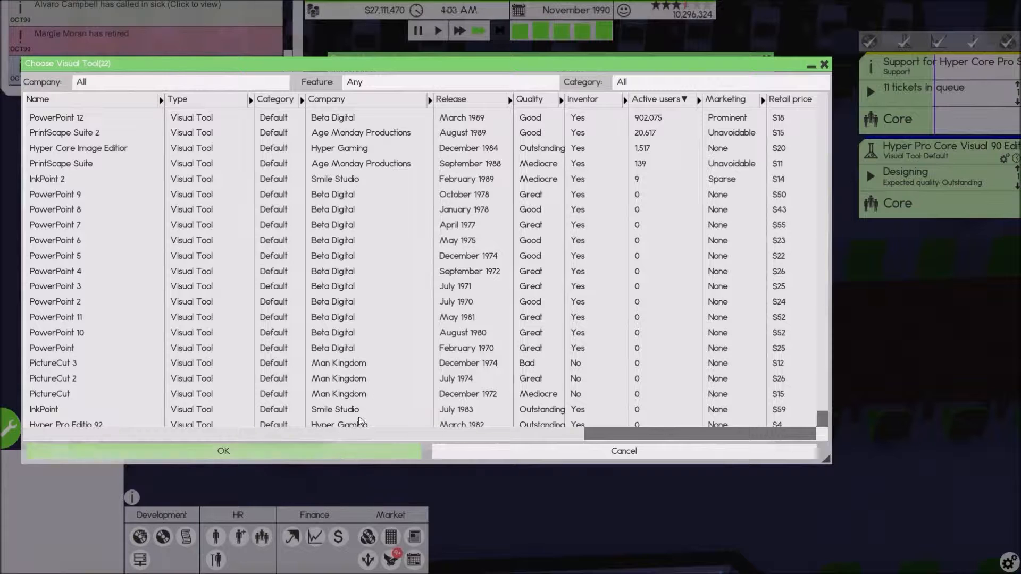
left_click(78, 148)
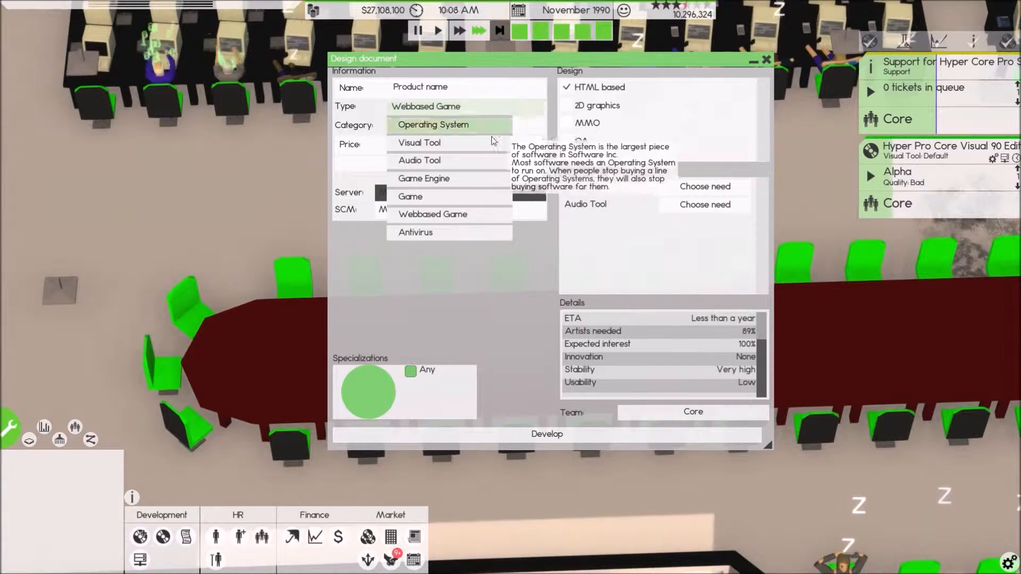
- Switch the design to an Audio Tool and accept all staff wage raise requests
left_click(419, 160)
type("Hyper Core Audio 90 X")
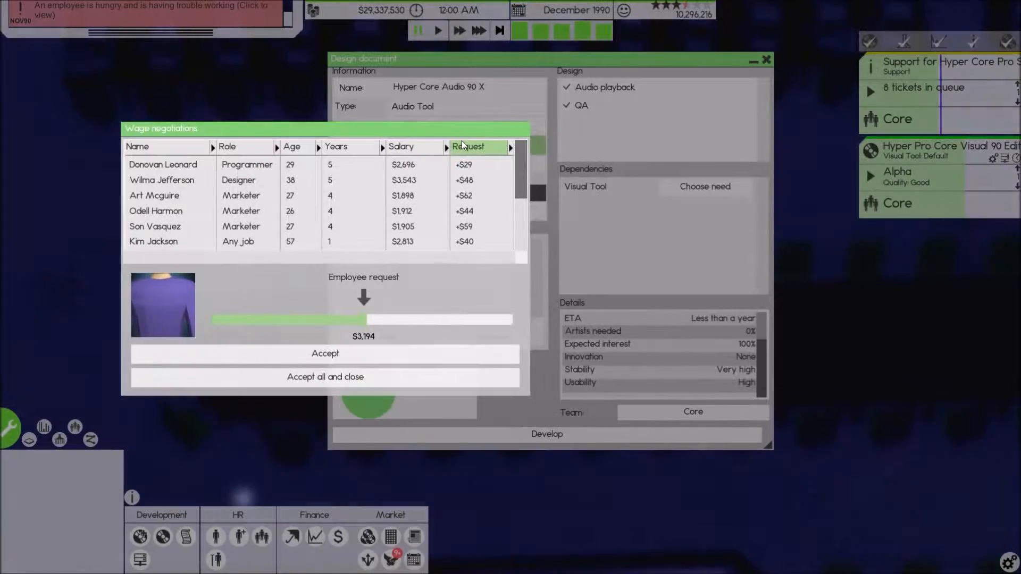
left_click(325, 377)
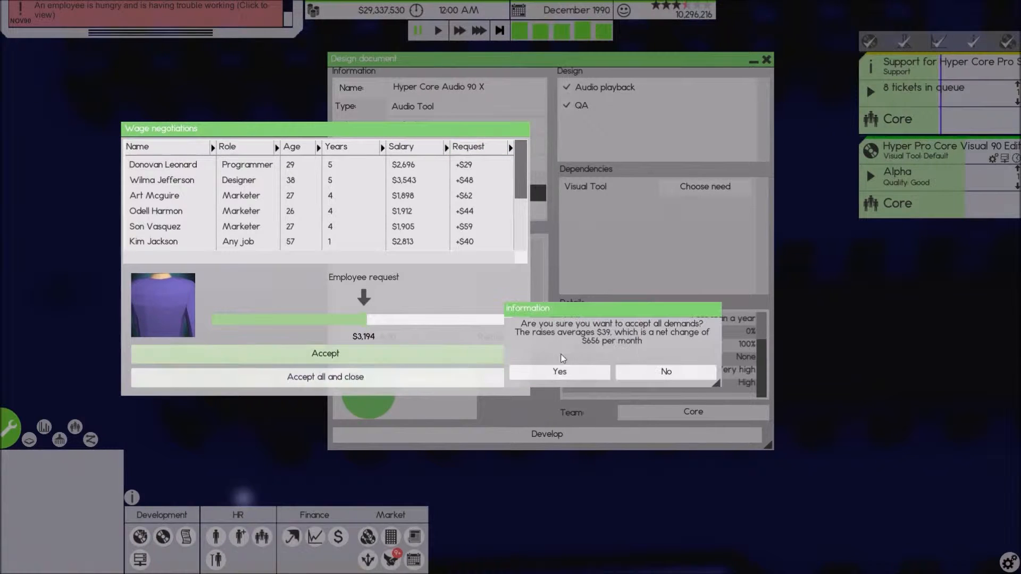
left_click(559, 371)
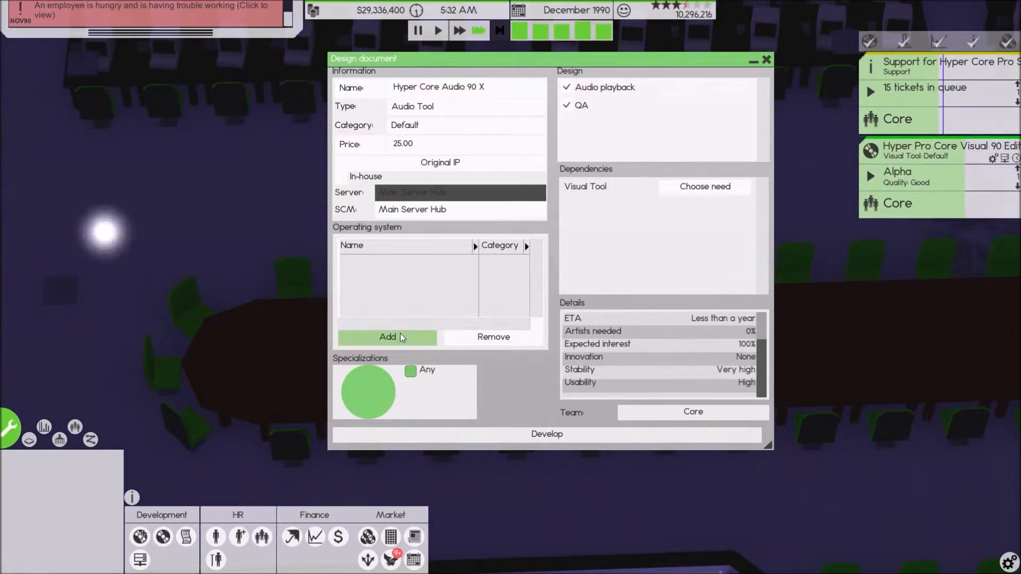
- Give Hyper Core Audio 90 X four operating systems and Hyper Core Image Editor as its visual tool dependency
left_click(387, 337)
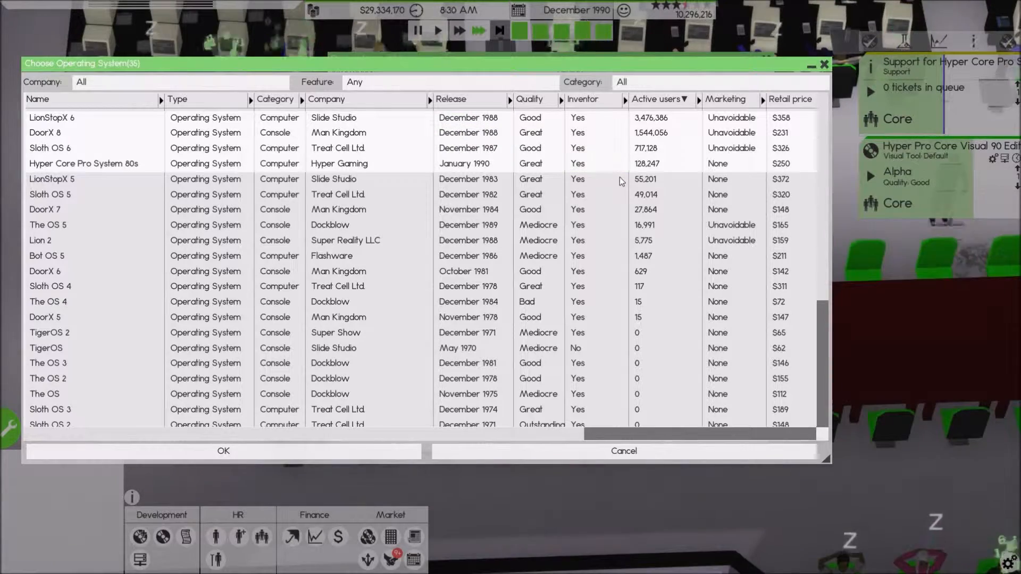
left_click(223, 450)
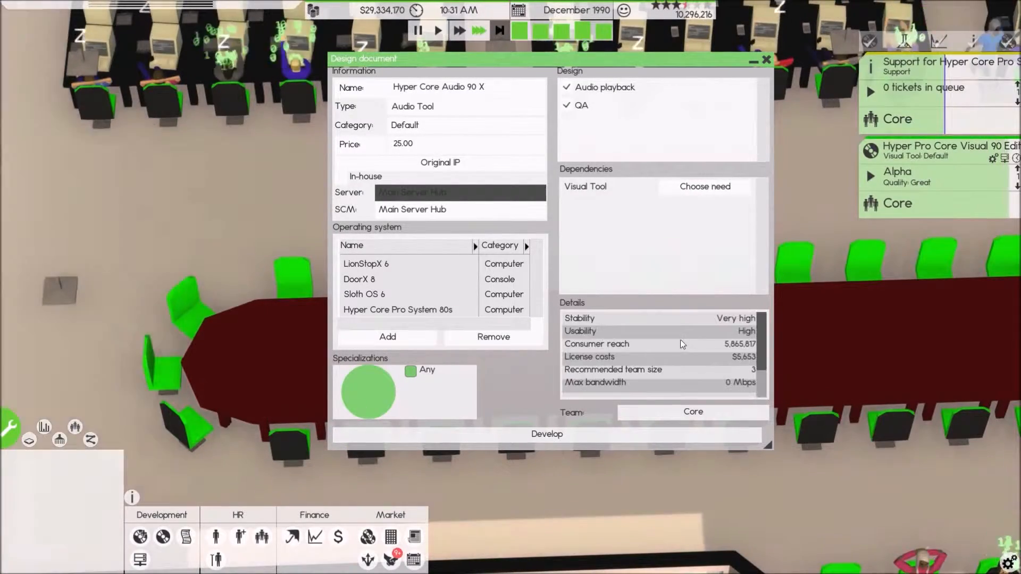
left_click(703, 186)
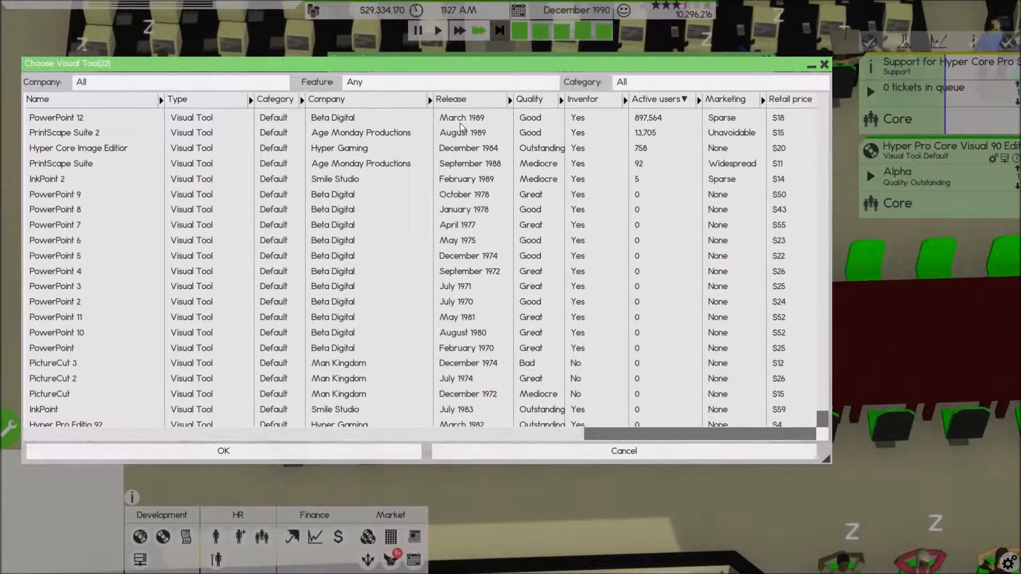
left_click(78, 148)
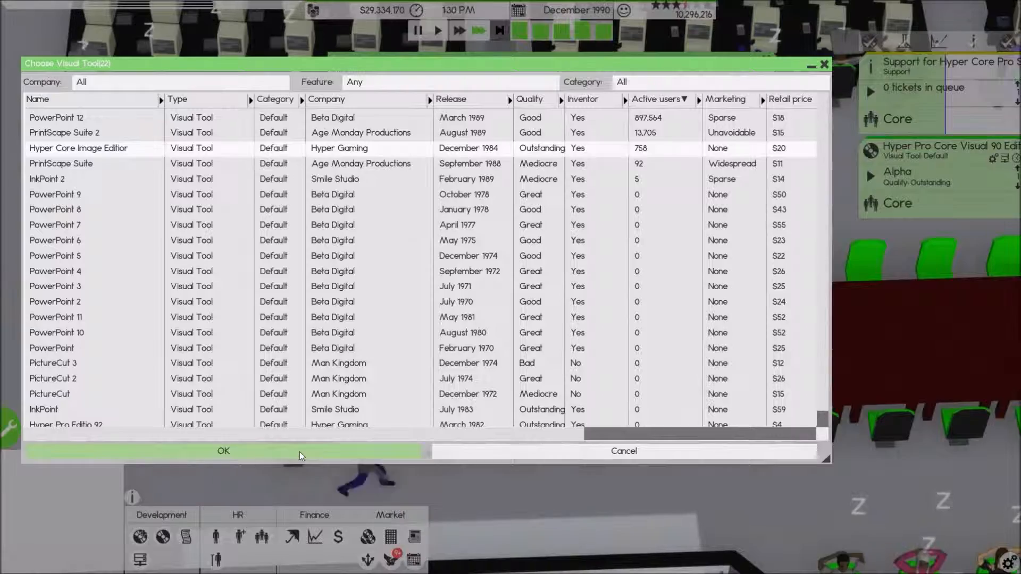
left_click(222, 450)
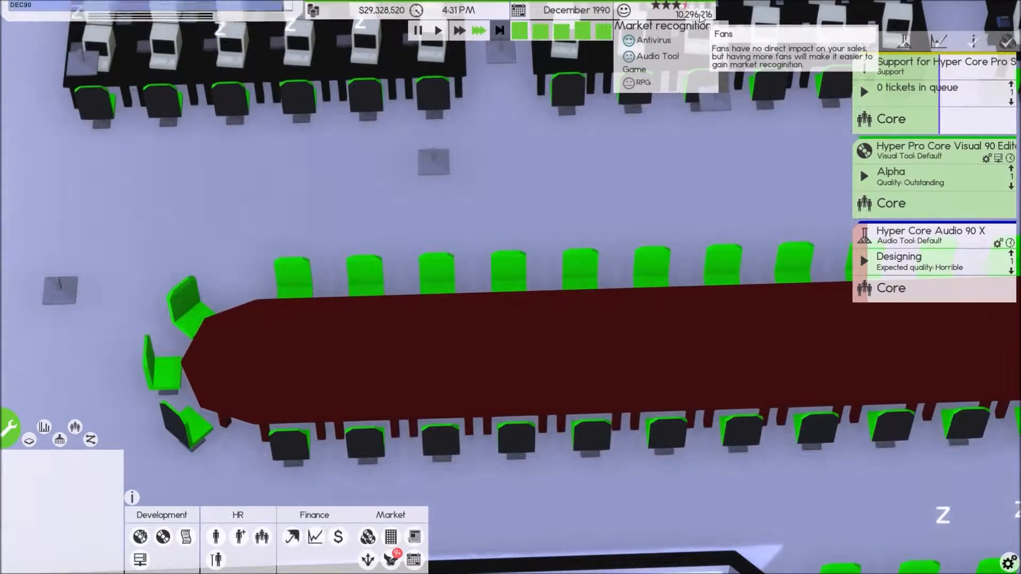
- Release Hyper Pro Core Visual 90 Editor and review the company's released products list
left_click(315, 536)
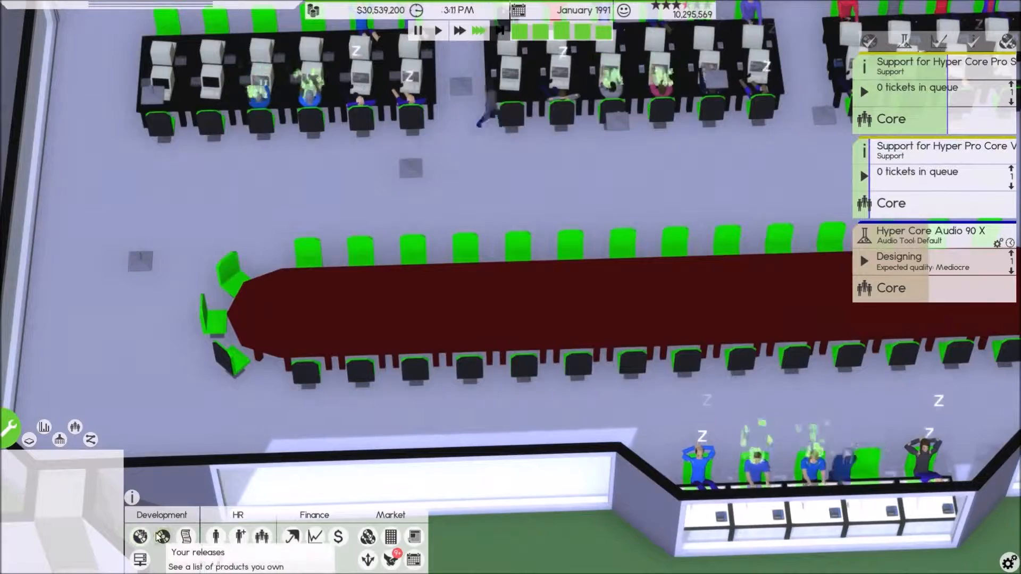
left_click(162, 536)
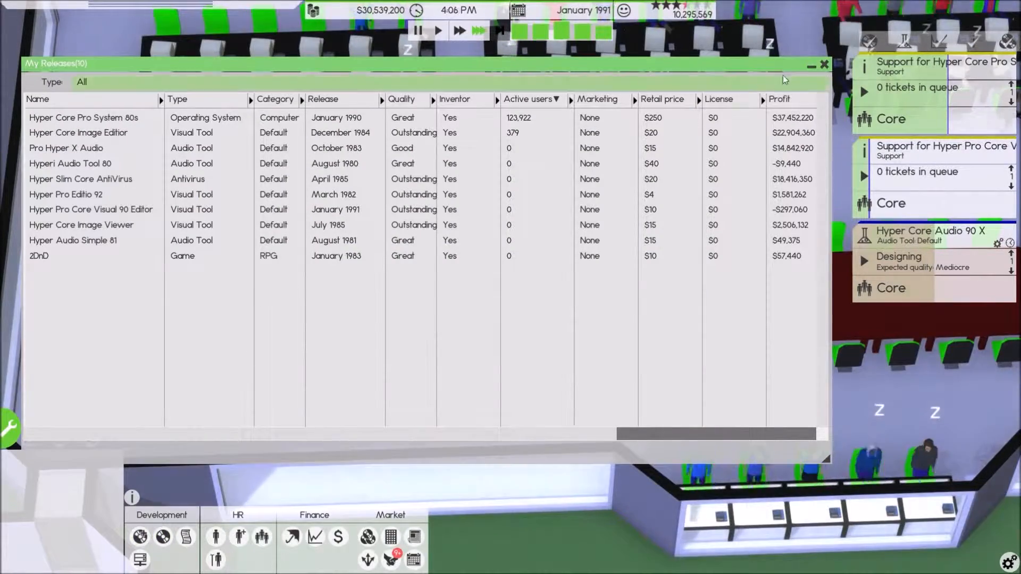
left_click(823, 64)
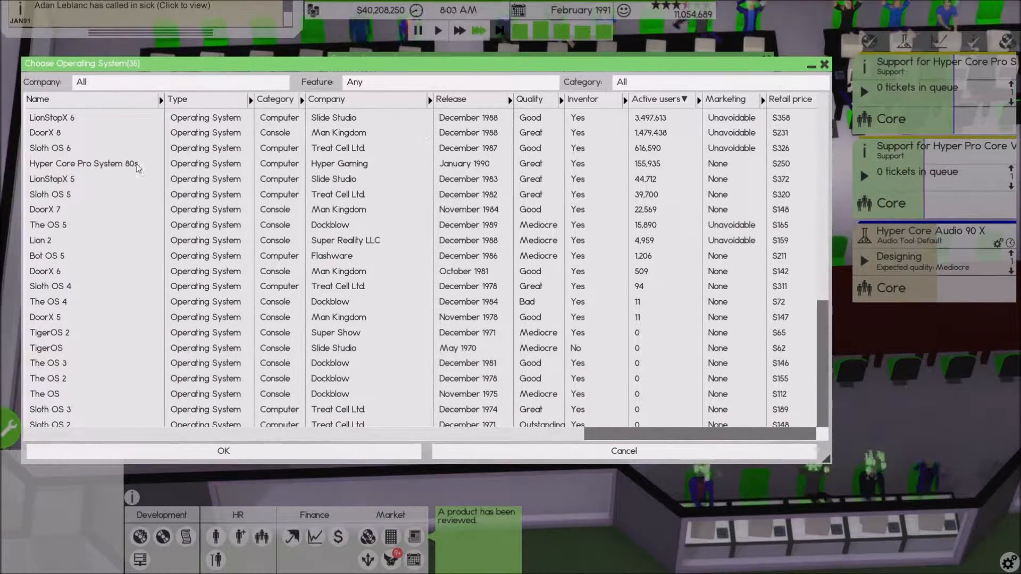
- Make Hyper Pro Core Visual 90 Editor the antivirus design's visual tool dependency
left_click(85, 164)
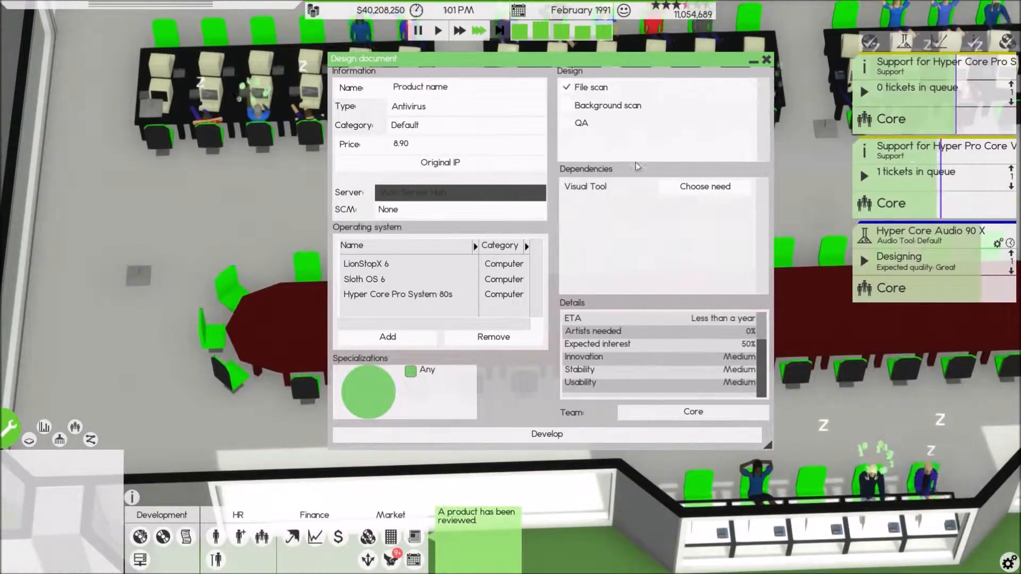
left_click(704, 187)
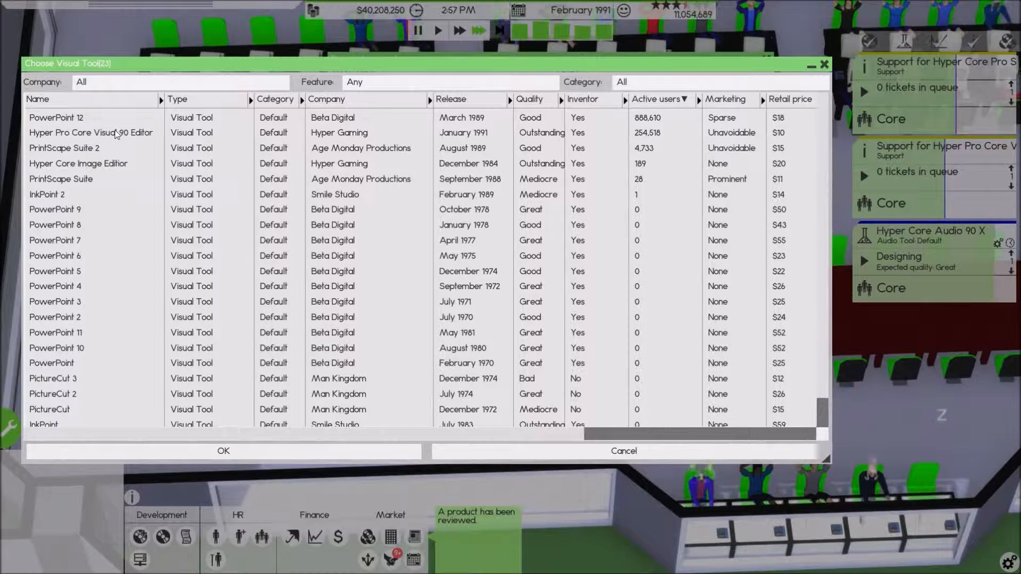
left_click(91, 131)
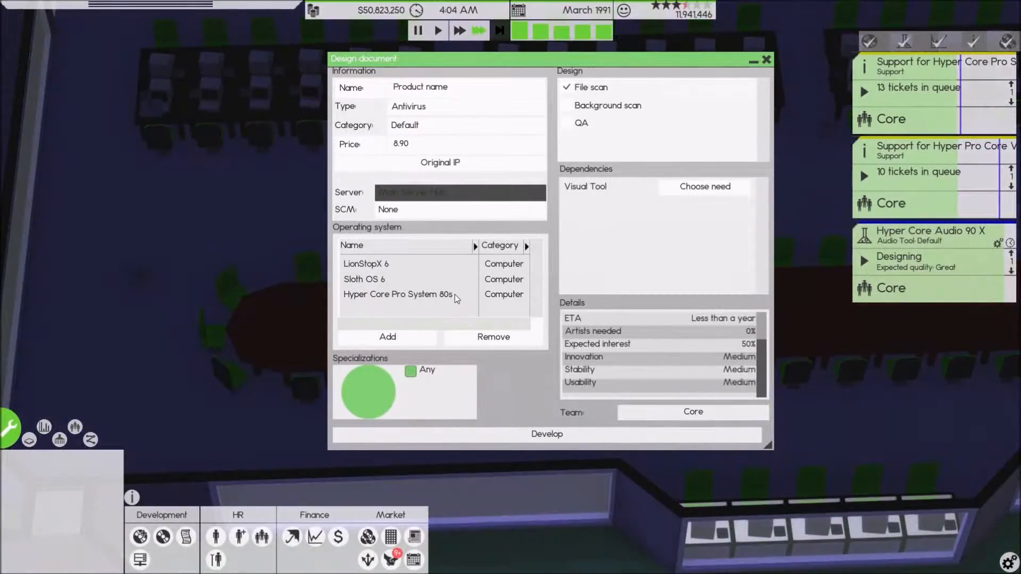
left_click(703, 186)
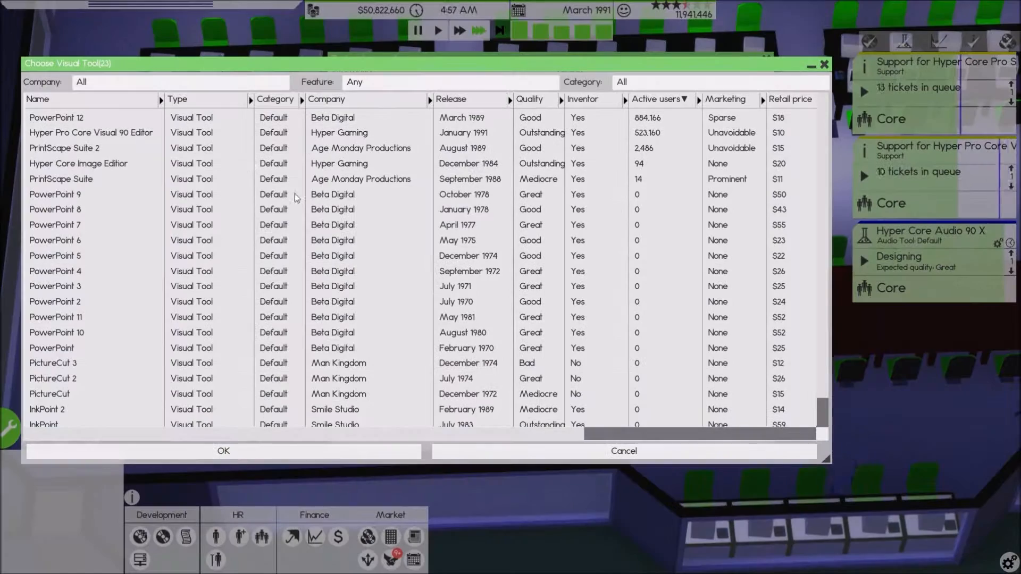
left_click(91, 132)
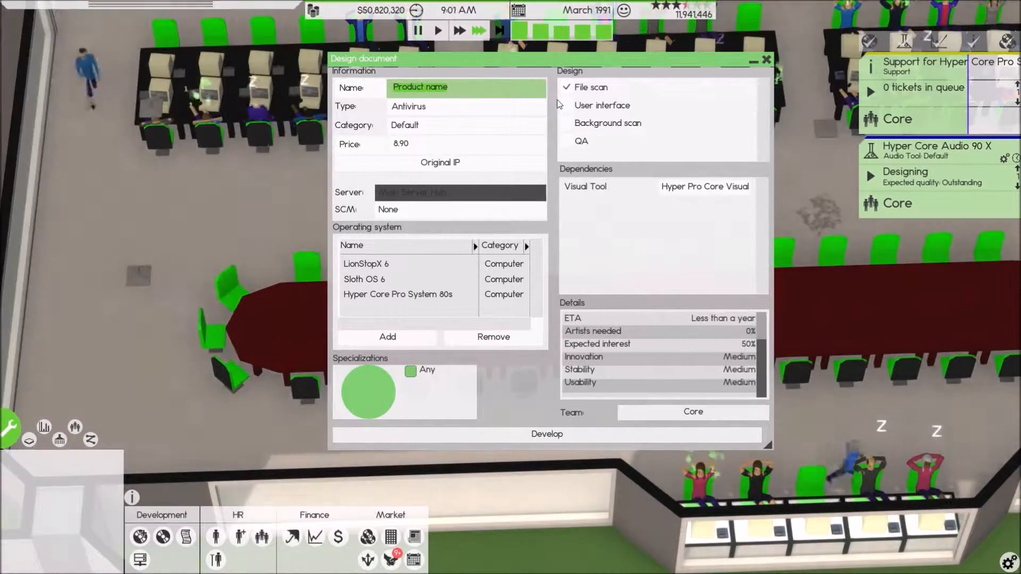
- Name the antivirus Hyper Core Scan X90 and start its development
type("Hyper Core Scan X90")
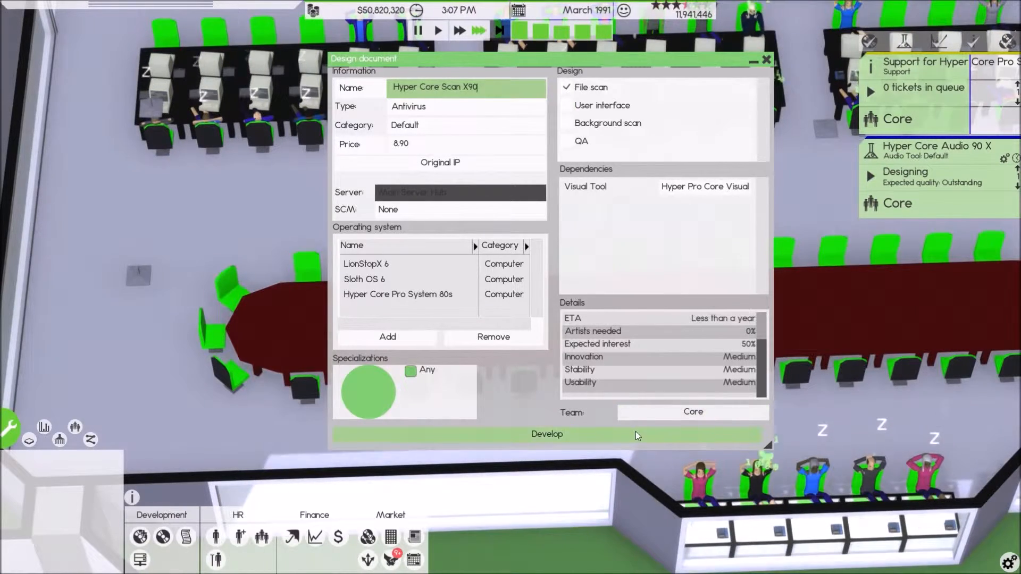
left_click(954, 203)
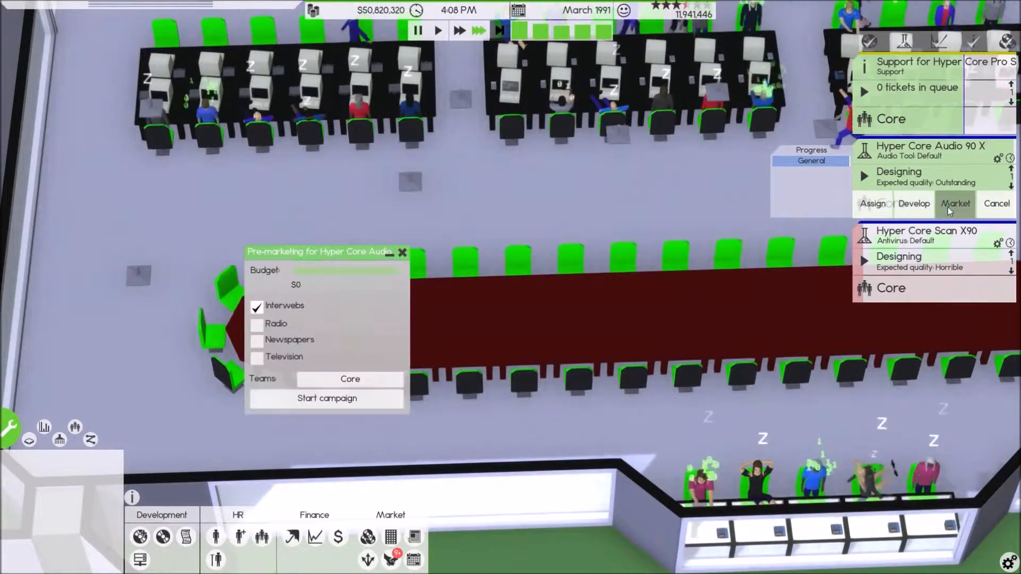
- Launch a $6,500 pre-marketing campaign for Hyper Core Audio on all four media with the Marketing team
left_click(257, 323)
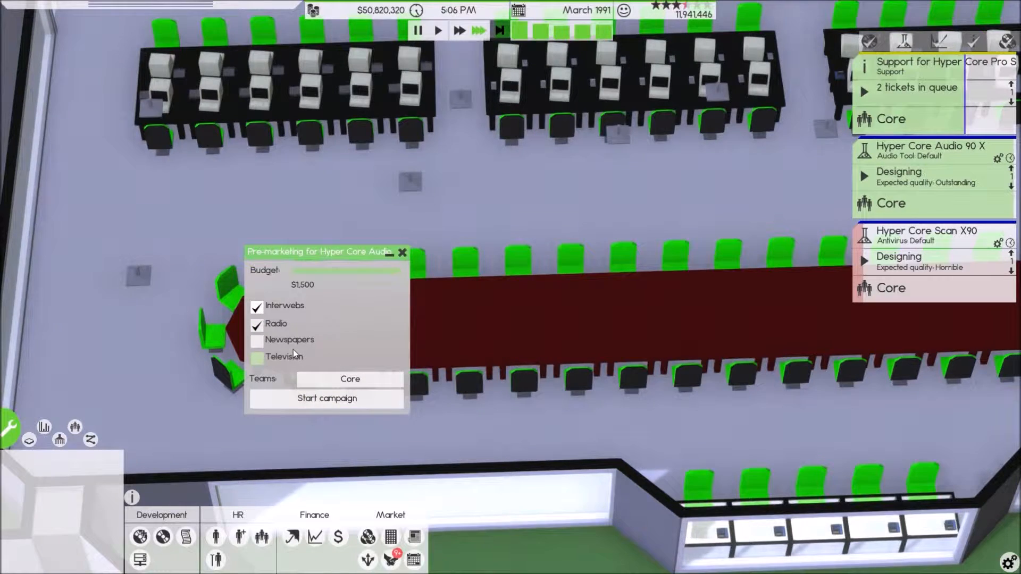
left_click(350, 378)
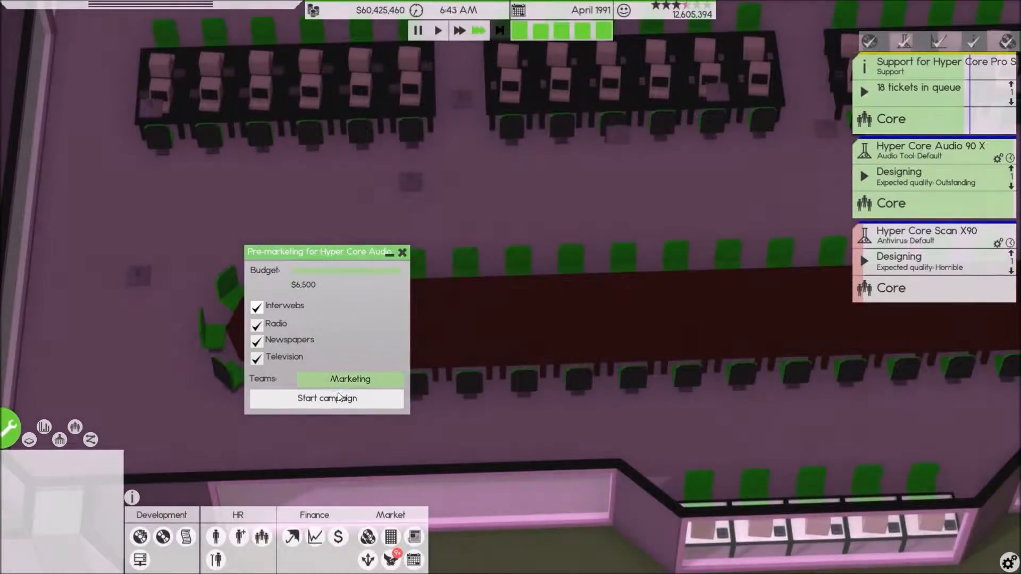
left_click(327, 397)
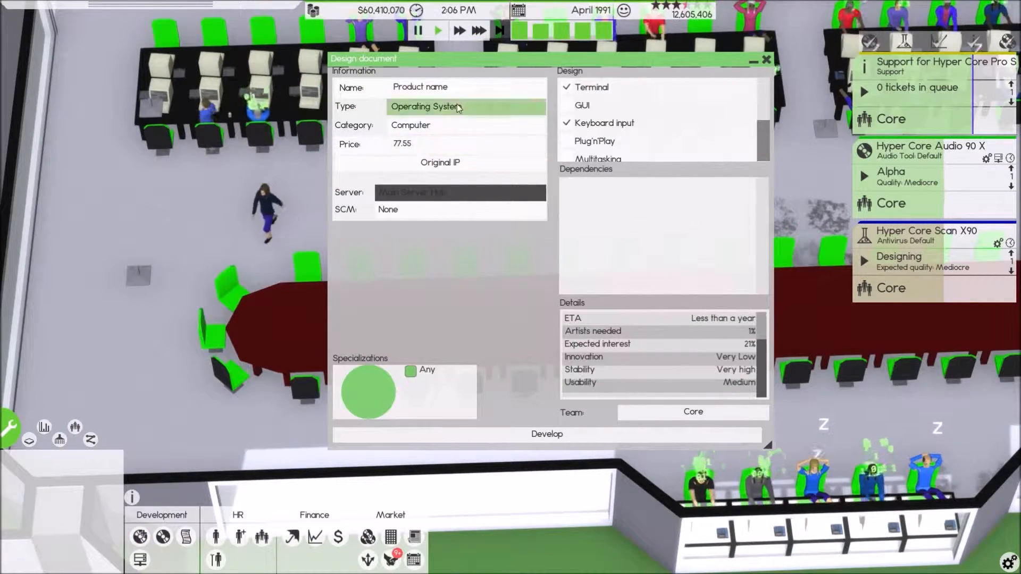
- Make the new design an Antivirus with background scan and QA features
left_click(456, 107)
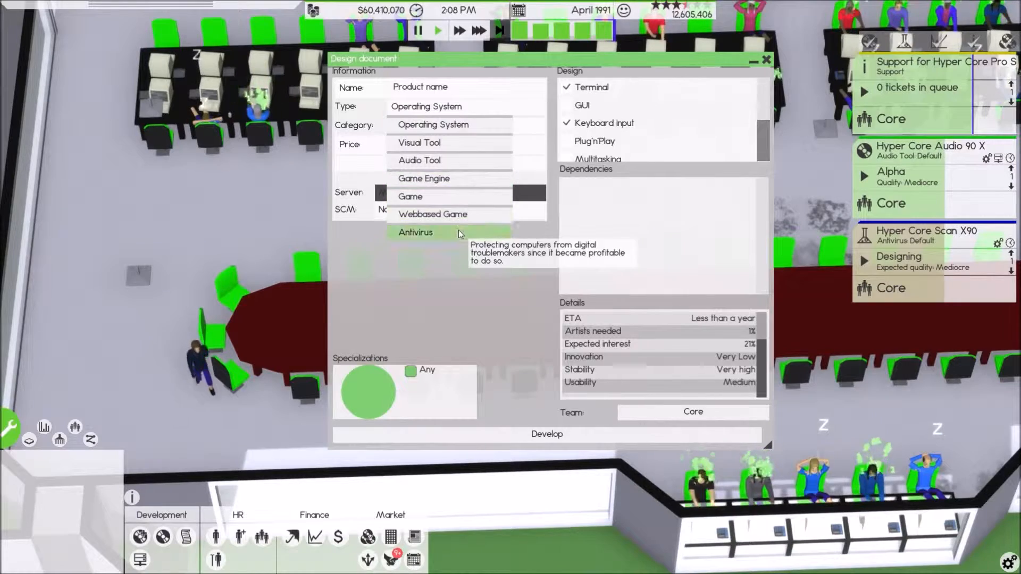
left_click(415, 231)
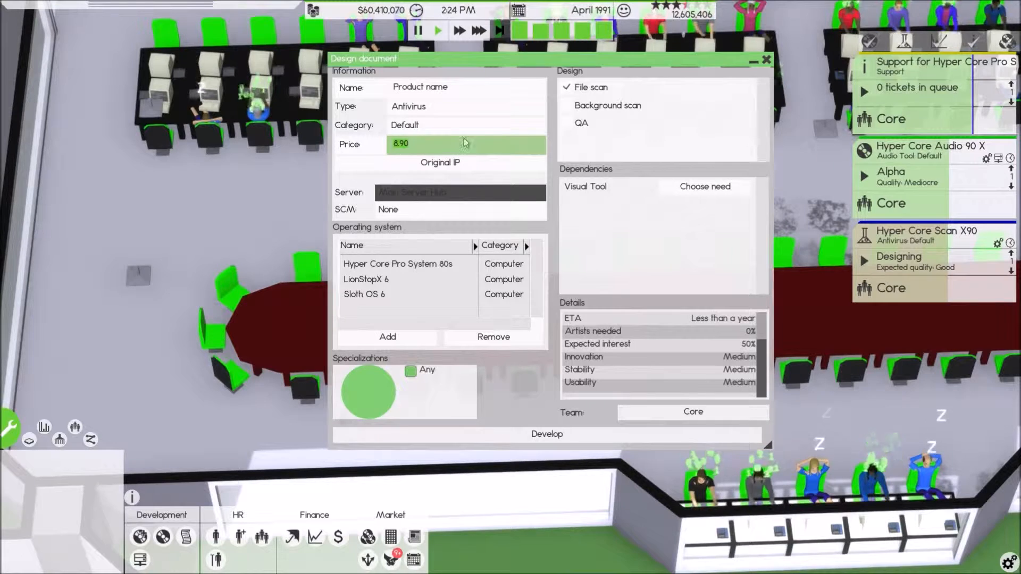
left_click(575, 105)
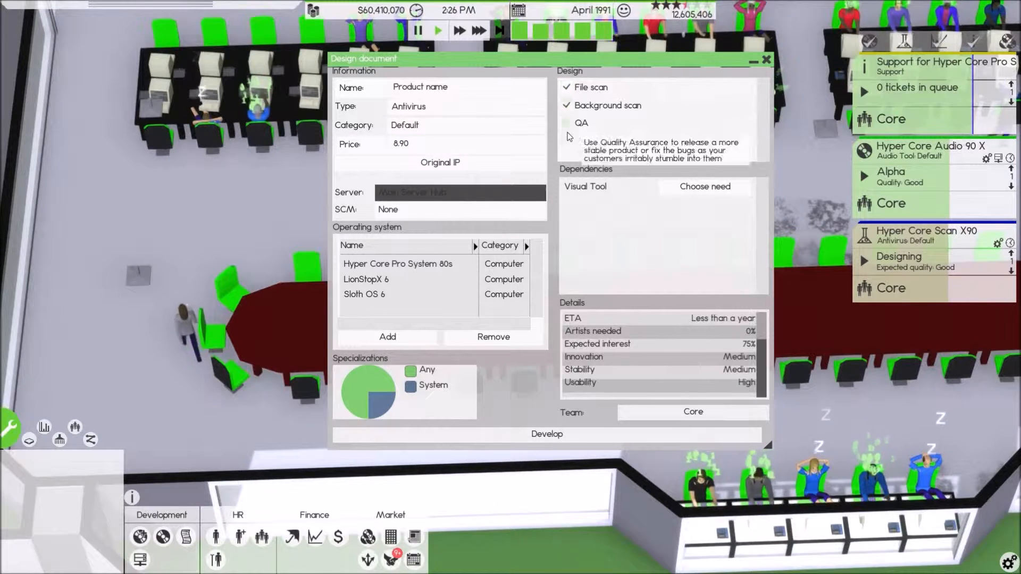
left_click(567, 123)
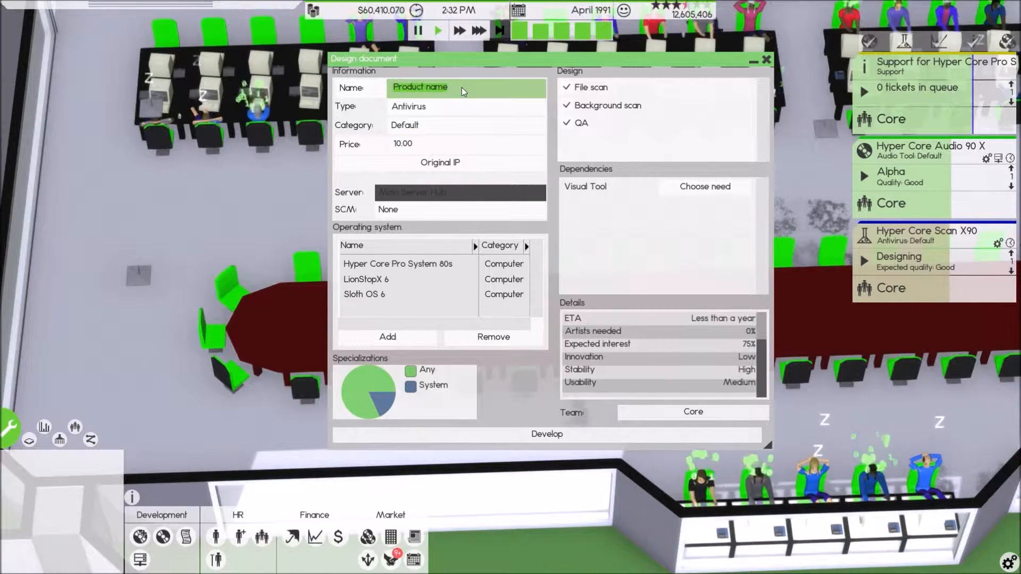
- Name it Hyper Core Pro System Scan X90 and set Hyper Pro Core Visual 90 Editor as dependency
type("Hyper Core Pro System Scan")
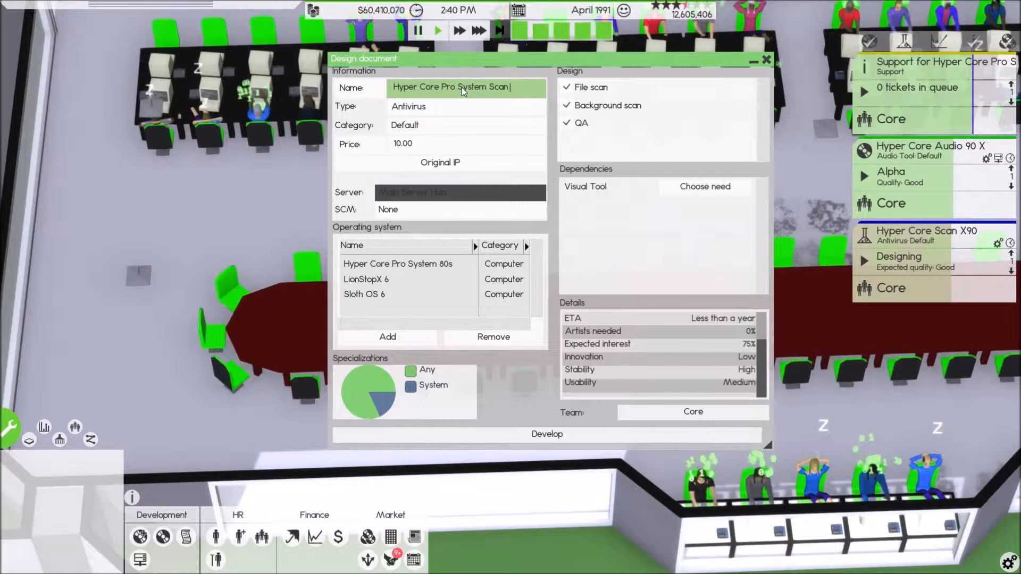
type("X90")
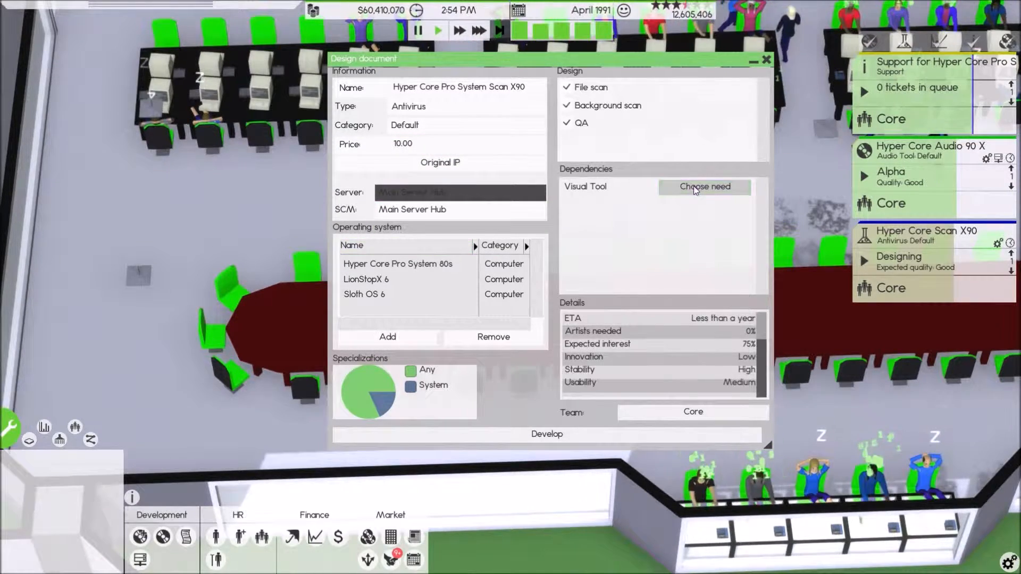
left_click(703, 187)
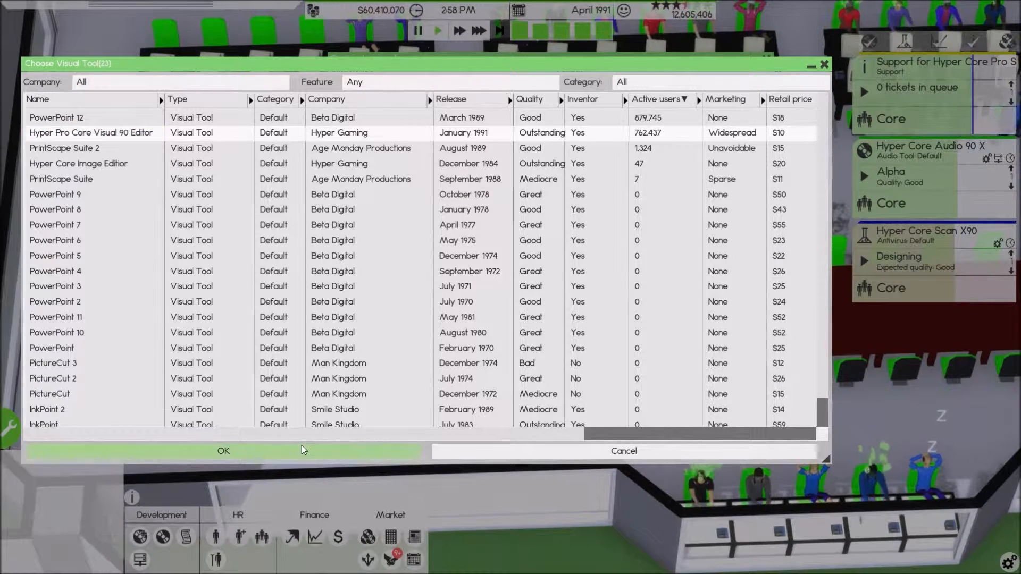
left_click(222, 451)
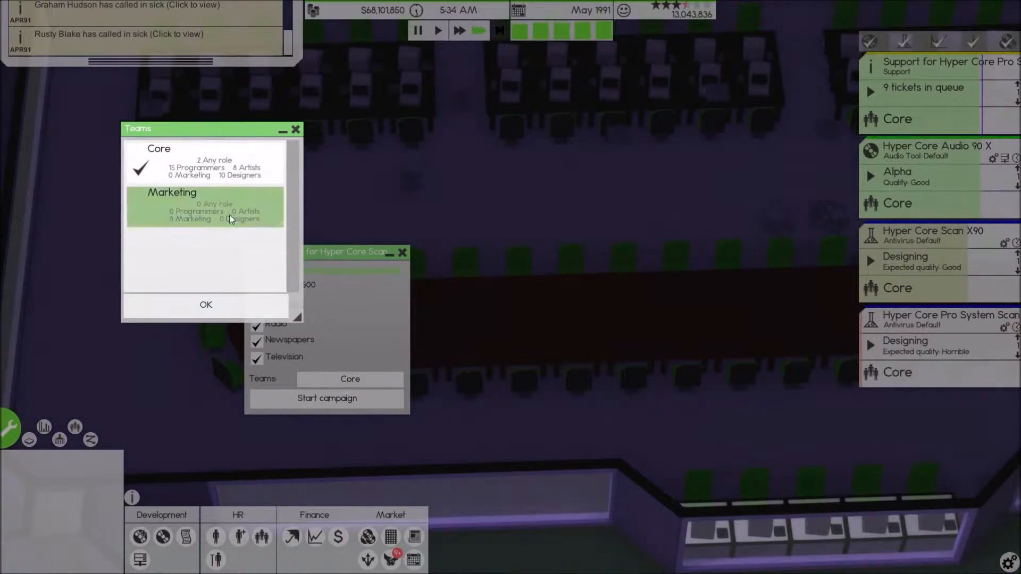
- Start the Hyper Core Scan pre-marketing campaign run by the Marketing team
left_click(205, 305)
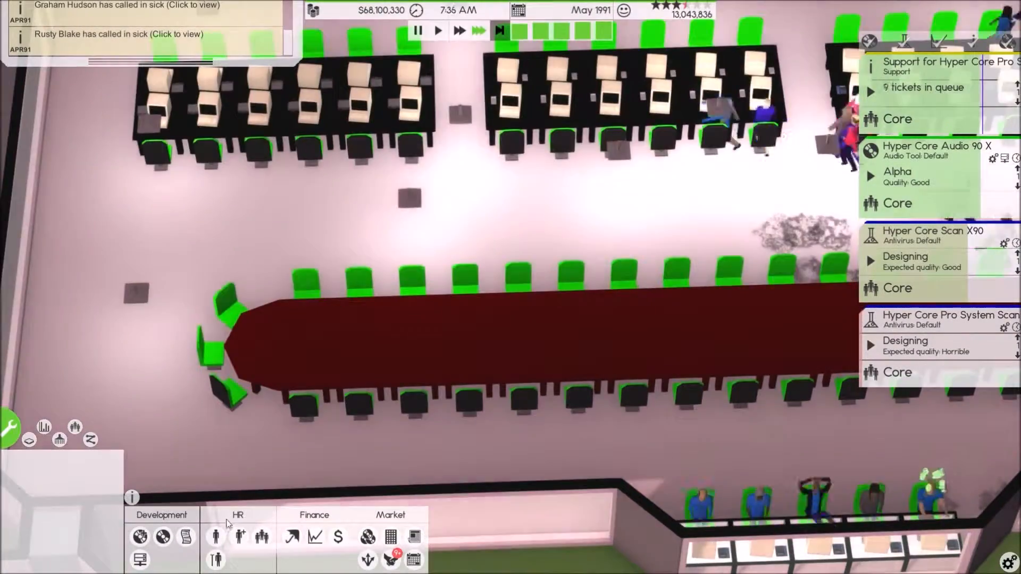
left_click(215, 536)
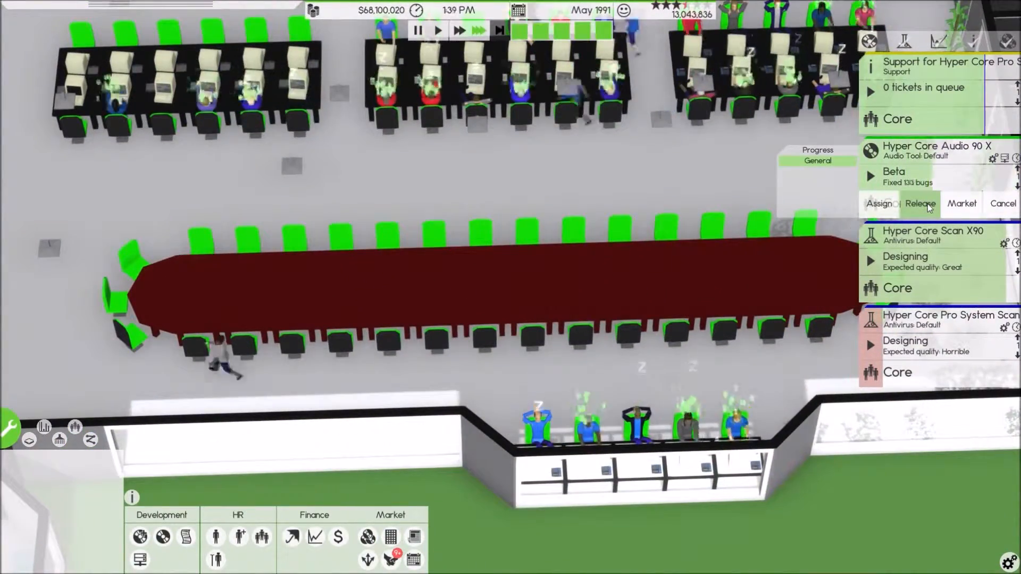
- Release the Hyper Core Audio 90 X audio tool
left_click(920, 203)
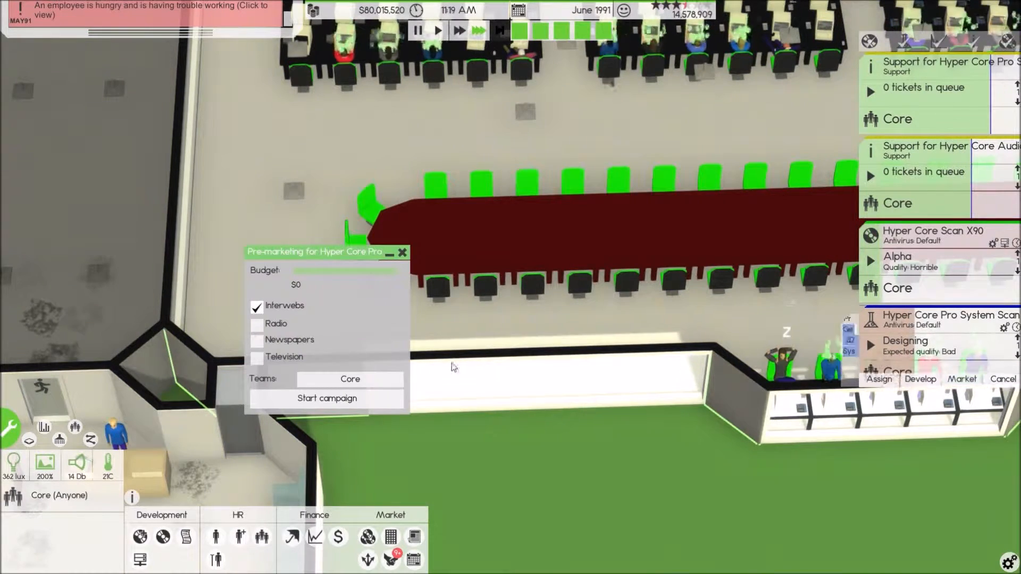
- Launch a $6,500 pre-marketing campaign for Hyper Core Pro System Scan on all four media with Marketing
left_click(256, 357)
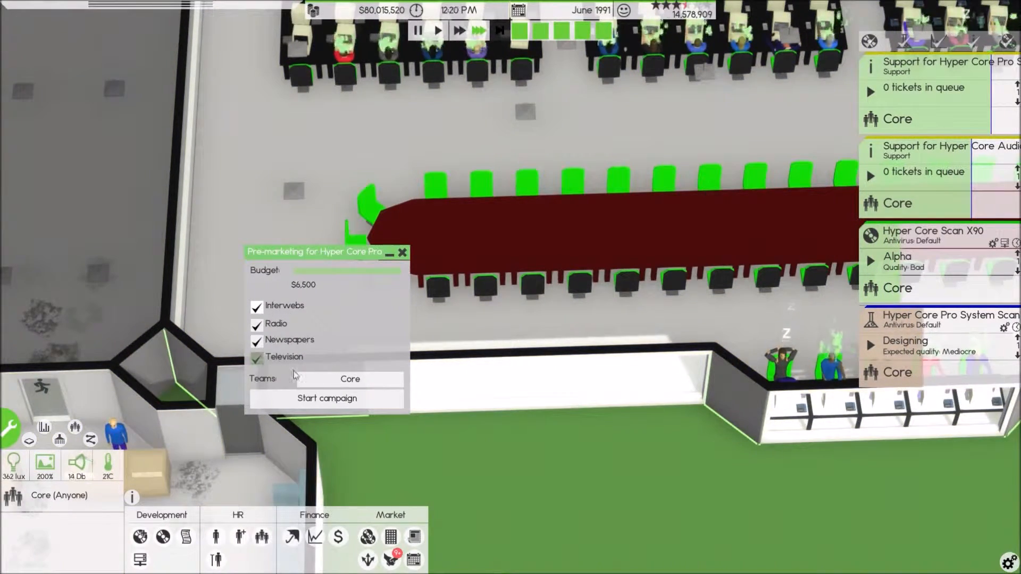
left_click(349, 378)
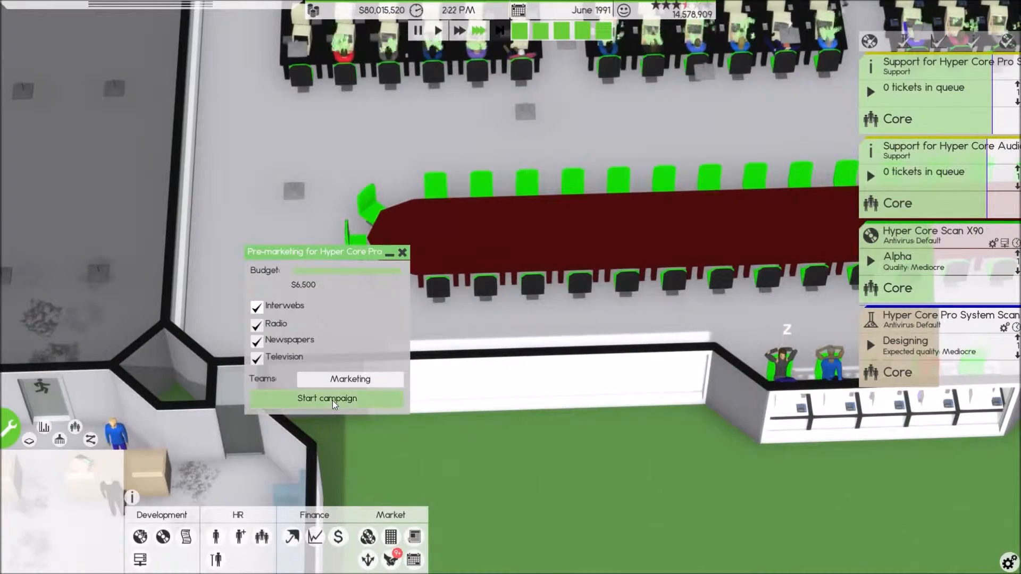
left_click(327, 399)
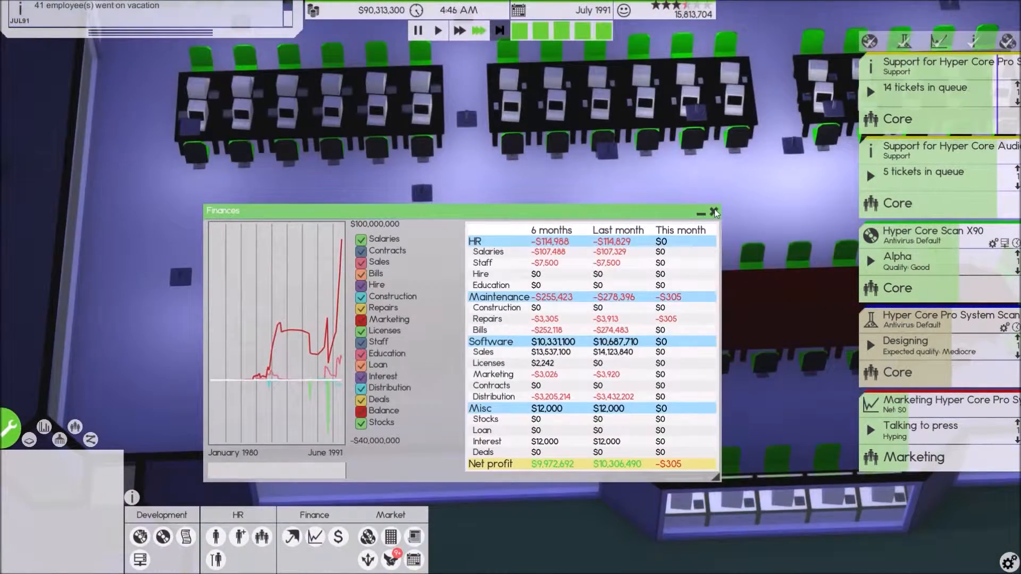
- Close the finances overview and review all released software filtered to operating systems
left_click(713, 212)
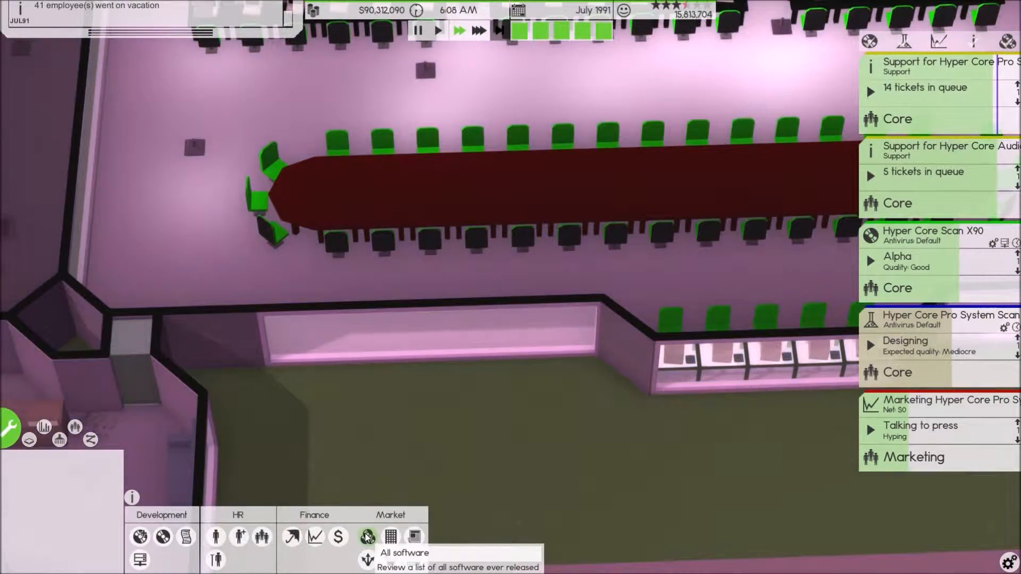
left_click(367, 536)
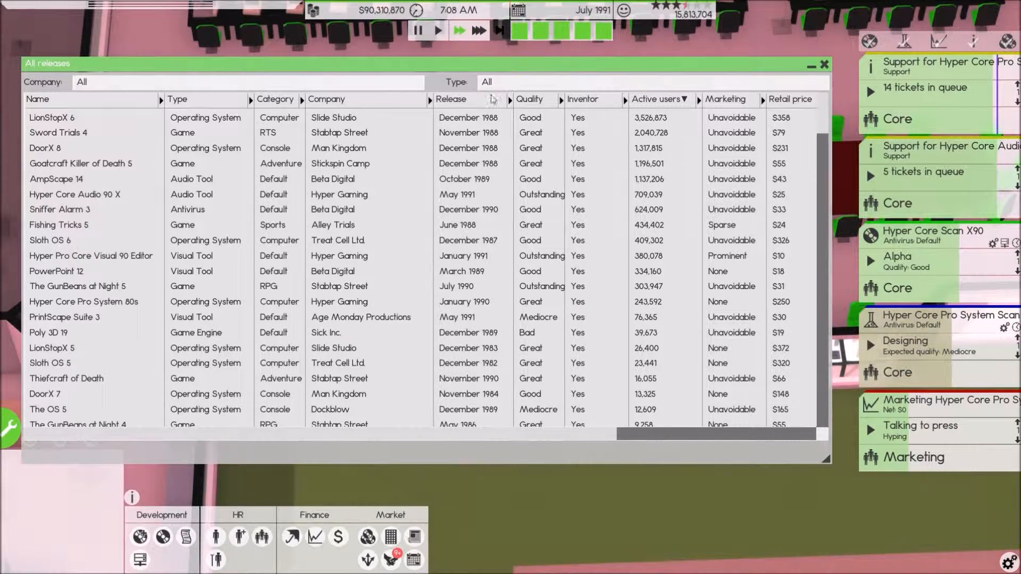
left_click(751, 82)
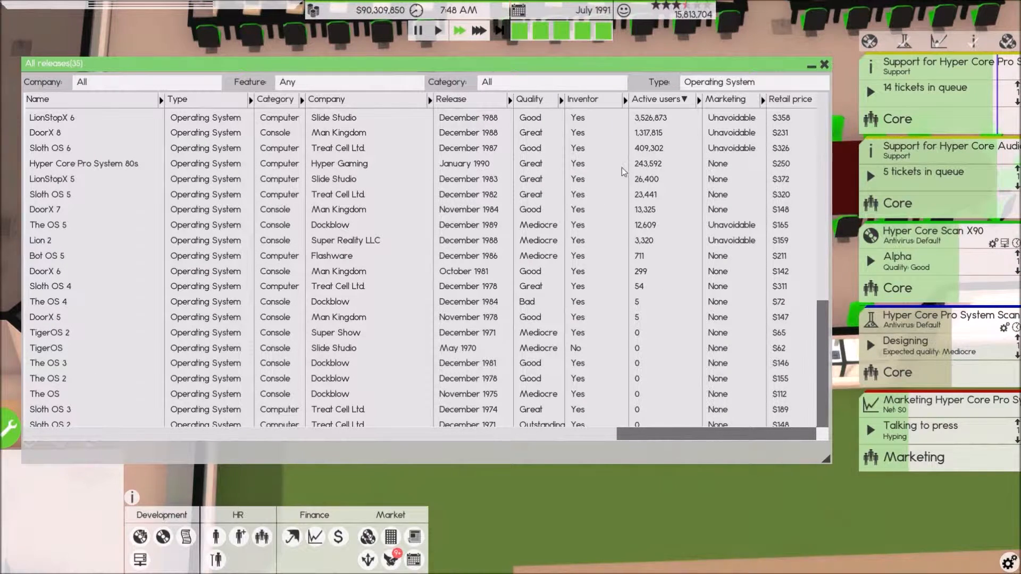
left_click(823, 64)
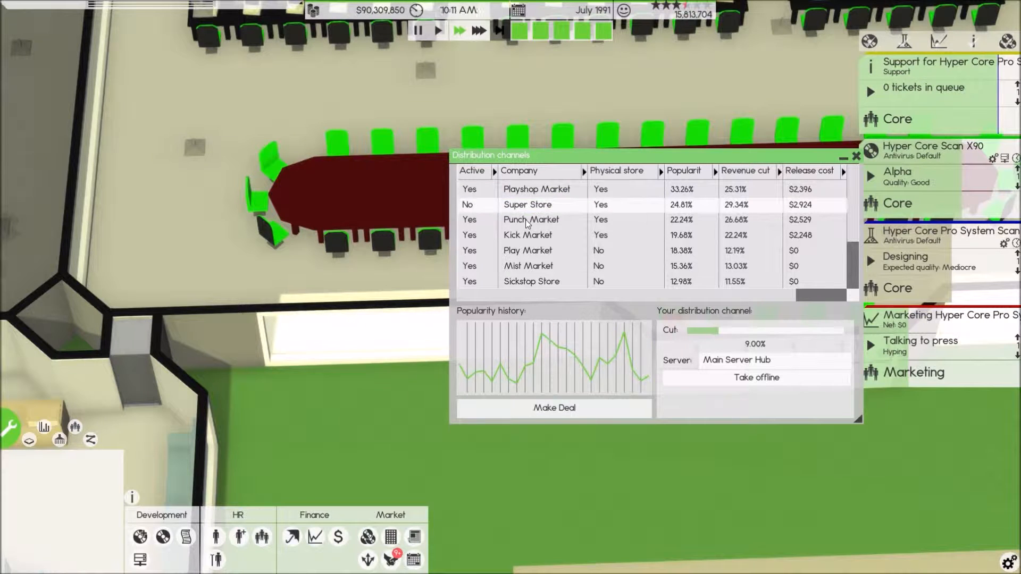
- Make the distribution deal with Super Store and leave the channels list
left_click(553, 407)
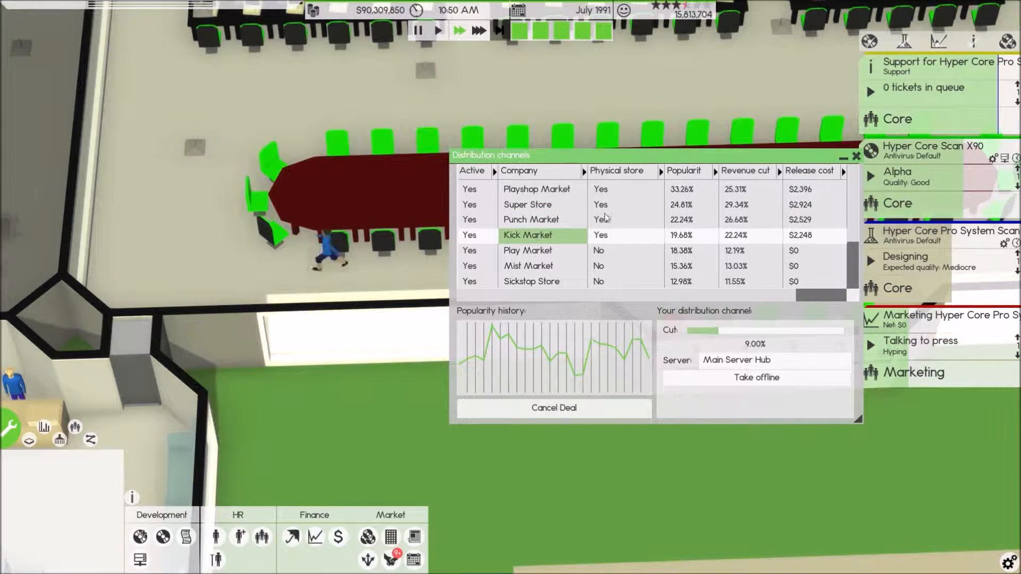
left_click(855, 156)
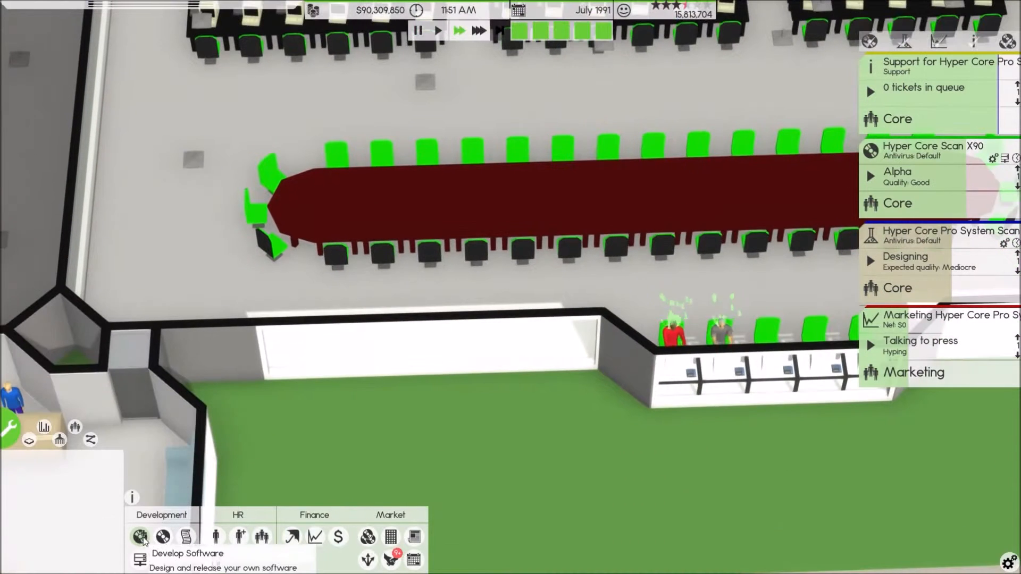
- Begin a new design on Main Server Hub depending on Hyper Pro Core Visual 90 Editor and Hyper Core Audio 90 X
left_click(139, 536)
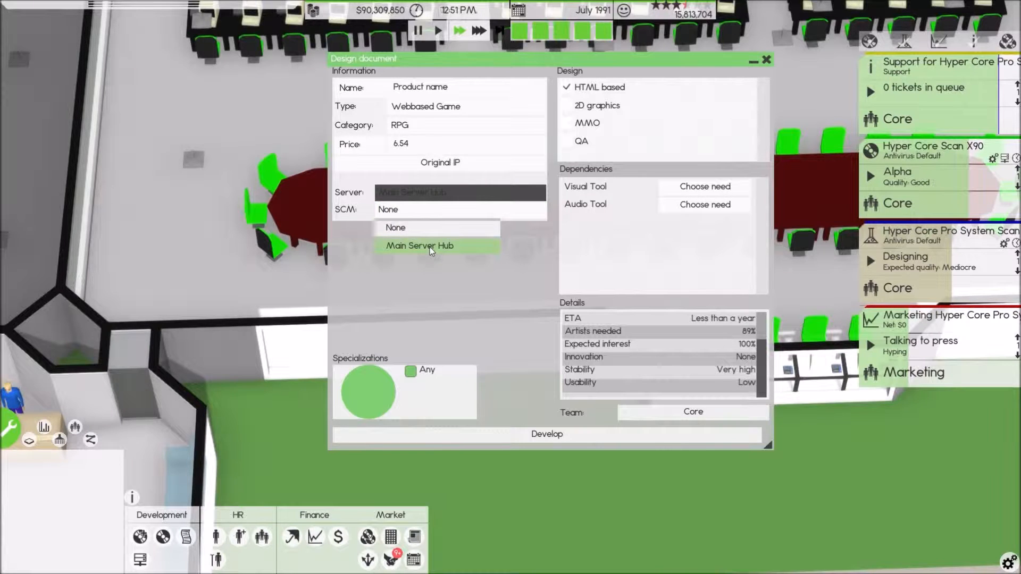
left_click(419, 246)
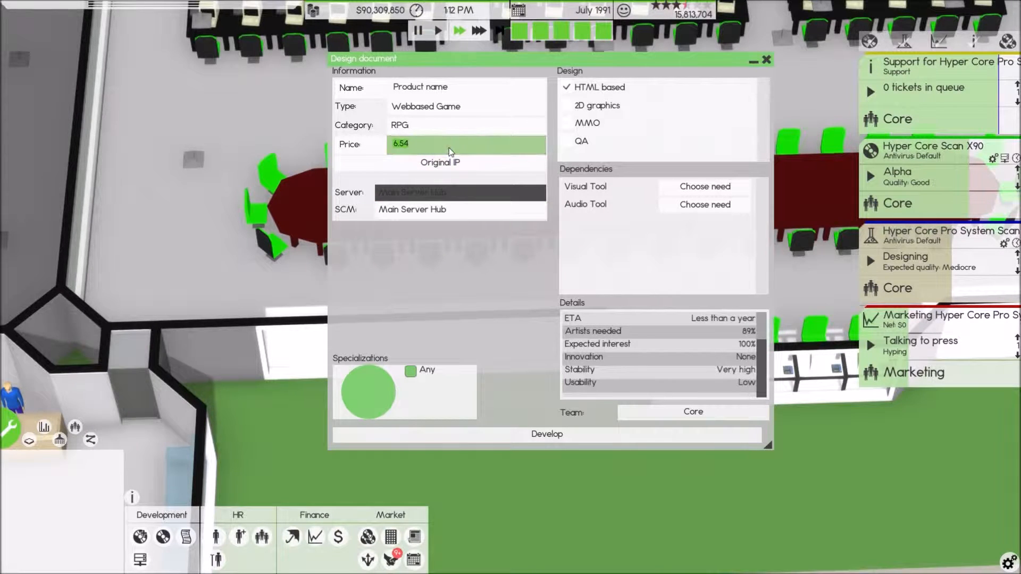
left_click(704, 186)
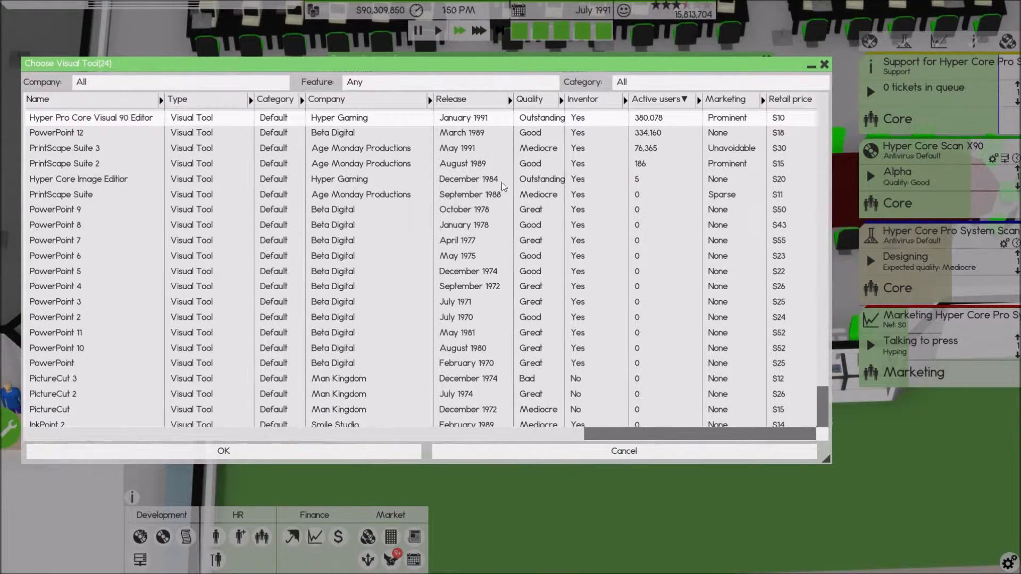
left_click(223, 451)
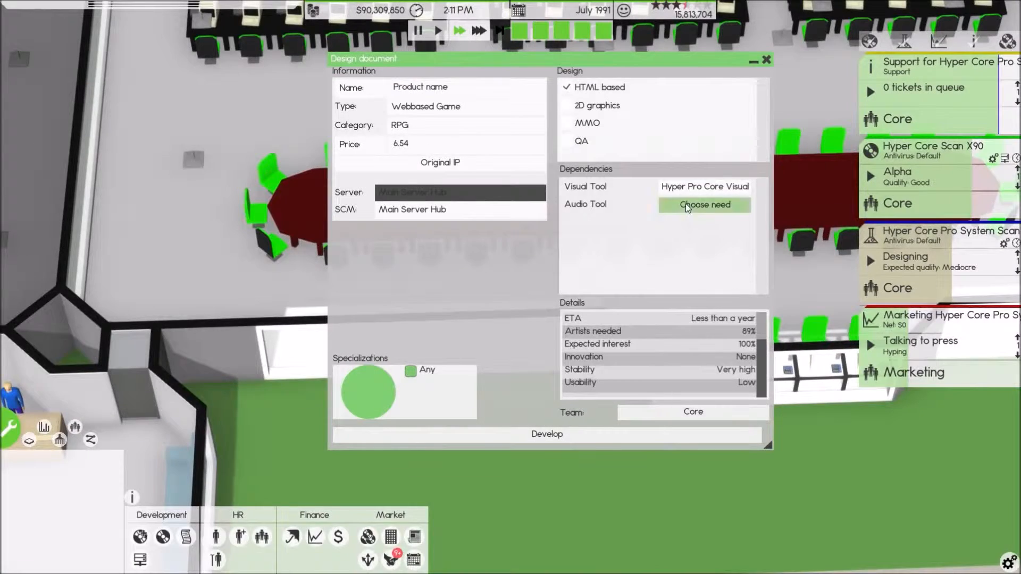
left_click(704, 204)
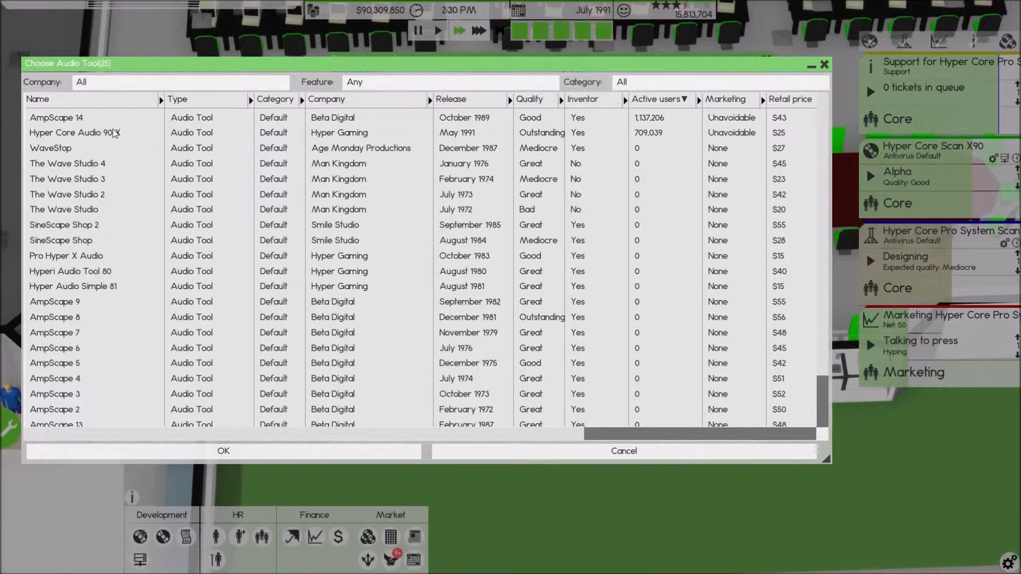
left_click(223, 450)
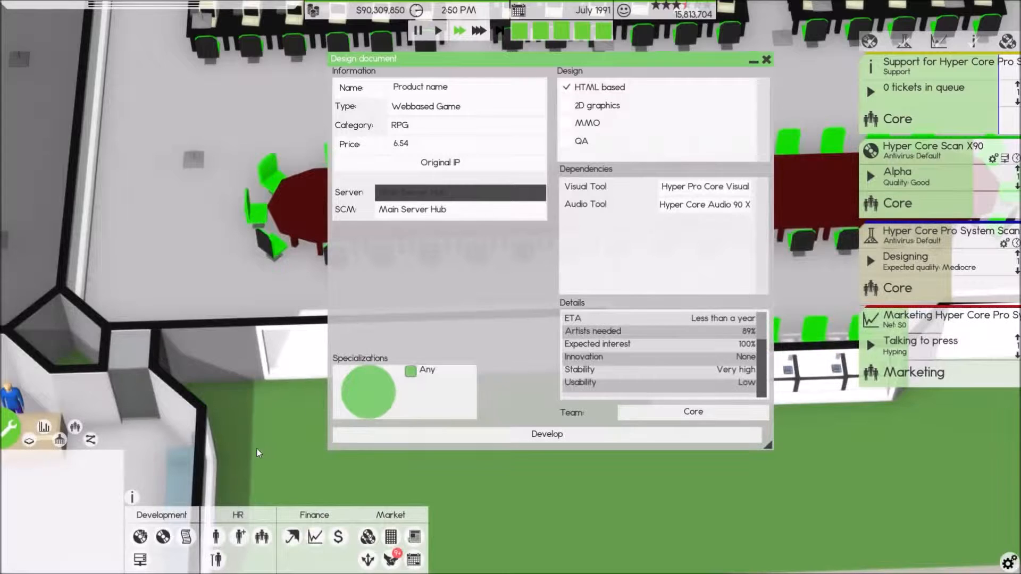
- Add 2D graphics, MMO and QA, name it Rune Fighter and start development
left_click(565, 123)
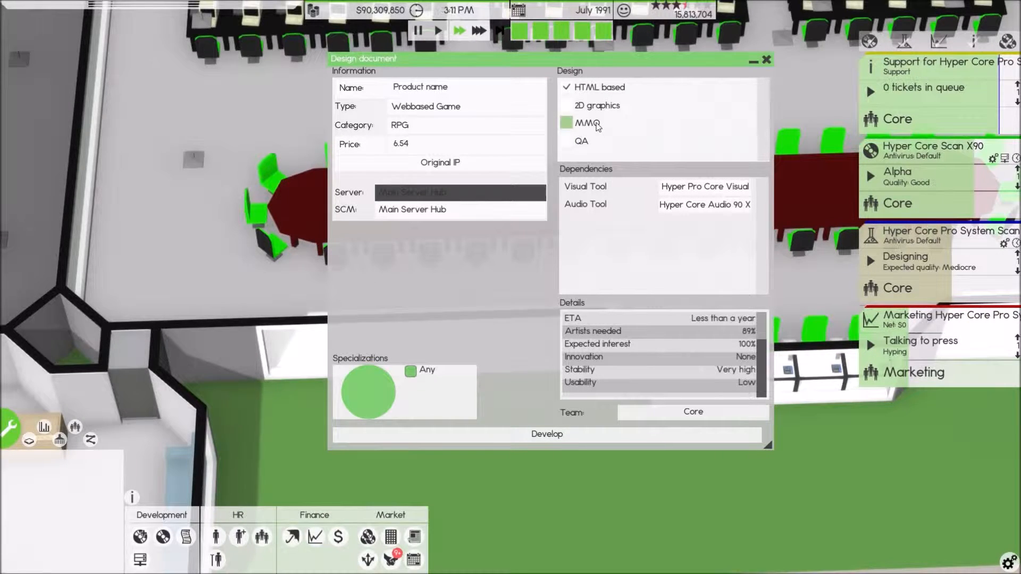
left_click(566, 122)
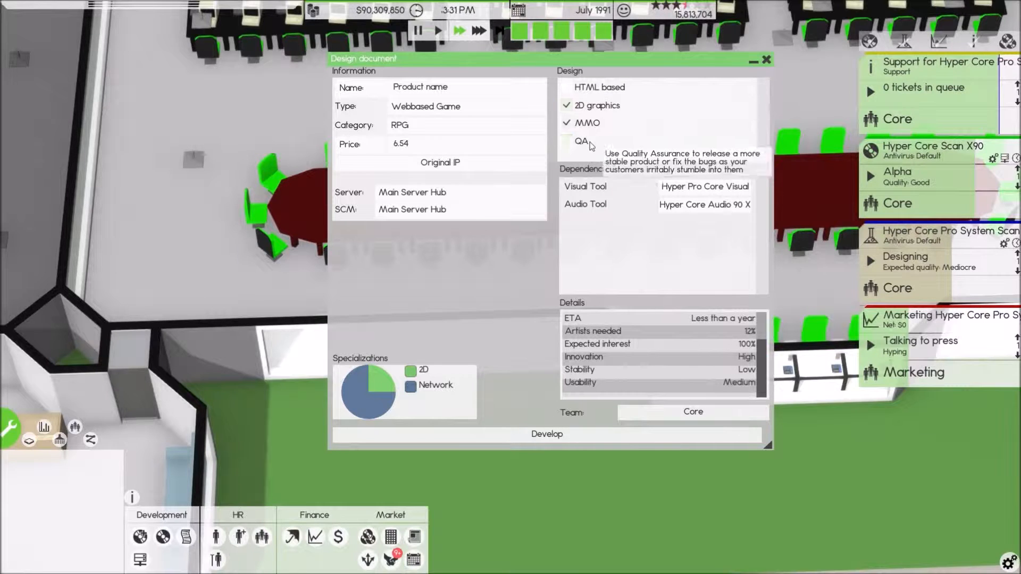
left_click(567, 142)
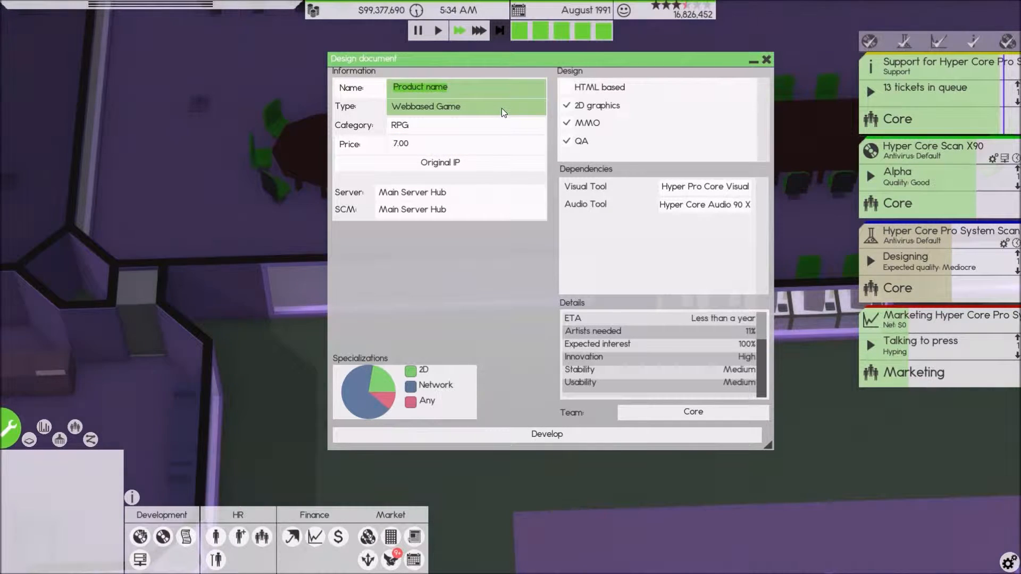
type("Rune Fighter")
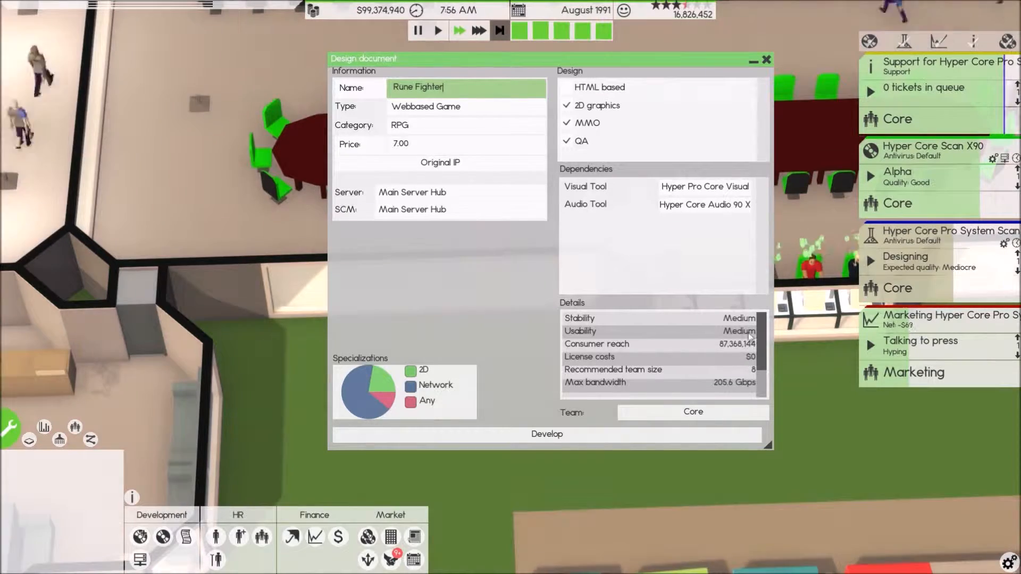
left_click(546, 434)
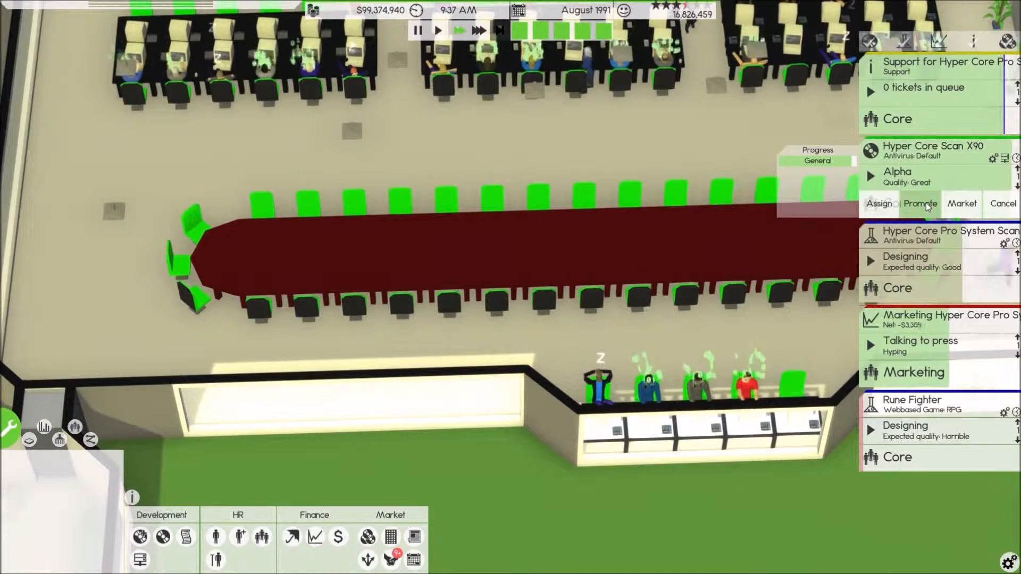
- Promote Hyper Core Scan X90 to release
left_click(919, 203)
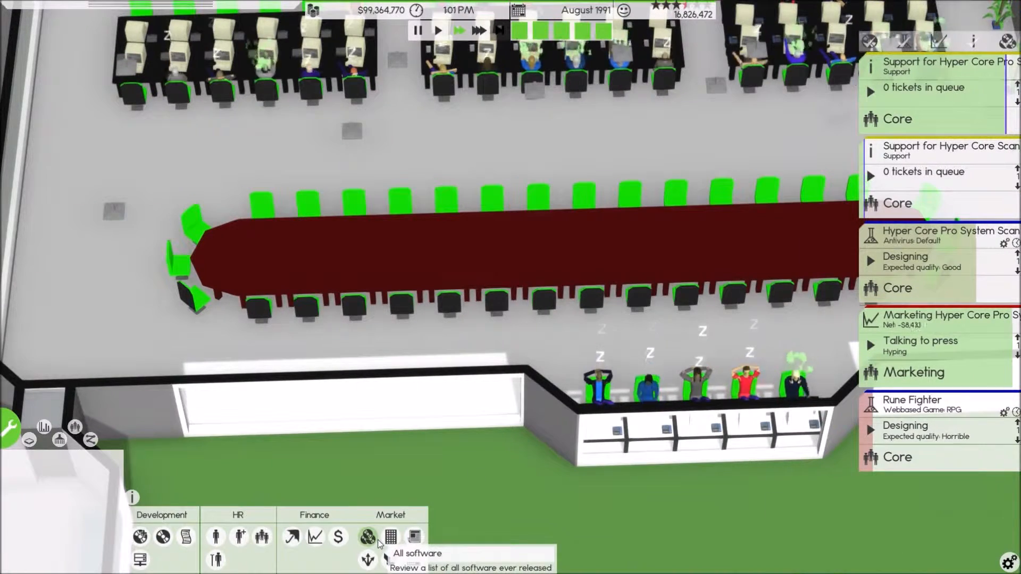
- Review all released software filtered to Webbased Game, then Operating System, and close the list
left_click(367, 536)
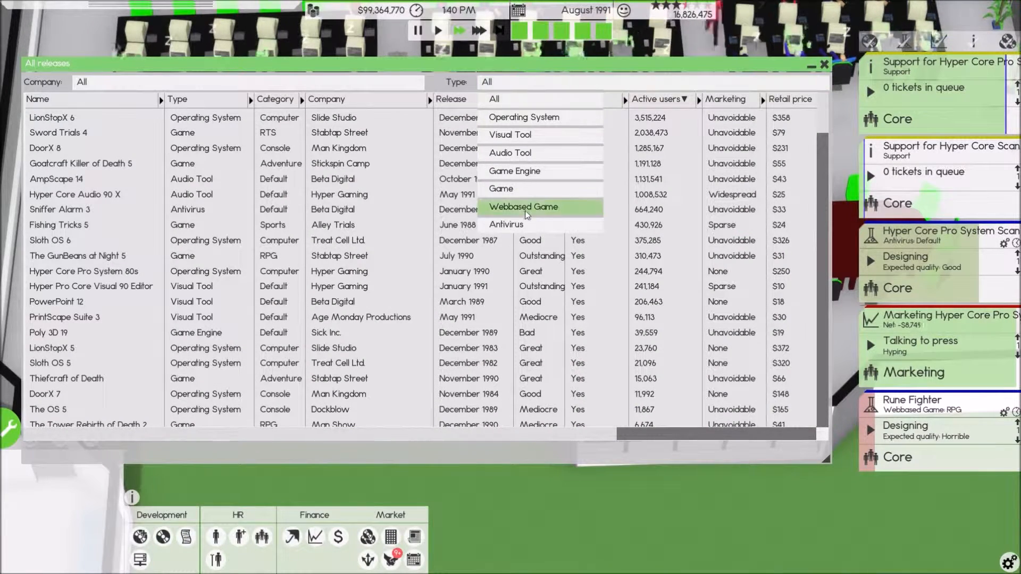
left_click(523, 206)
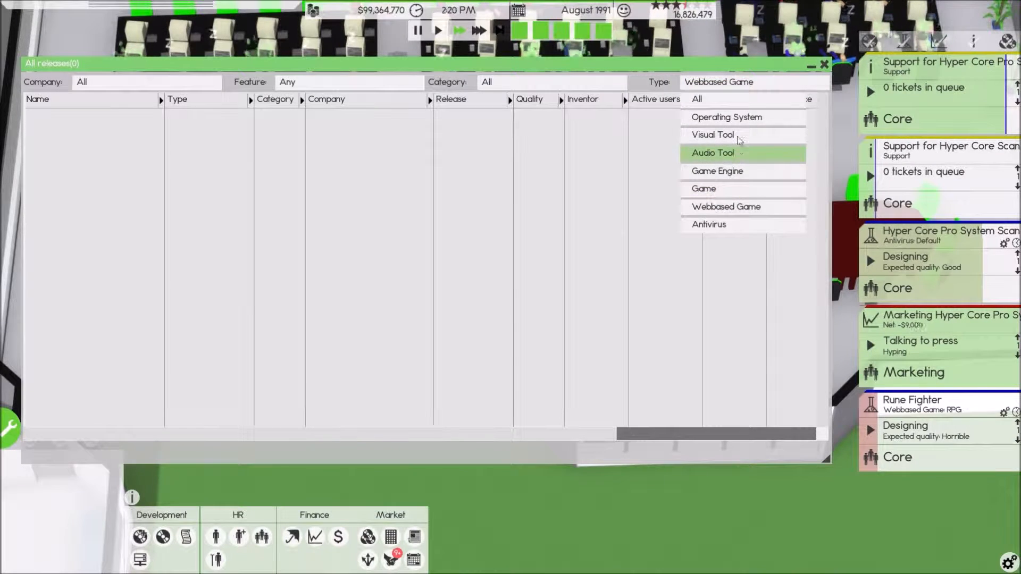
left_click(724, 117)
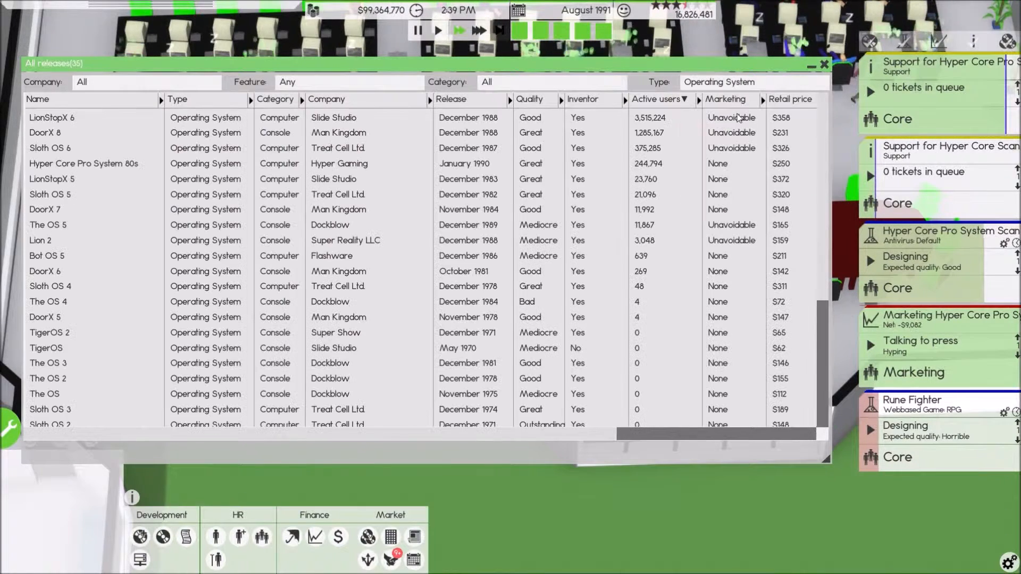
left_click(752, 82)
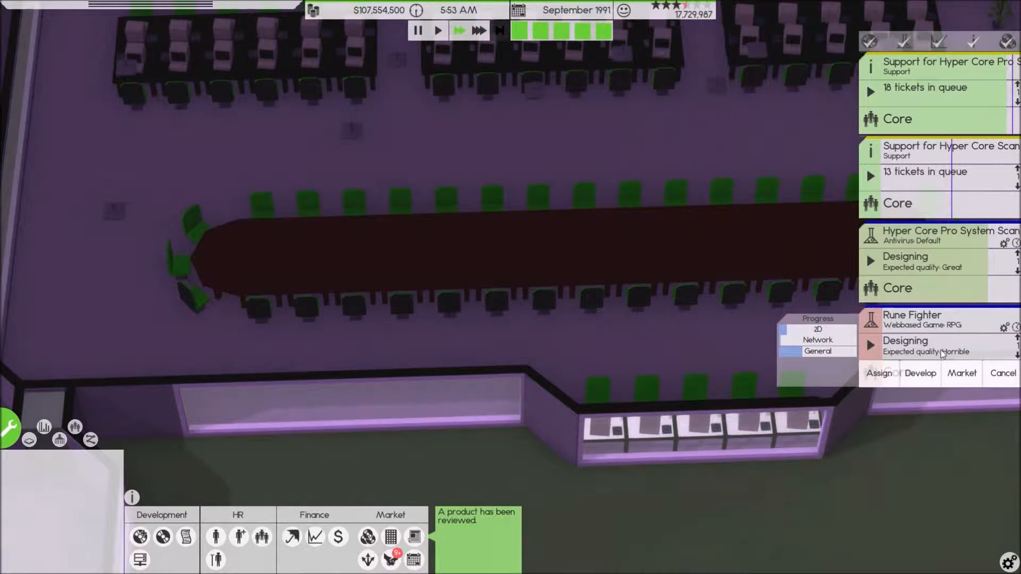
- Start Rune Fighter's $6,500 four-media pre-marketing campaign run by the Marketing team
left_click(961, 373)
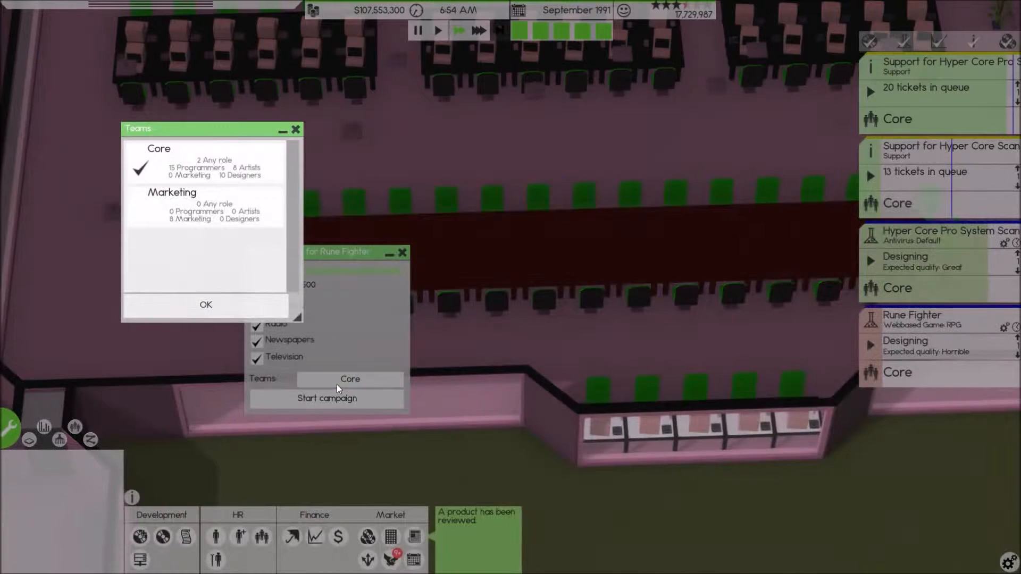
left_click(205, 305)
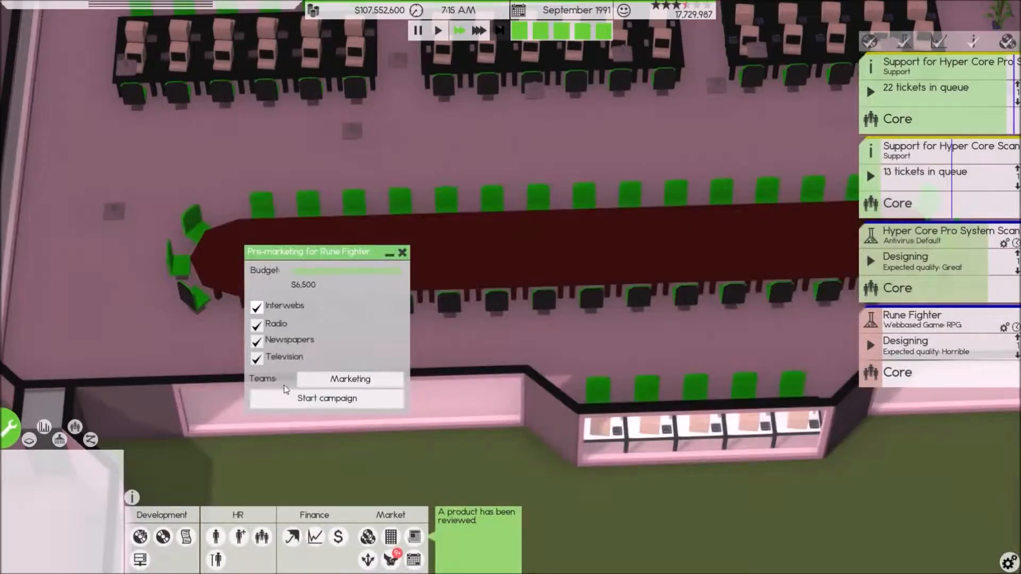
left_click(326, 397)
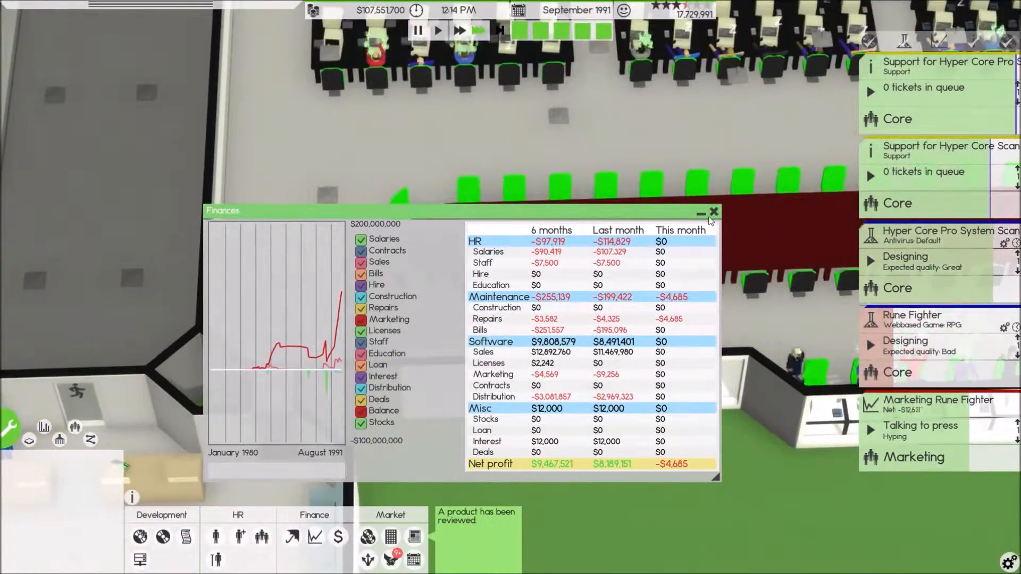
left_click(712, 213)
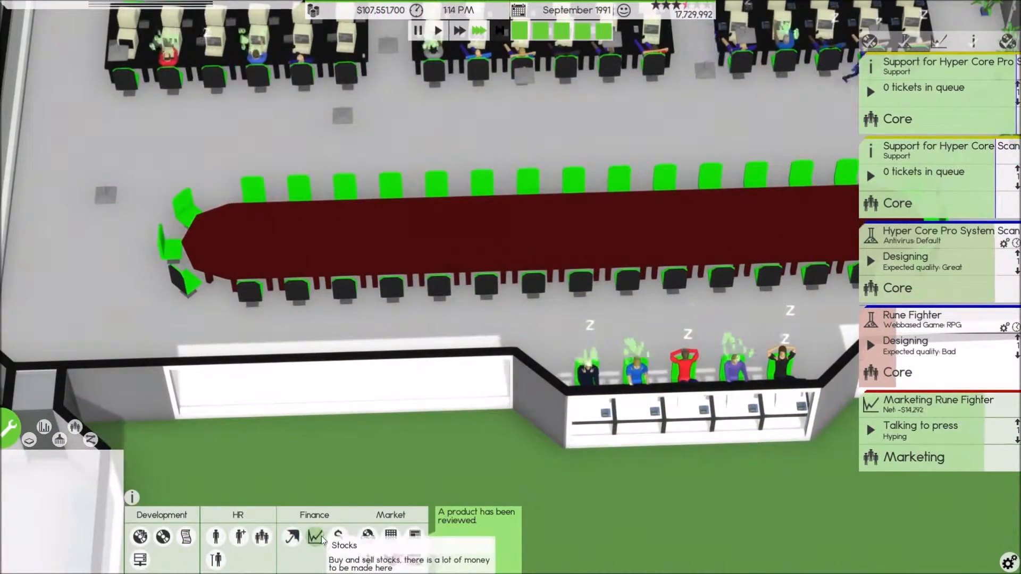
left_click(315, 536)
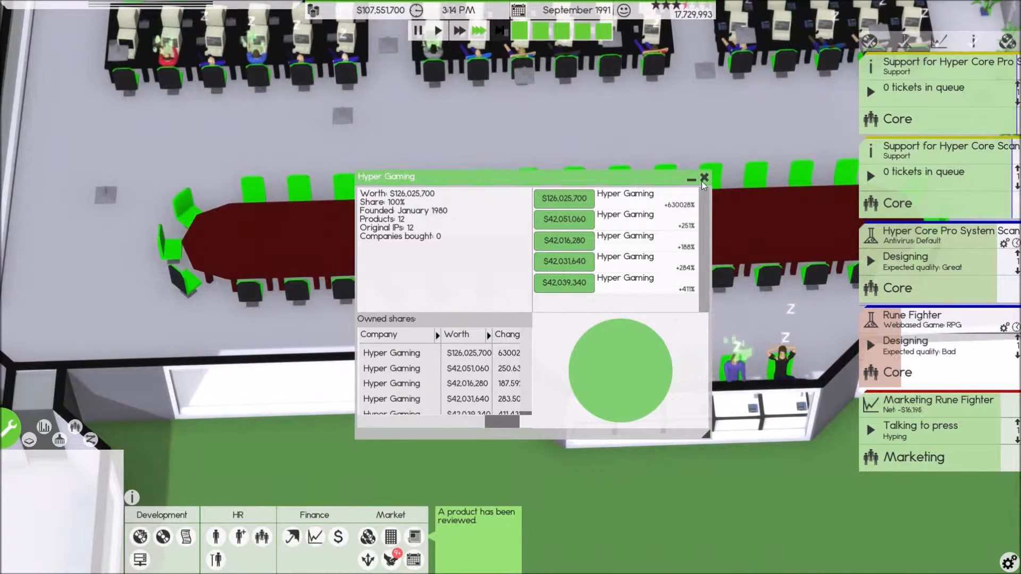
left_click(703, 178)
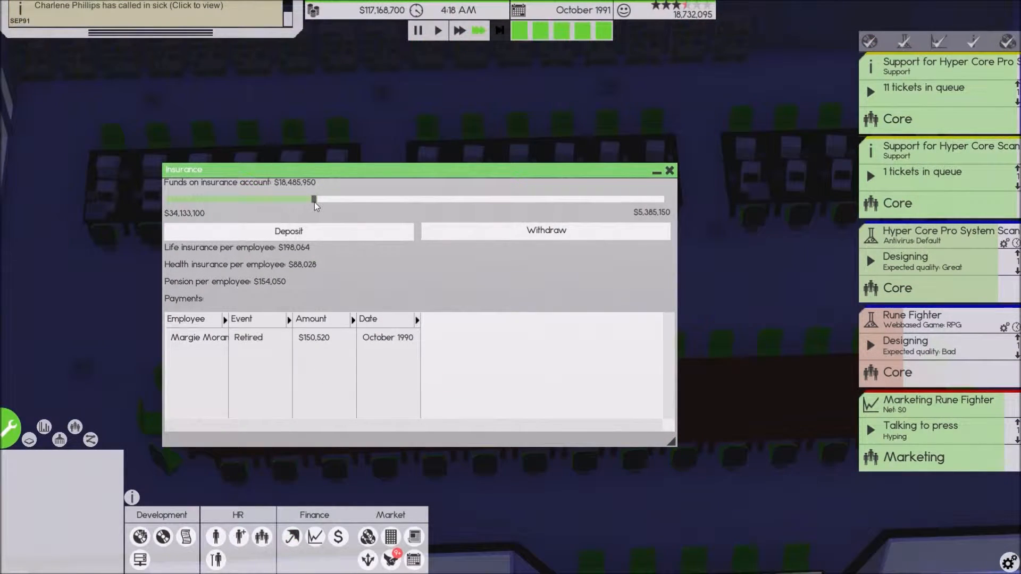
- Lower the employee insurance account amount with the funds slider
left_click_drag(312, 199, 234, 199)
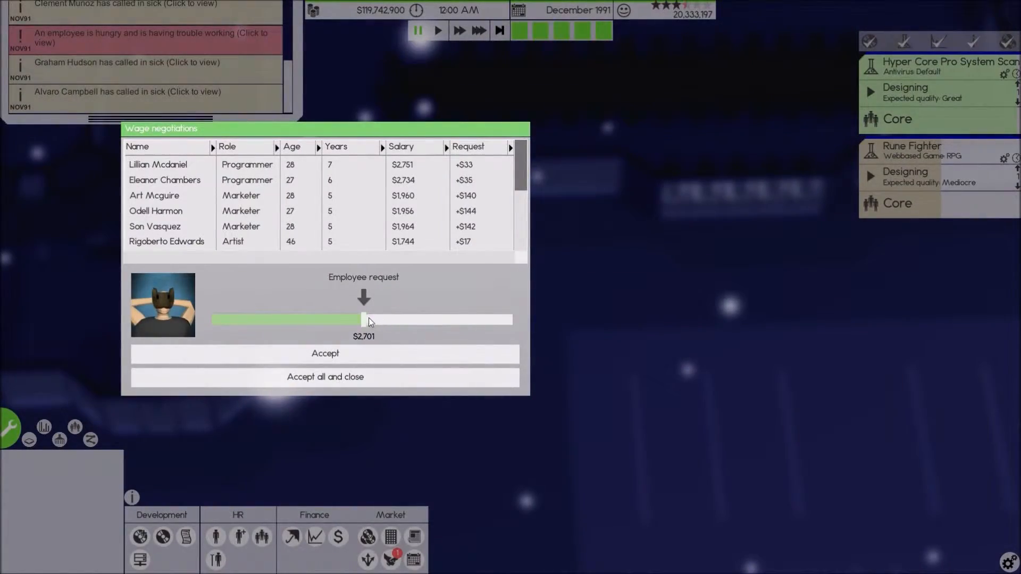
- Accept all wage requests, averaging a $57 raise and $792 more per month
left_click(324, 376)
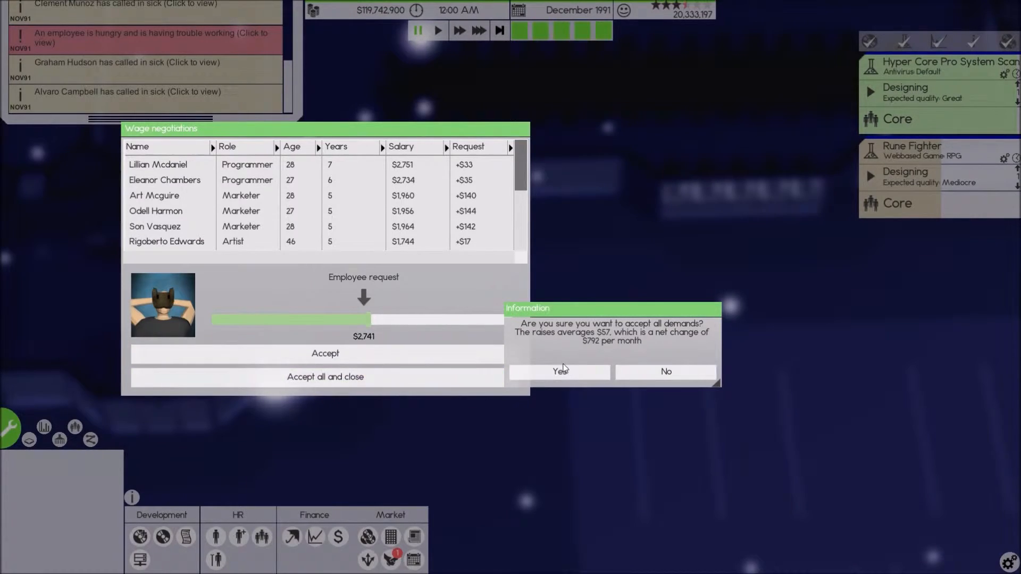
left_click(558, 371)
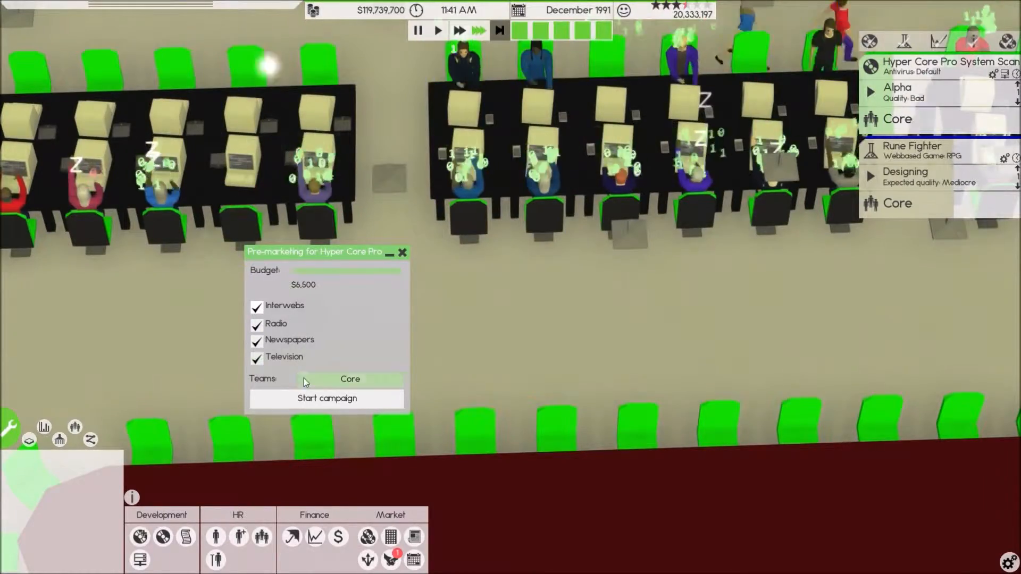
- Assign the Marketing team to Hyper Core Pro's pre-marketing campaign
left_click(350, 378)
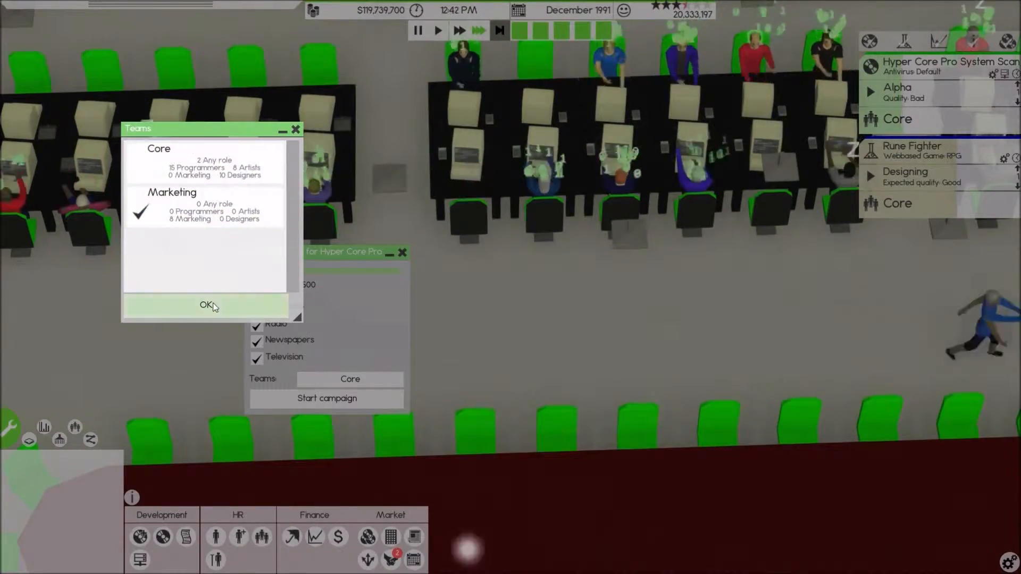
left_click(206, 306)
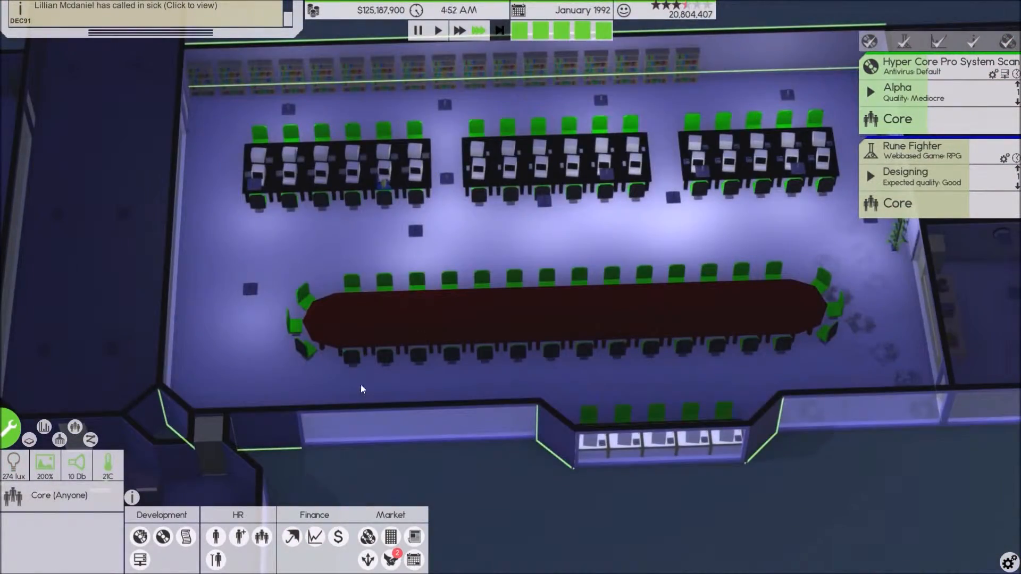
- Check marketers' team membership in the employee list, then show the teams overview
left_click(215, 536)
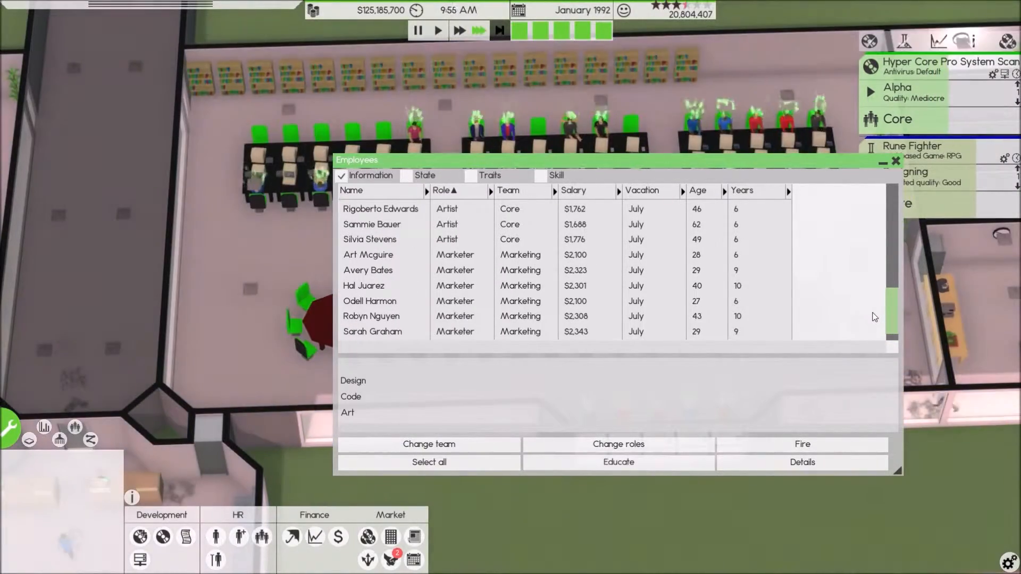
left_click(520, 331)
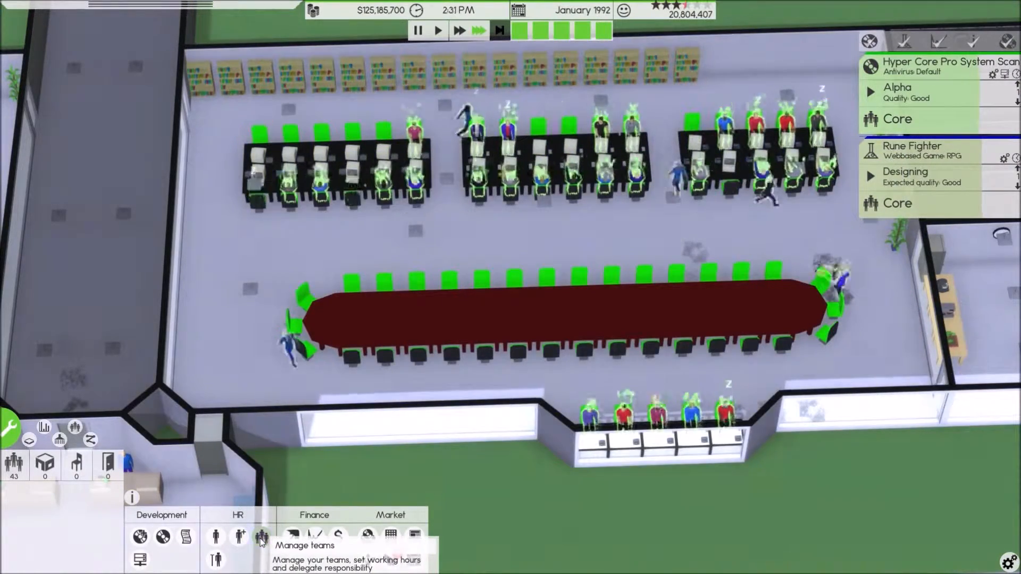
left_click(262, 536)
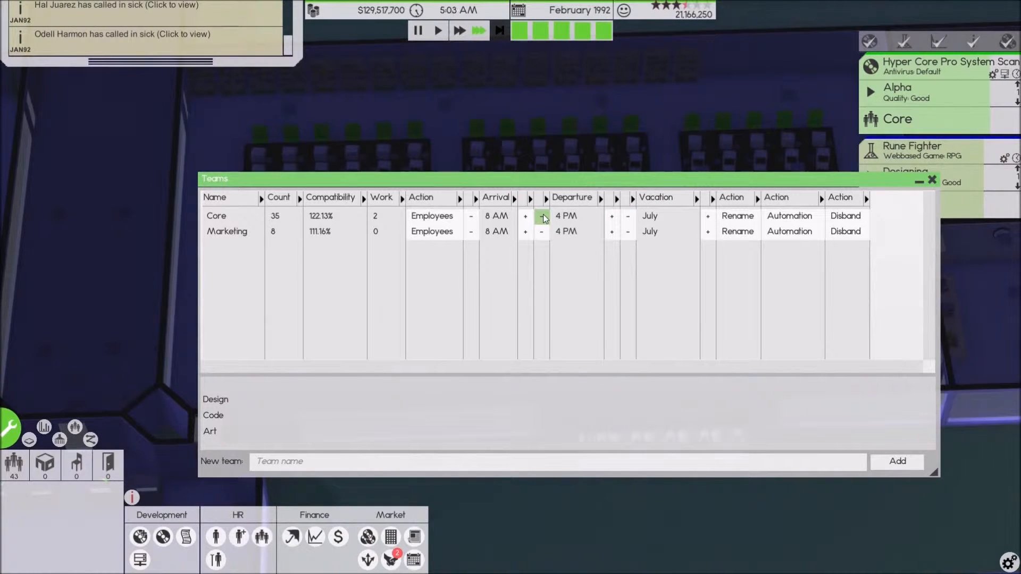
- Shift the Core team's arrival/departure time by one step
left_click(525, 216)
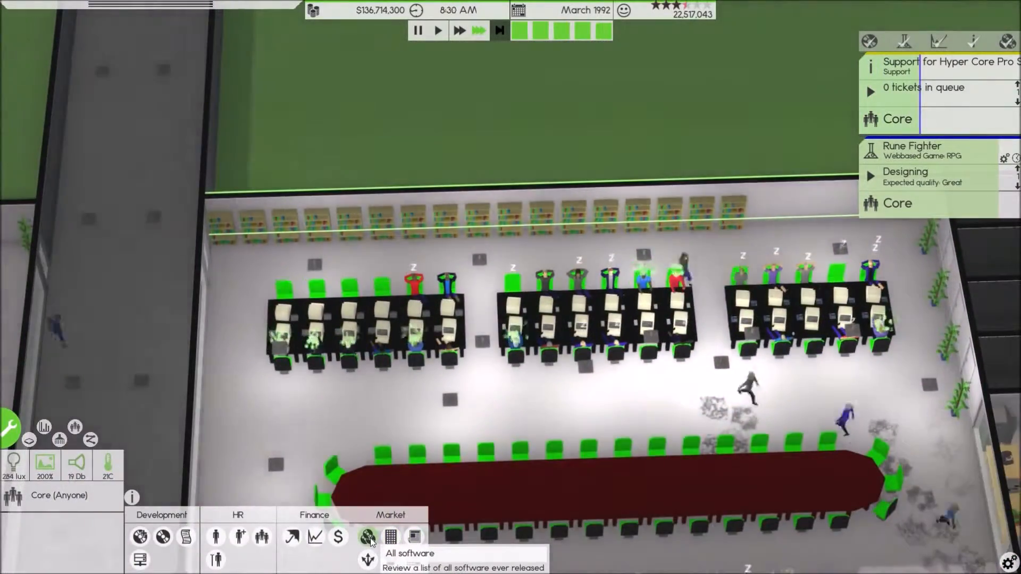
left_click(367, 536)
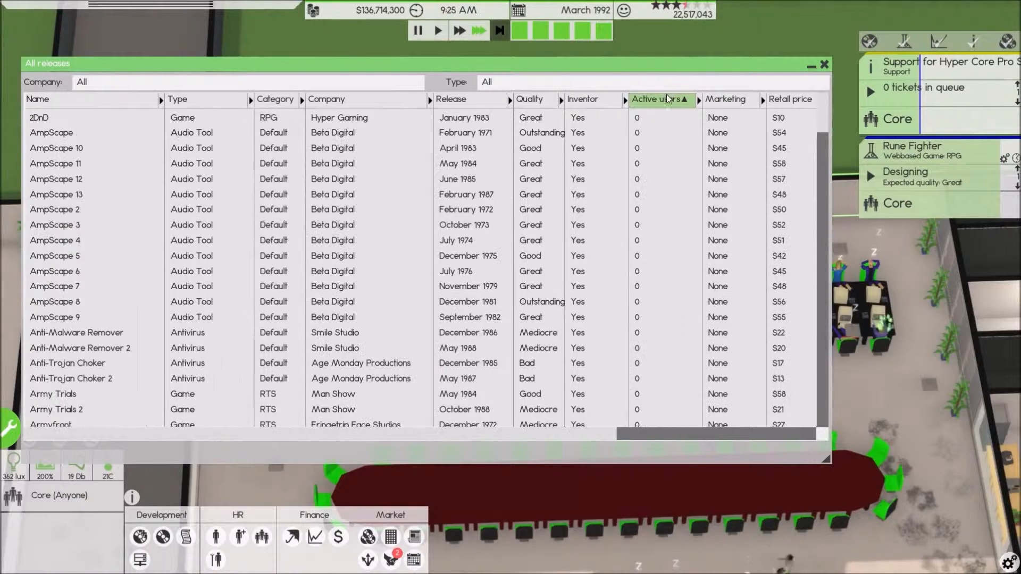
left_click(716, 81)
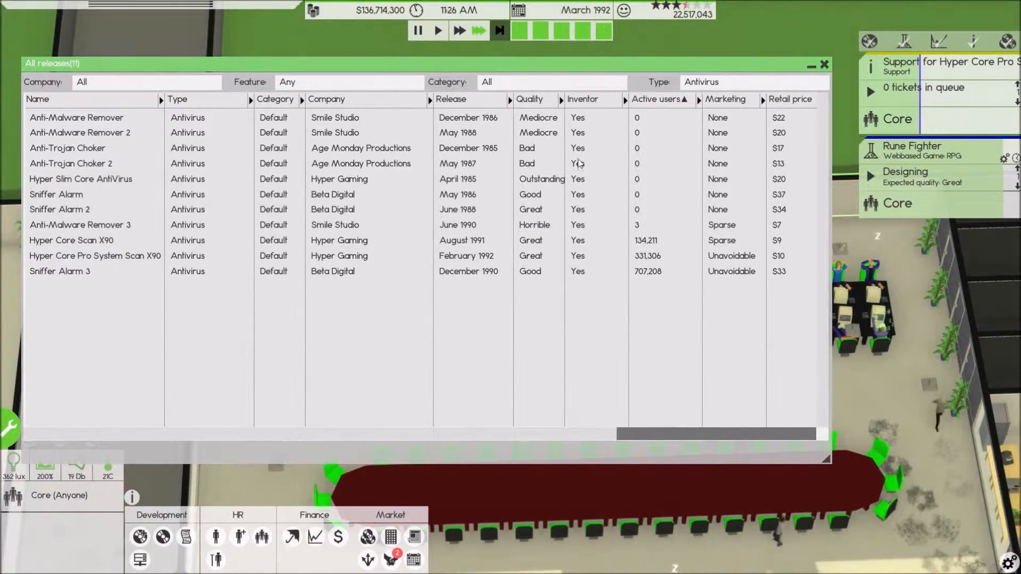
left_click(532, 99)
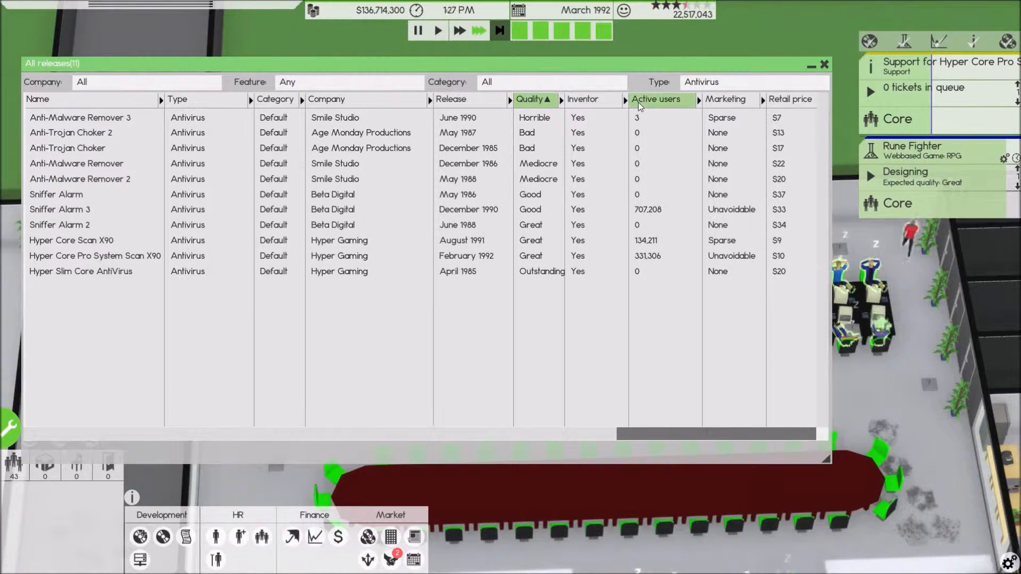
left_click(656, 99)
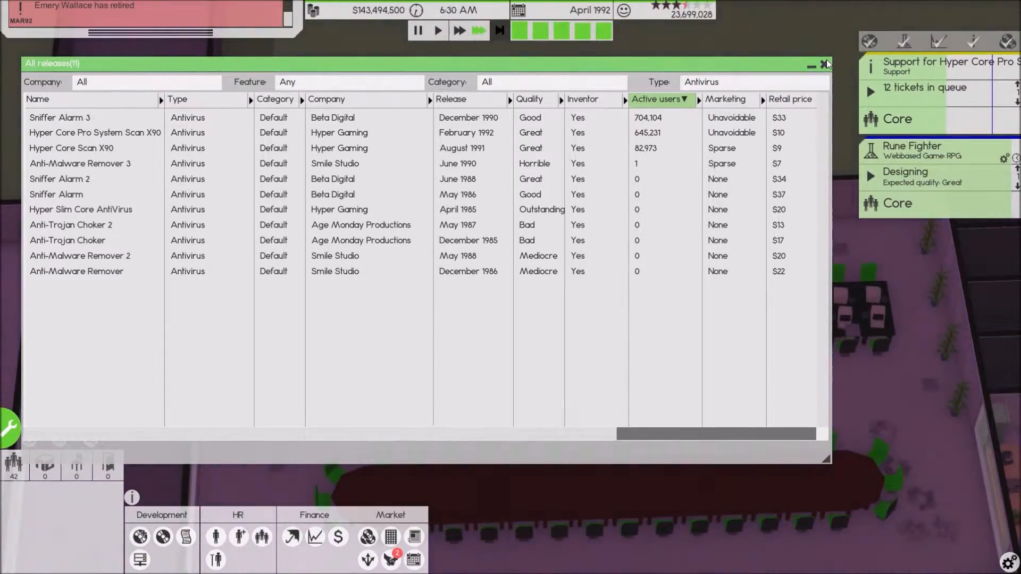
left_click(823, 64)
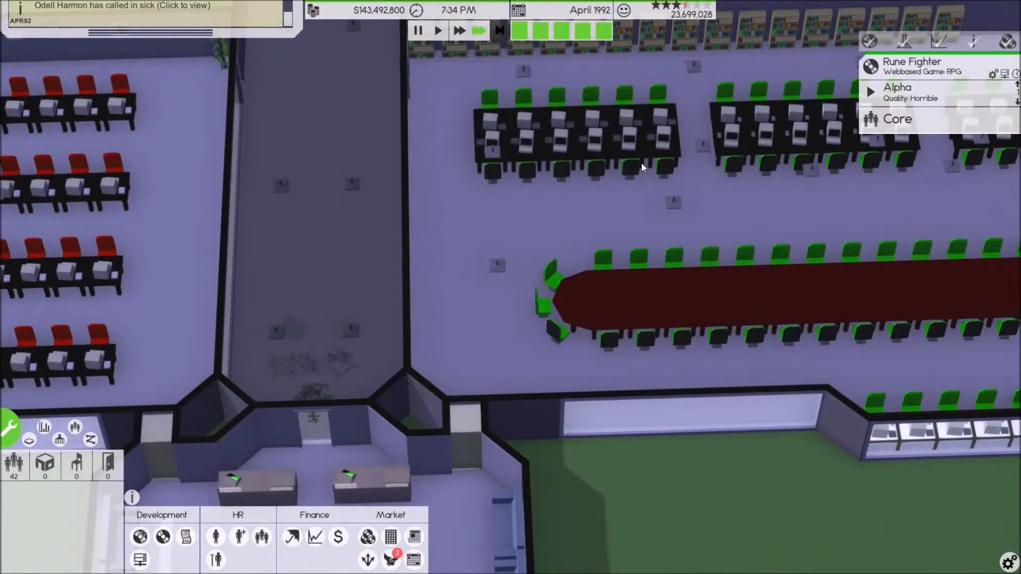
left_click(314, 536)
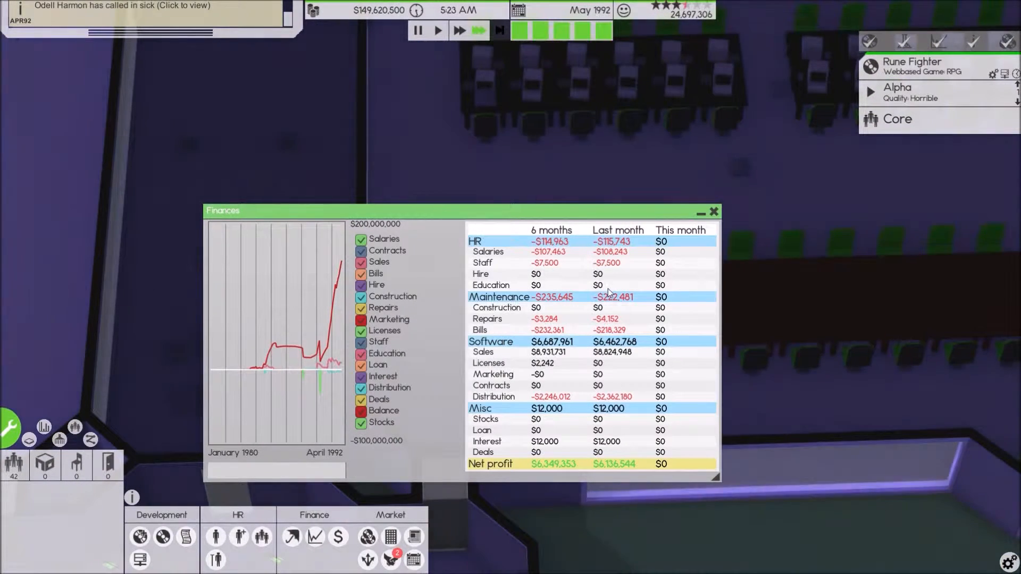
left_click(714, 210)
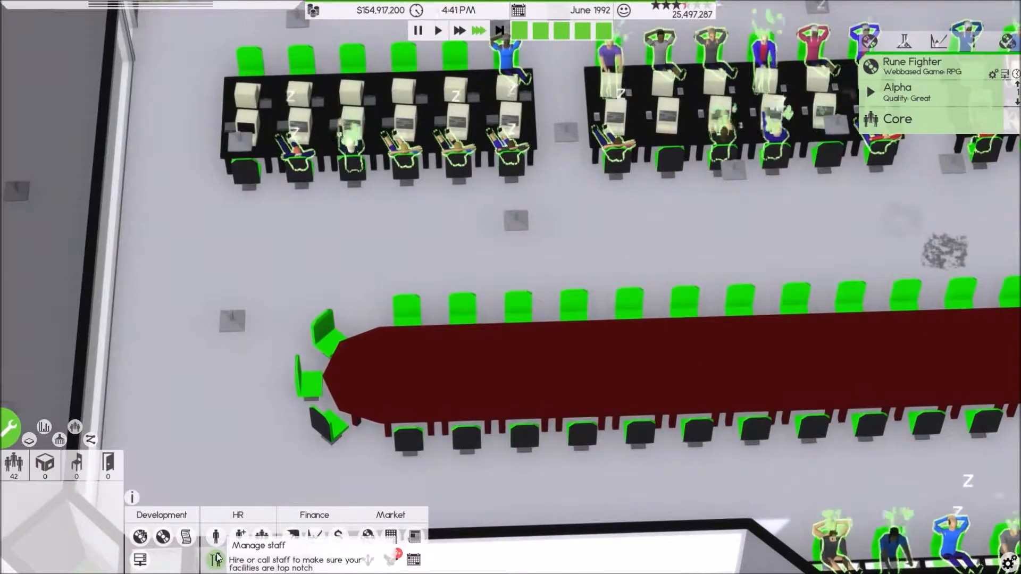
- Hire another permanent cleaner and adjust their shift to the 1 PM–5 PM afternoon slot
left_click(215, 559)
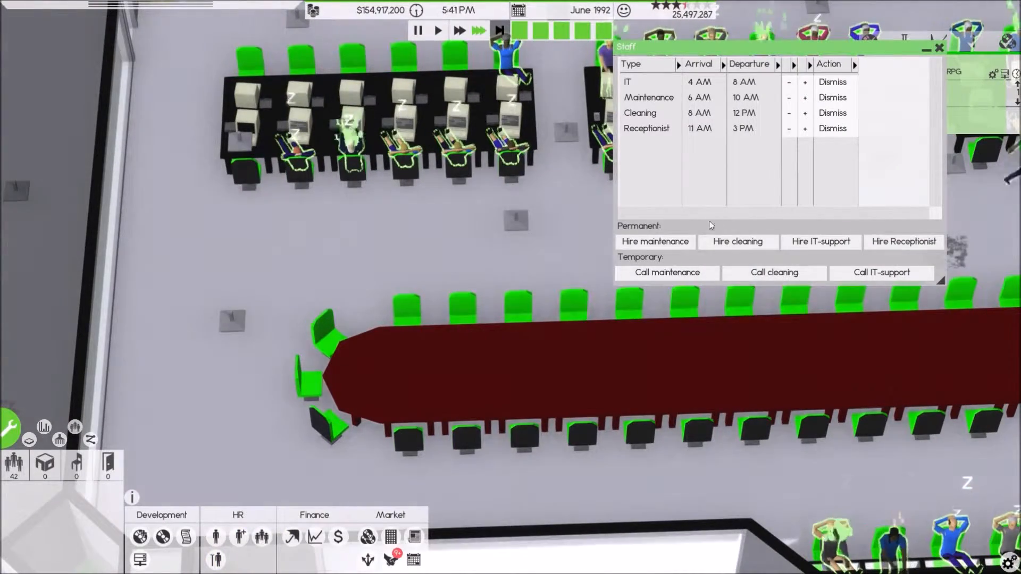
left_click(737, 241)
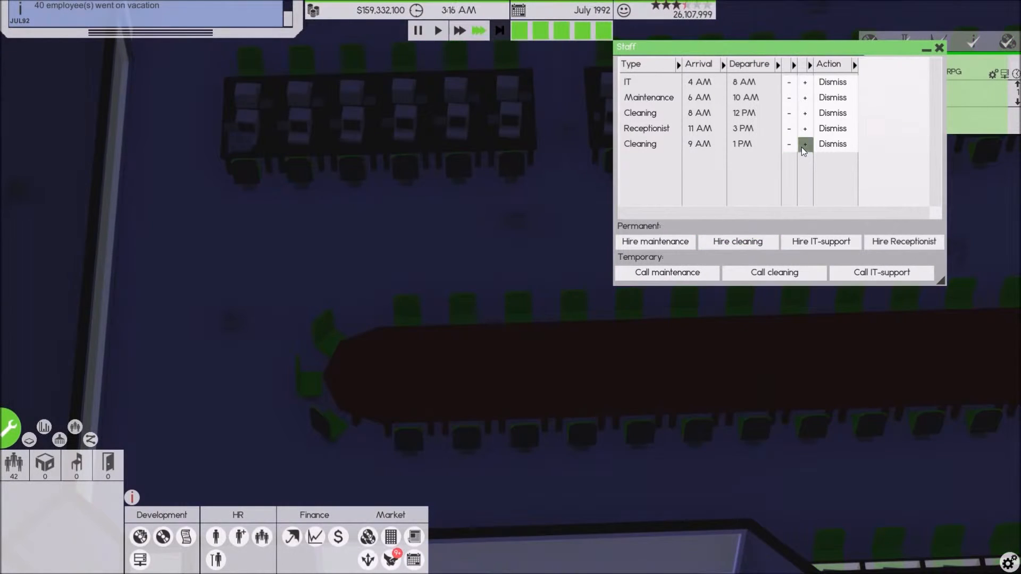
left_click(805, 143)
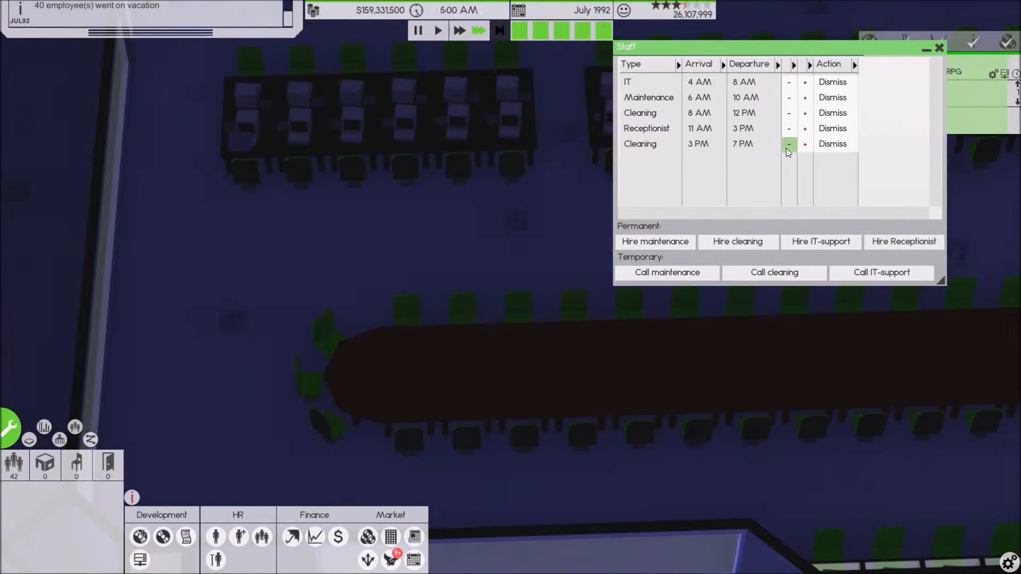
left_click(788, 143)
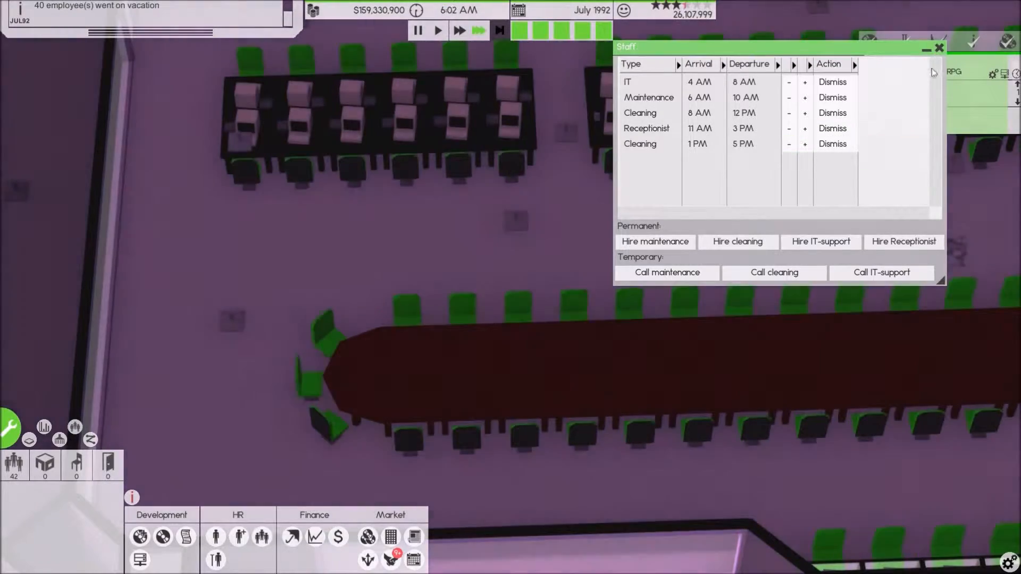
- Hire a receptionist and move the newest receptionist's shift earlier to cover afternoons
left_click(903, 241)
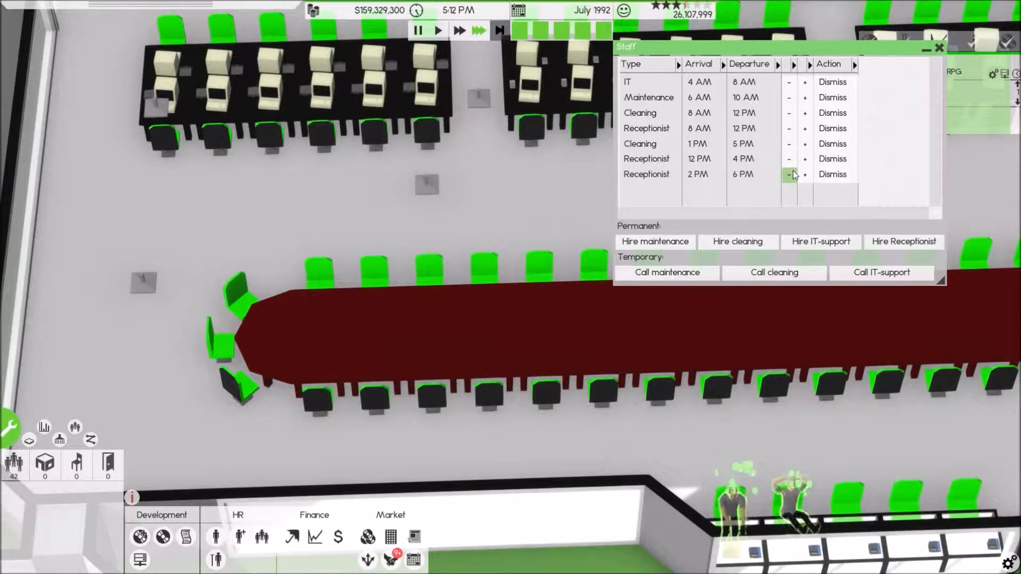
left_click(788, 159)
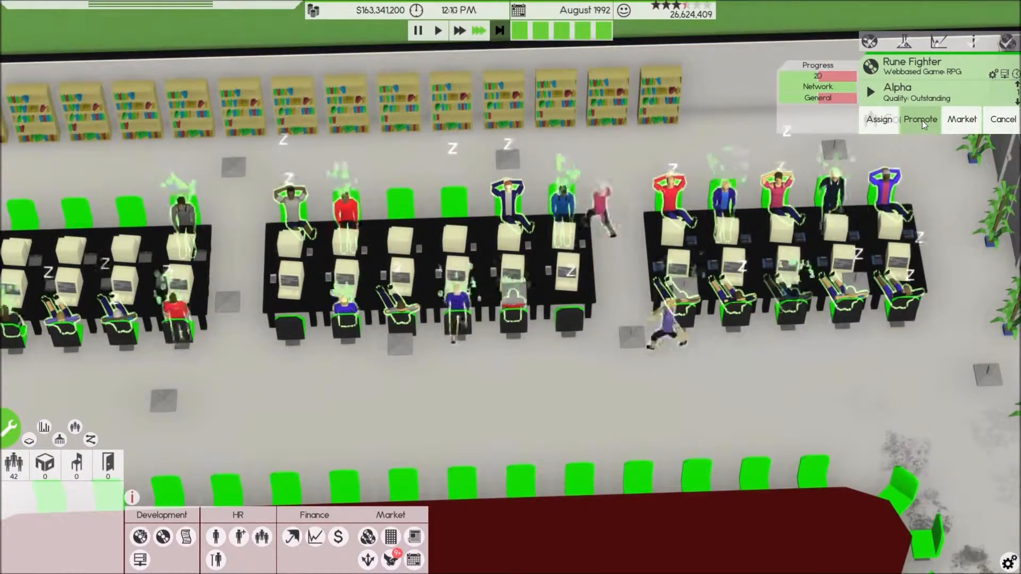
- Promote Rune Fighter from alpha to release and read its review in The Software Times
left_click(919, 119)
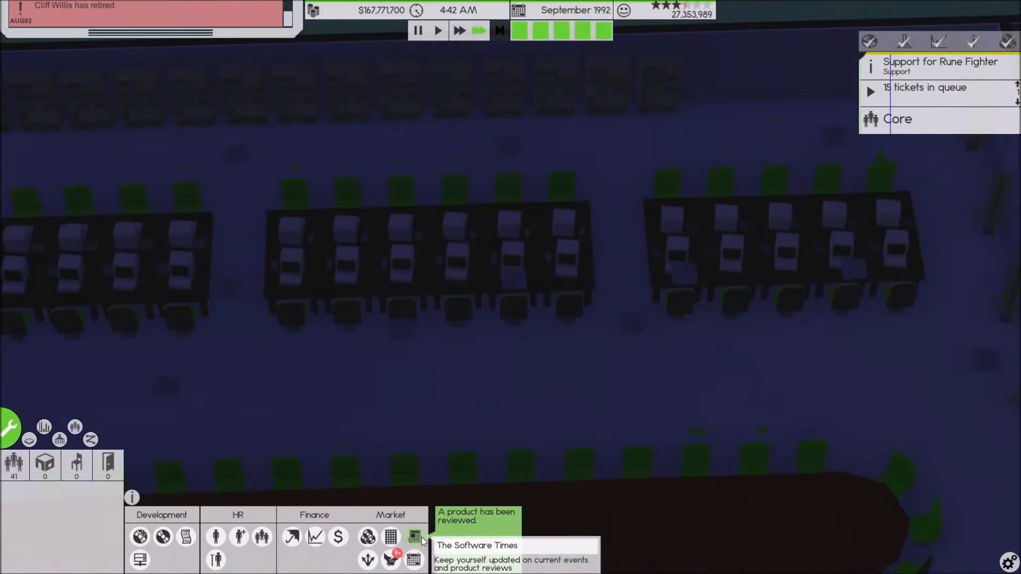
left_click(414, 537)
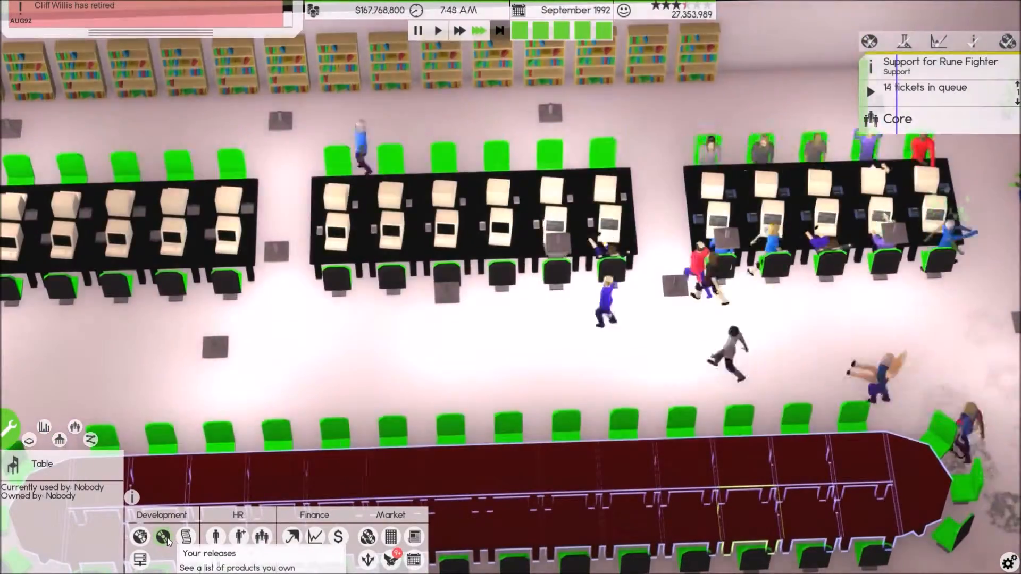
- Show the company's own releases sorted by release date, newest first
left_click(164, 537)
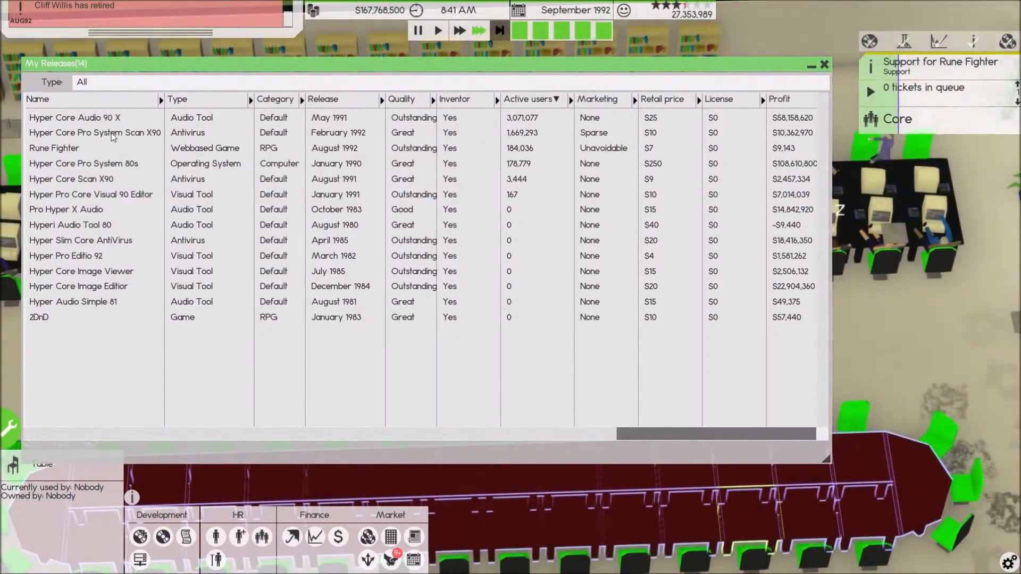
left_click(324, 98)
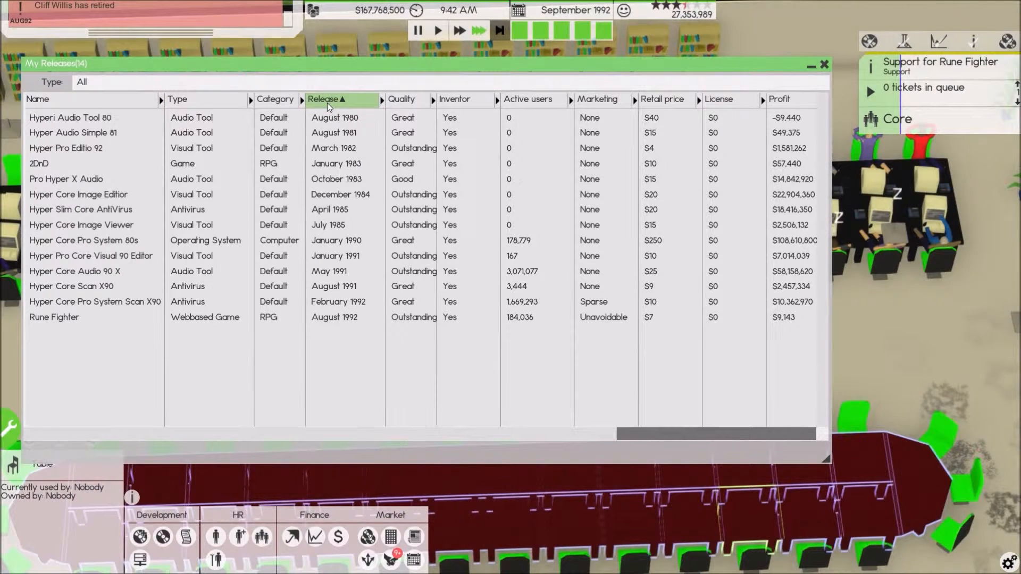
left_click(325, 98)
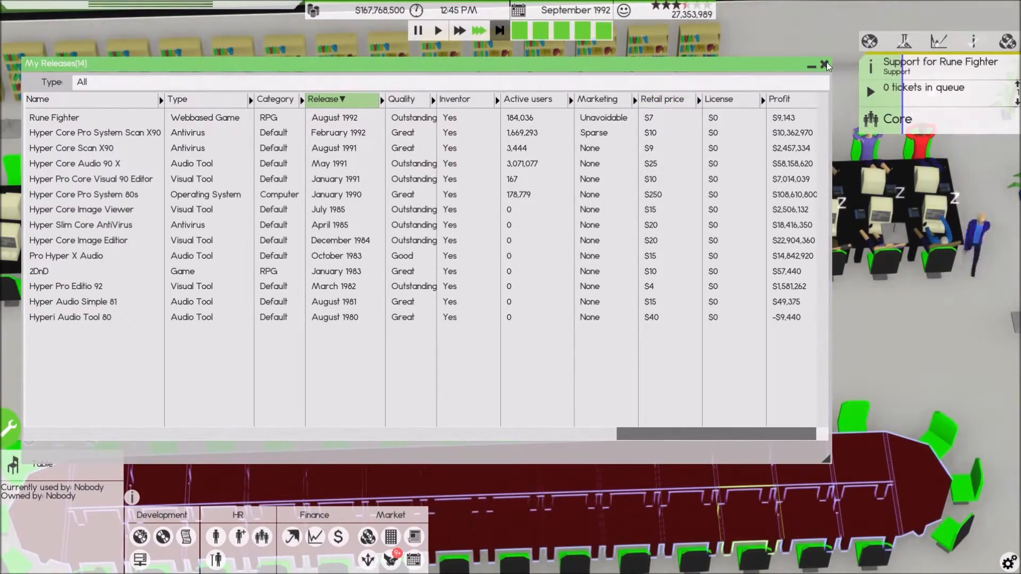
- Close My Releases, check the Main Server Hub at 100% load, and close the server overview
left_click(825, 64)
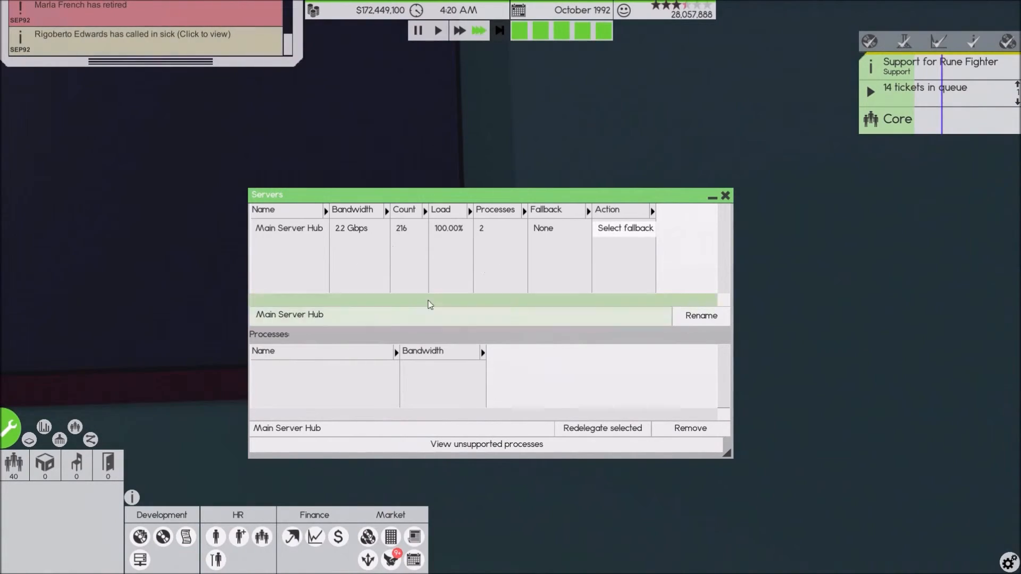
left_click(728, 196)
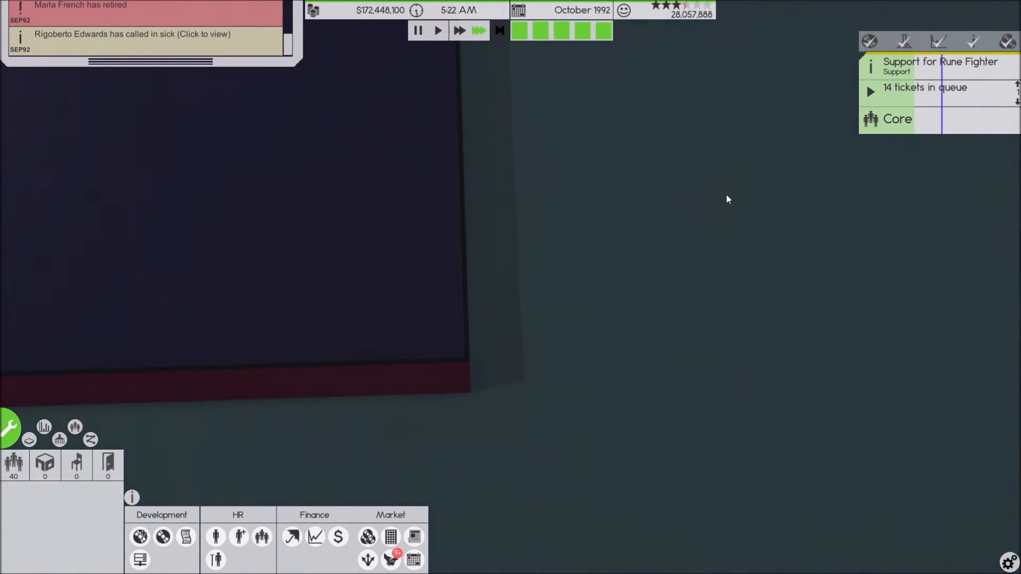